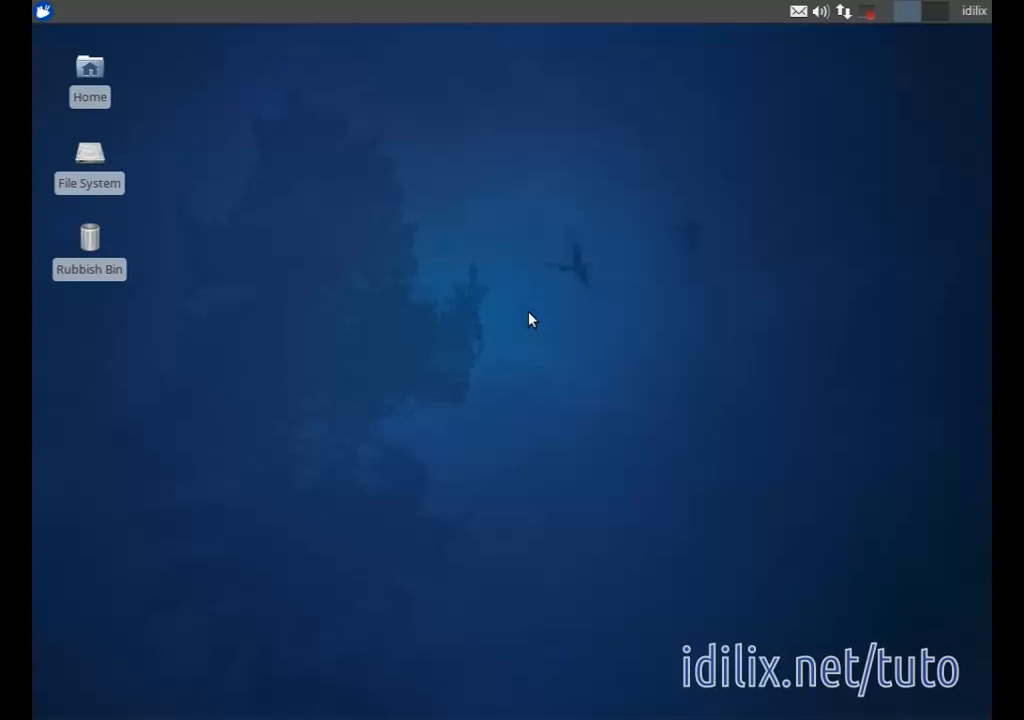
mouse_move(492, 280)
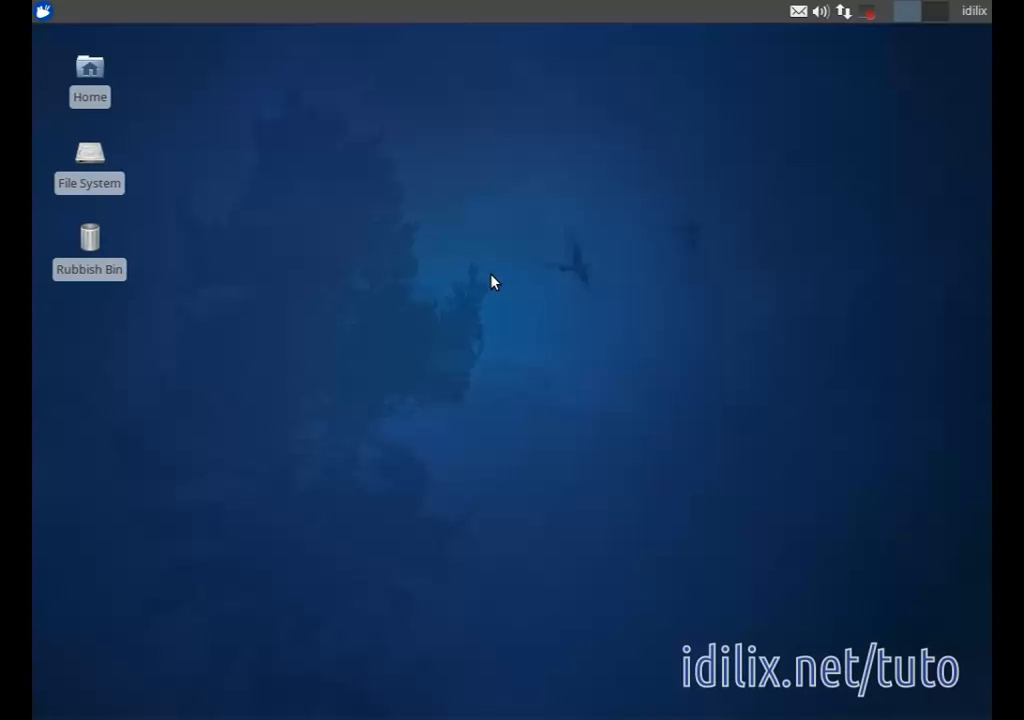
mouse_move(308, 188)
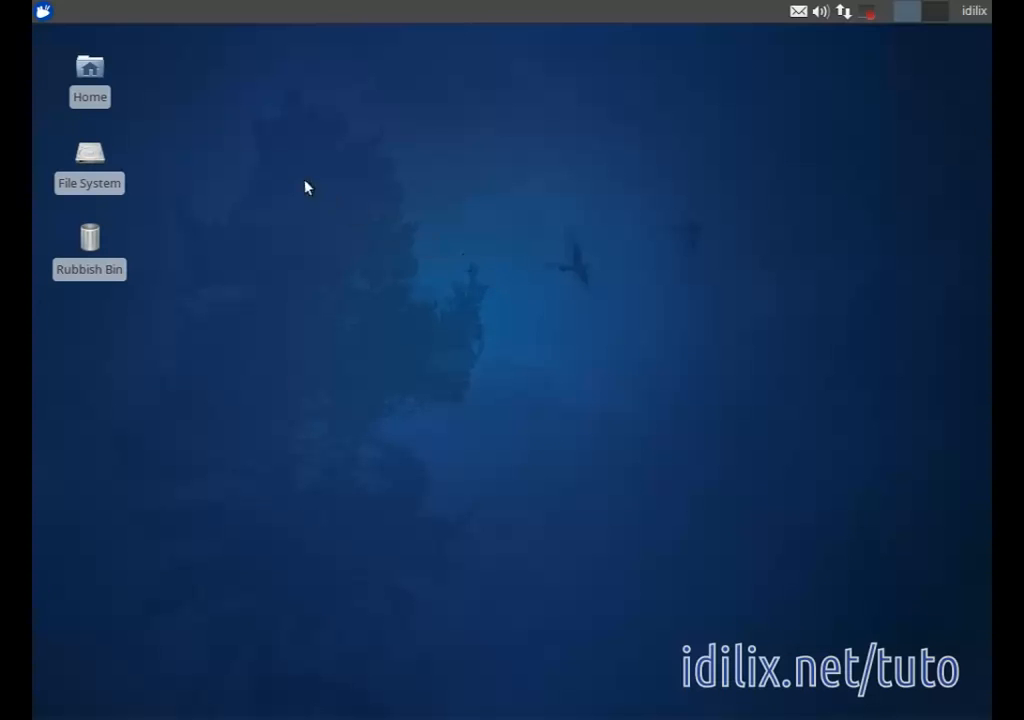
Launch the web browser from the Applications menu and load jitsi.org
left_click(42, 12)
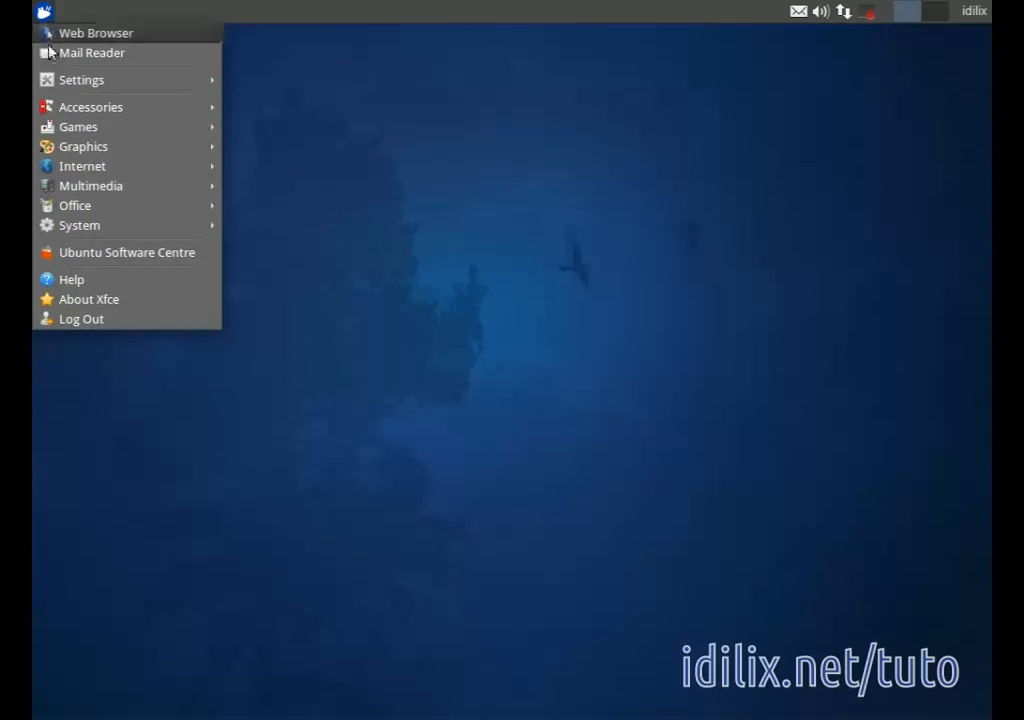
left_click(330, 172)
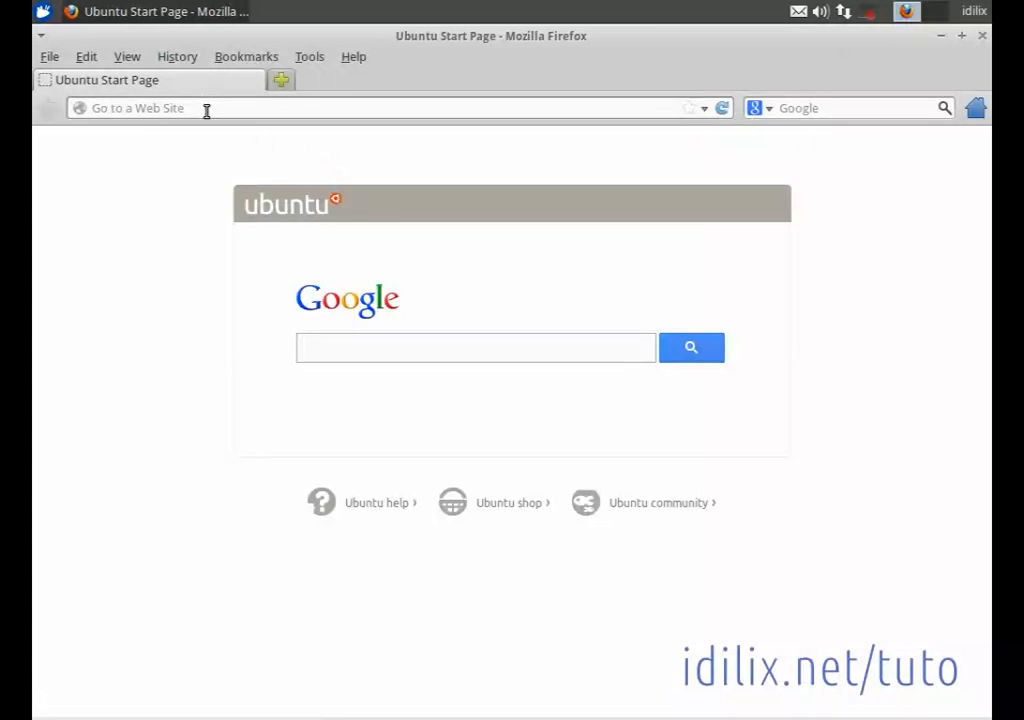
type("jitsi.org/")
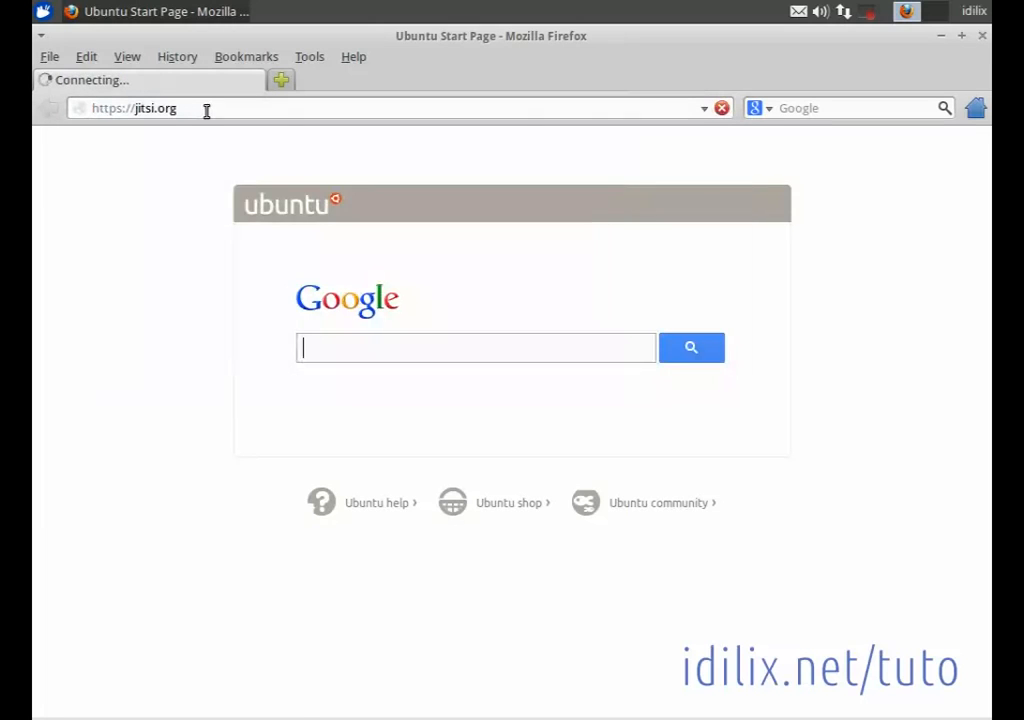
key("Return")
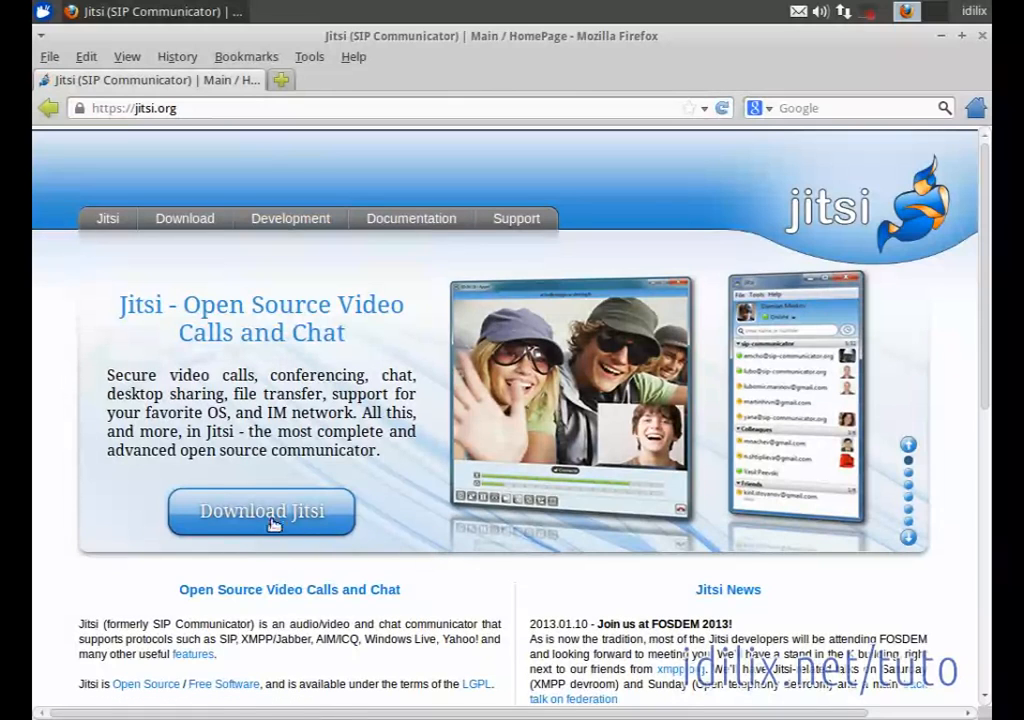
mouse_move(260, 512)
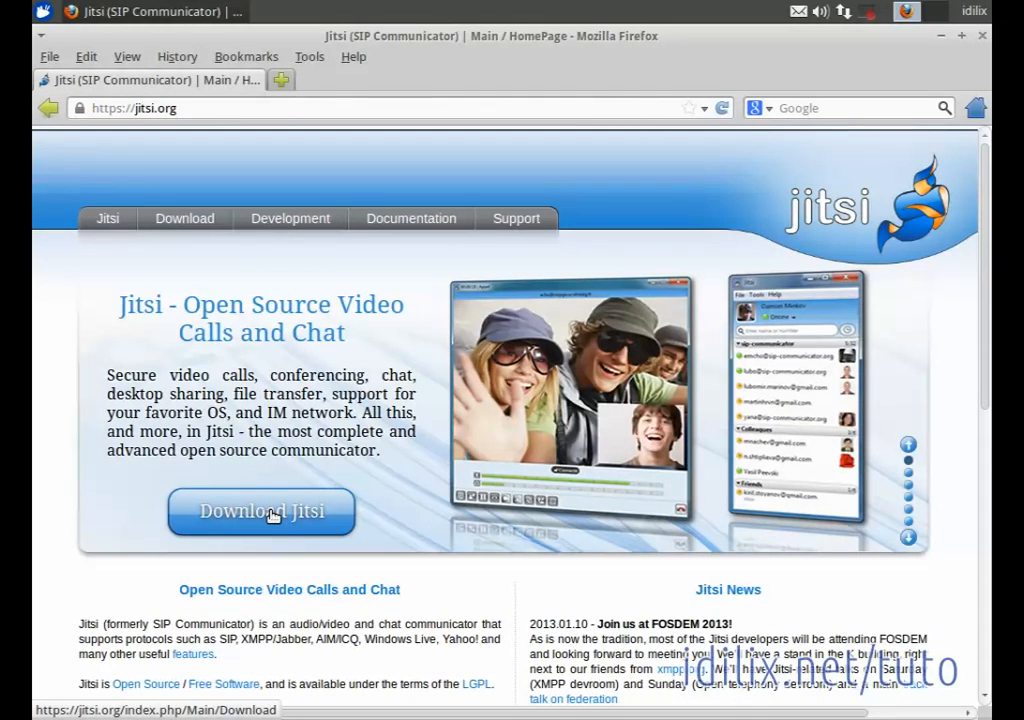
Go to the Download Jitsi page and look over the stable and nightly build packages
left_click(260, 512)
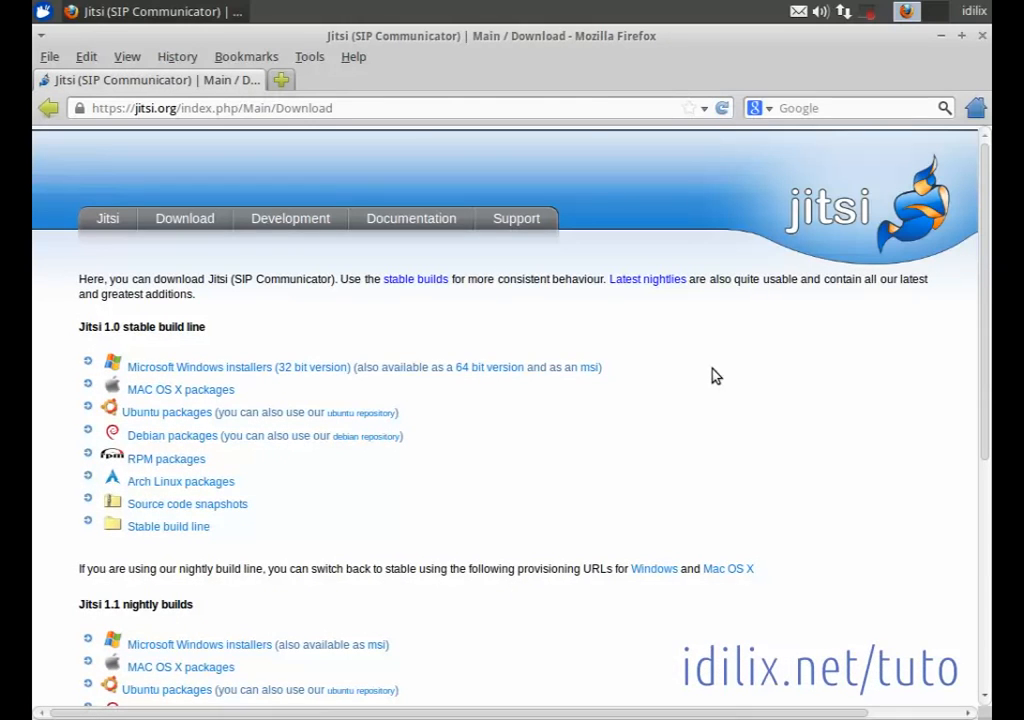
scroll("down", 3)
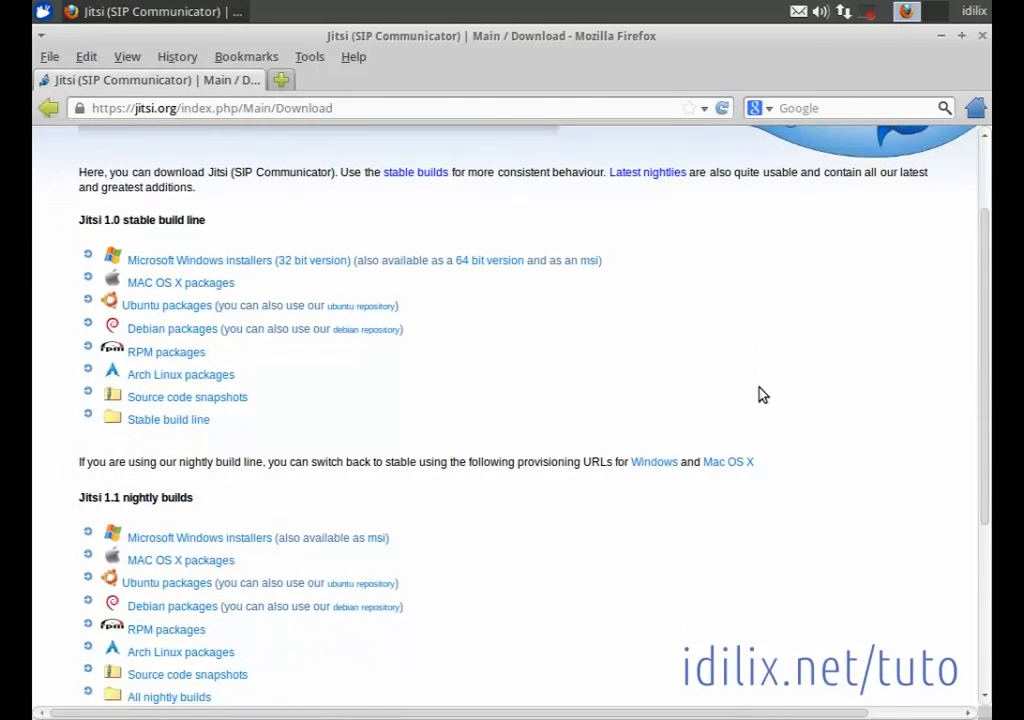
scroll("up", 3)
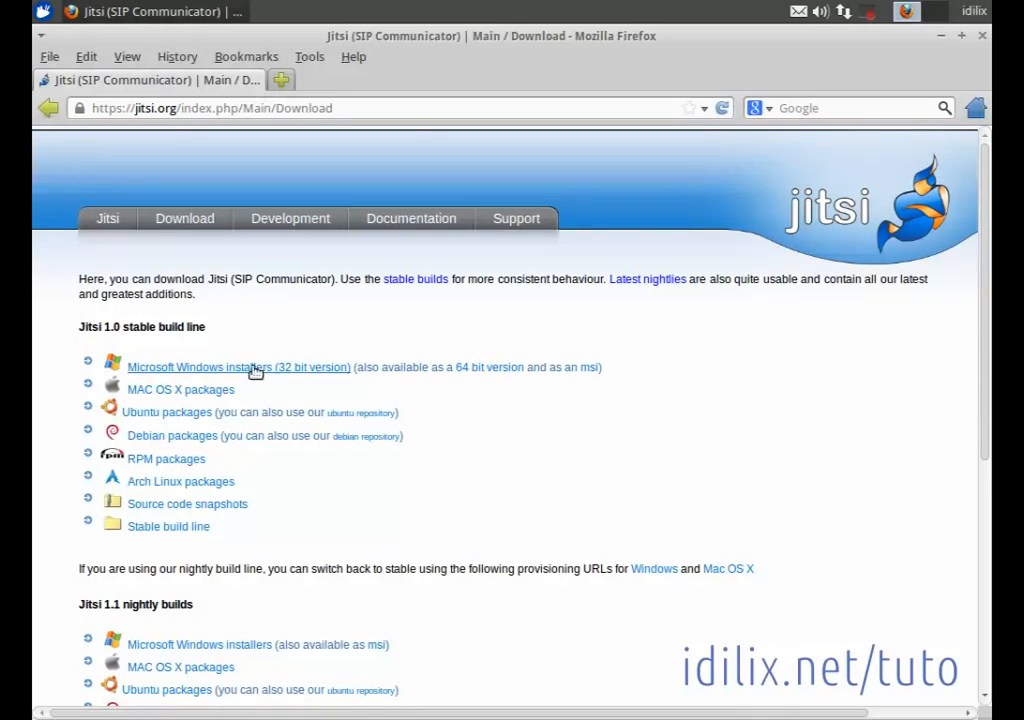
mouse_move(224, 378)
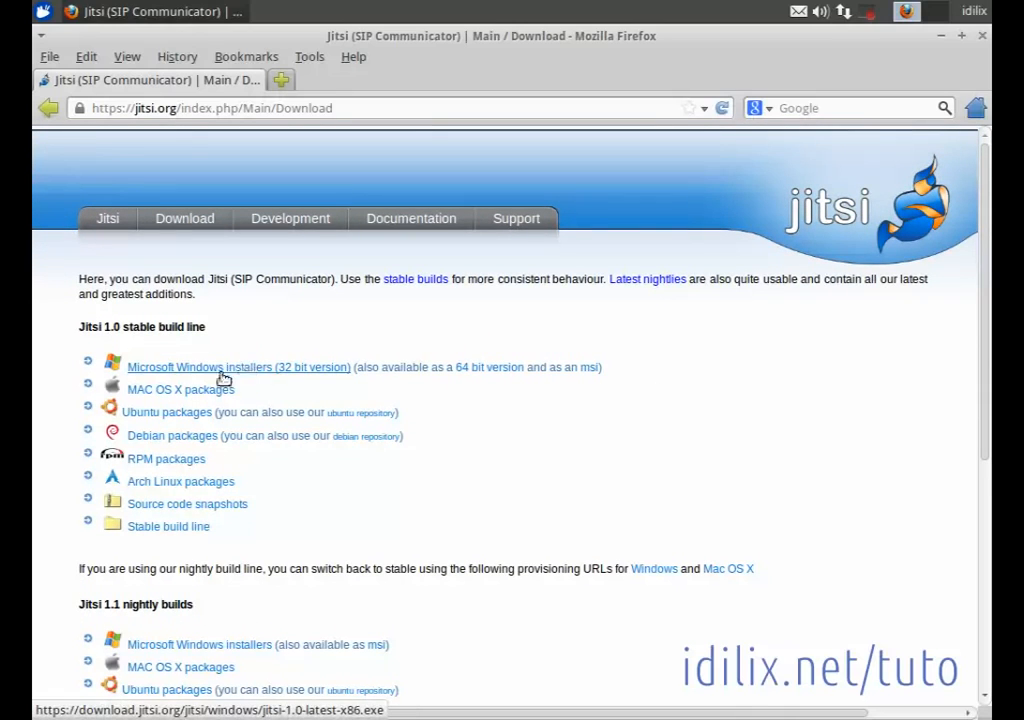
mouse_move(180, 388)
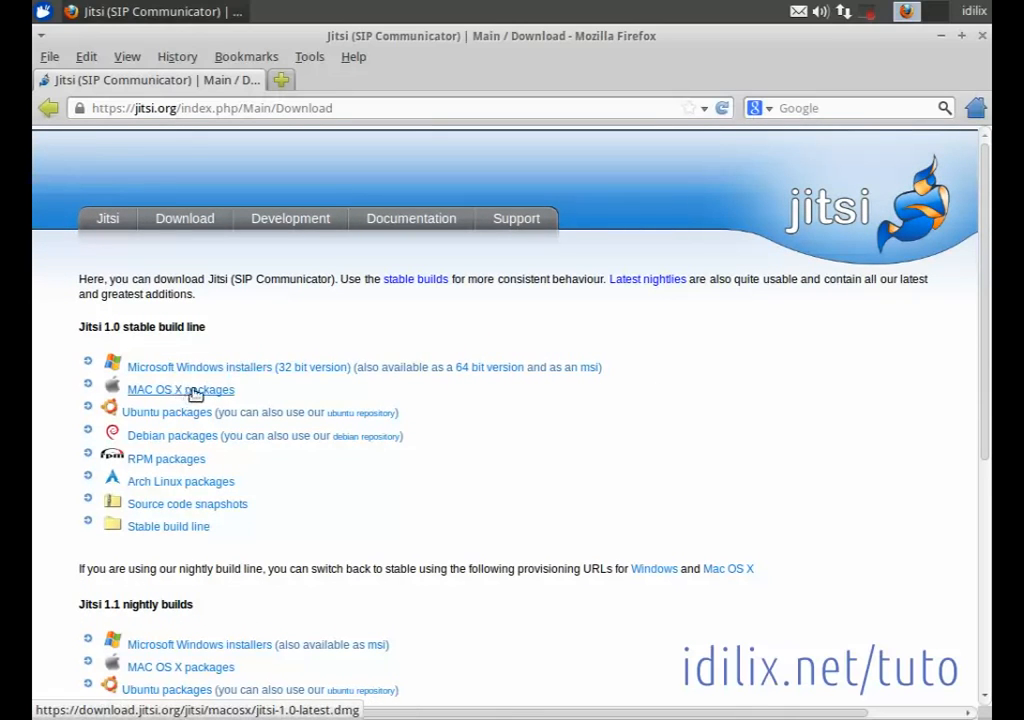
mouse_move(172, 436)
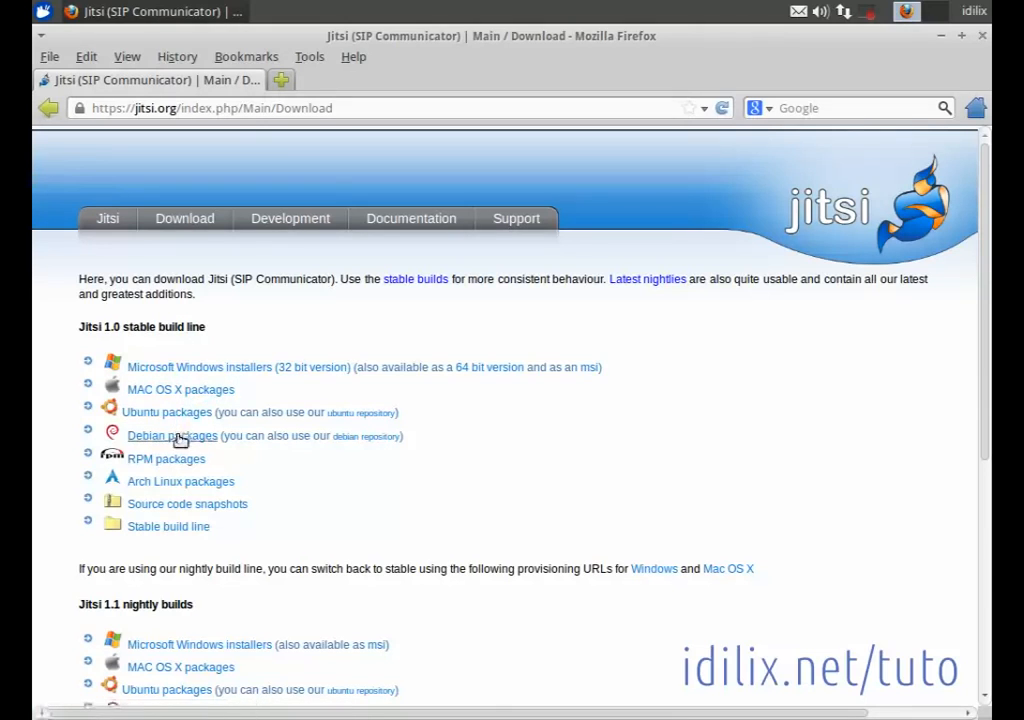
mouse_move(180, 436)
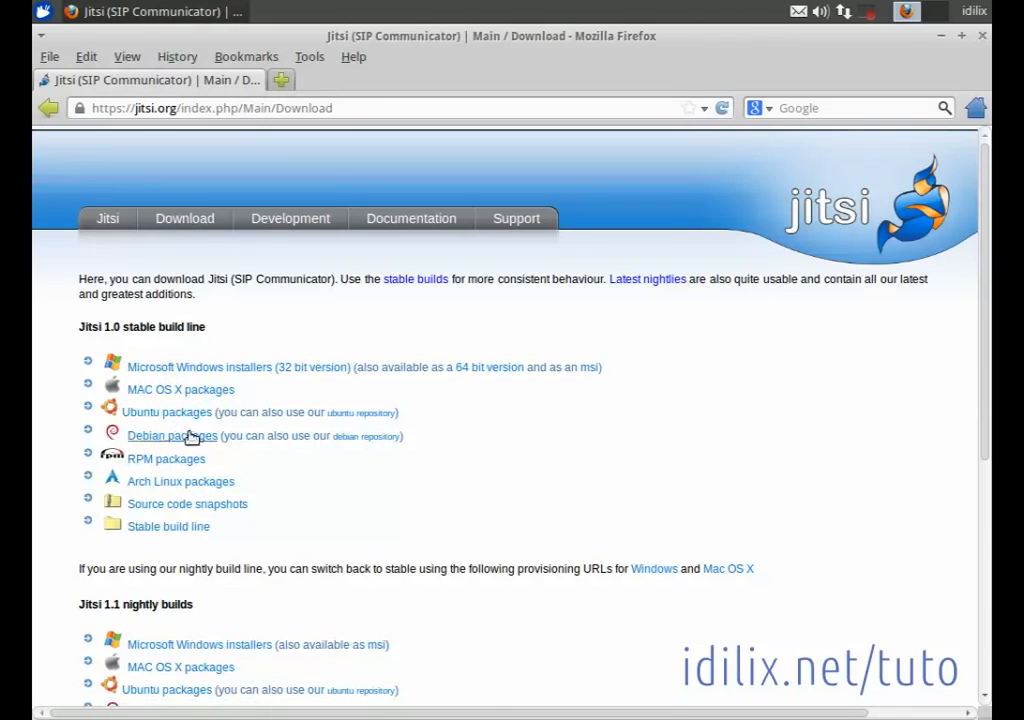
mouse_move(204, 444)
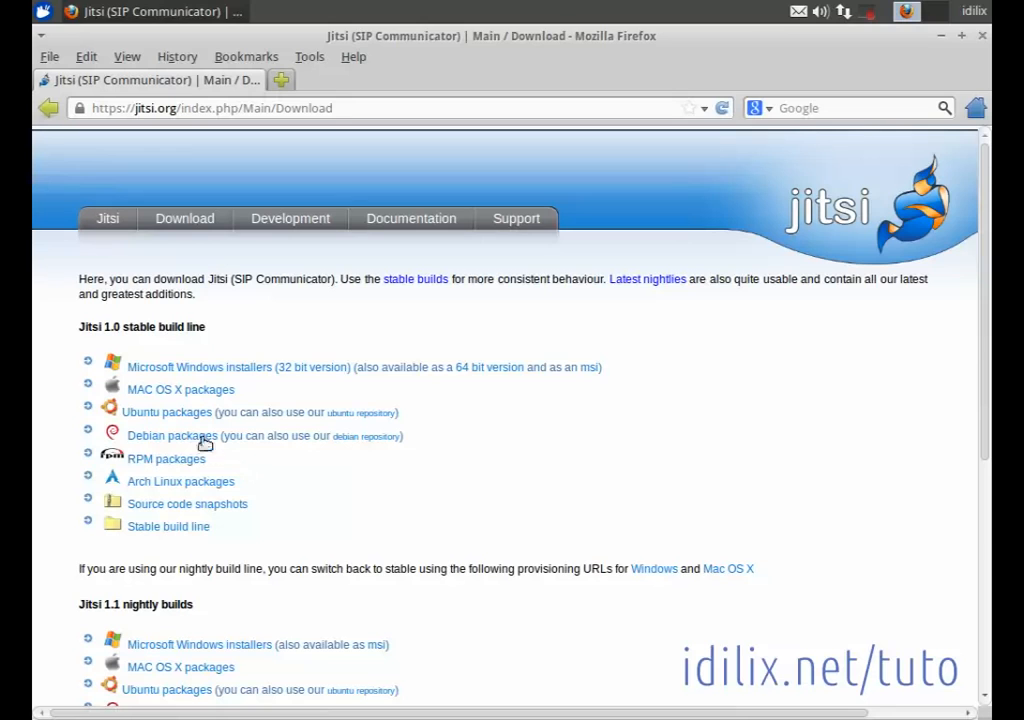
Follow the Debian packages link under the Jitsi stable build line
left_click(172, 436)
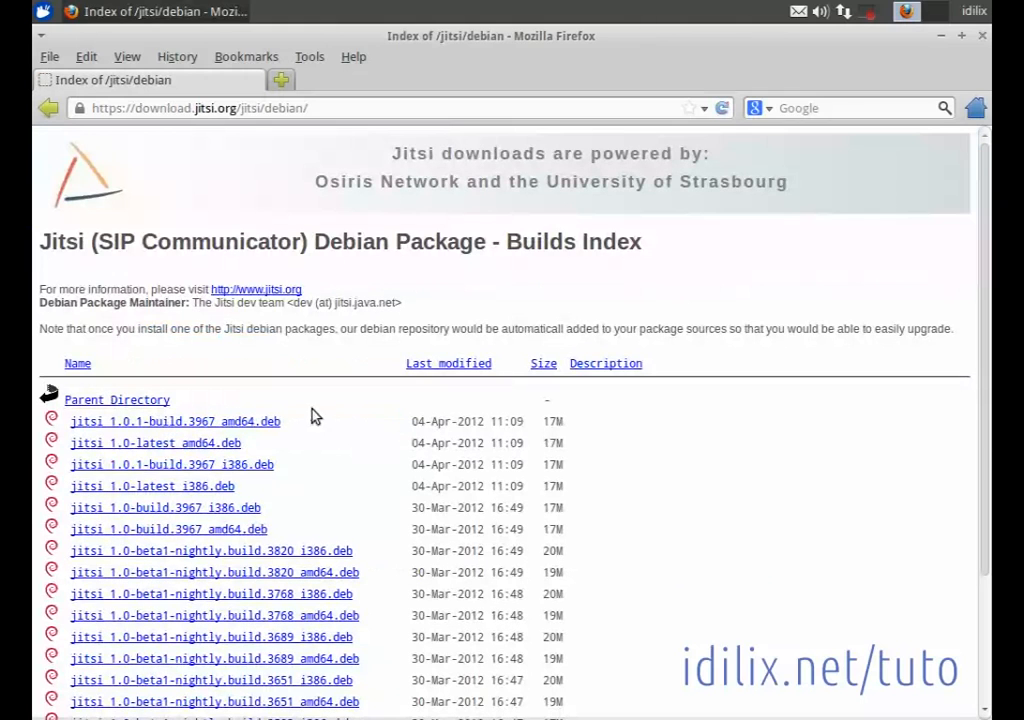
mouse_move(744, 446)
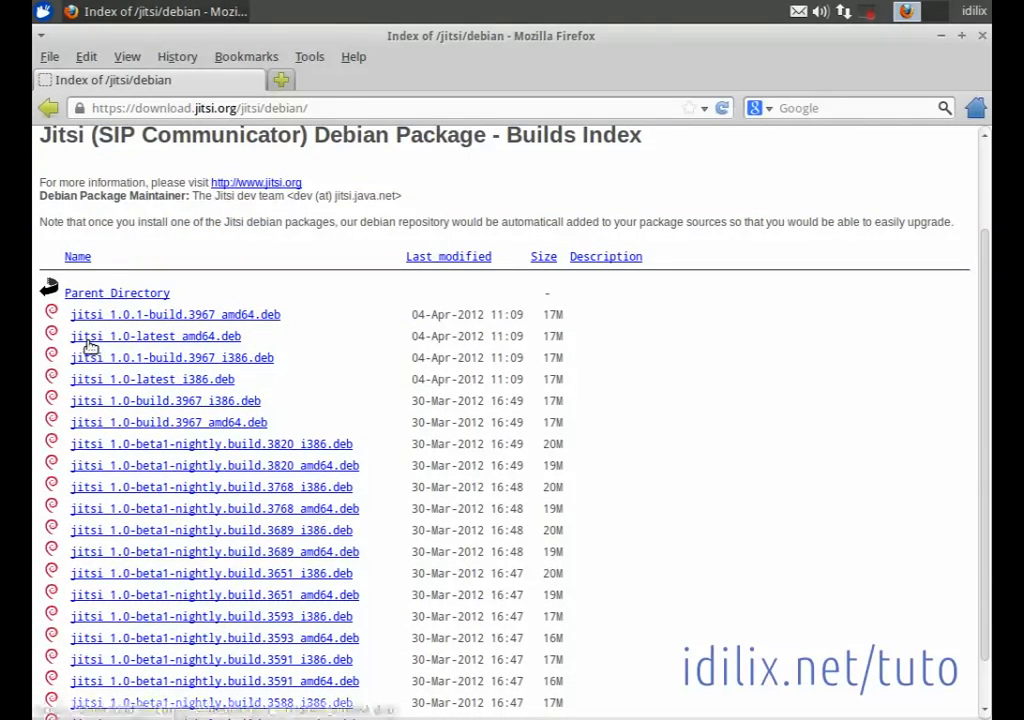
mouse_move(184, 344)
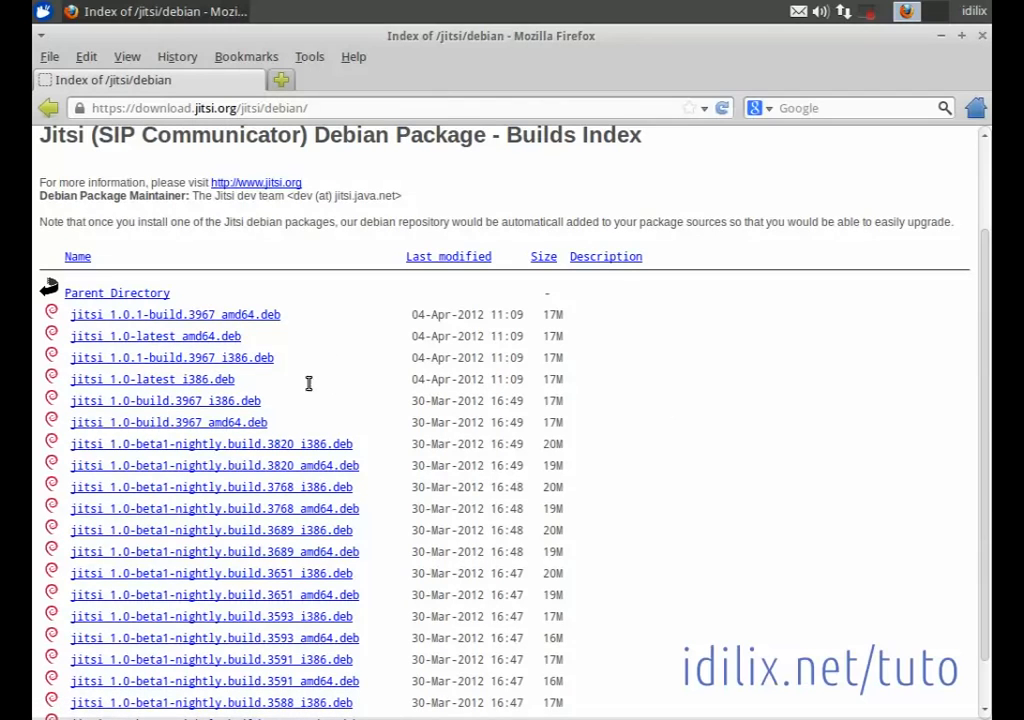
mouse_move(76, 384)
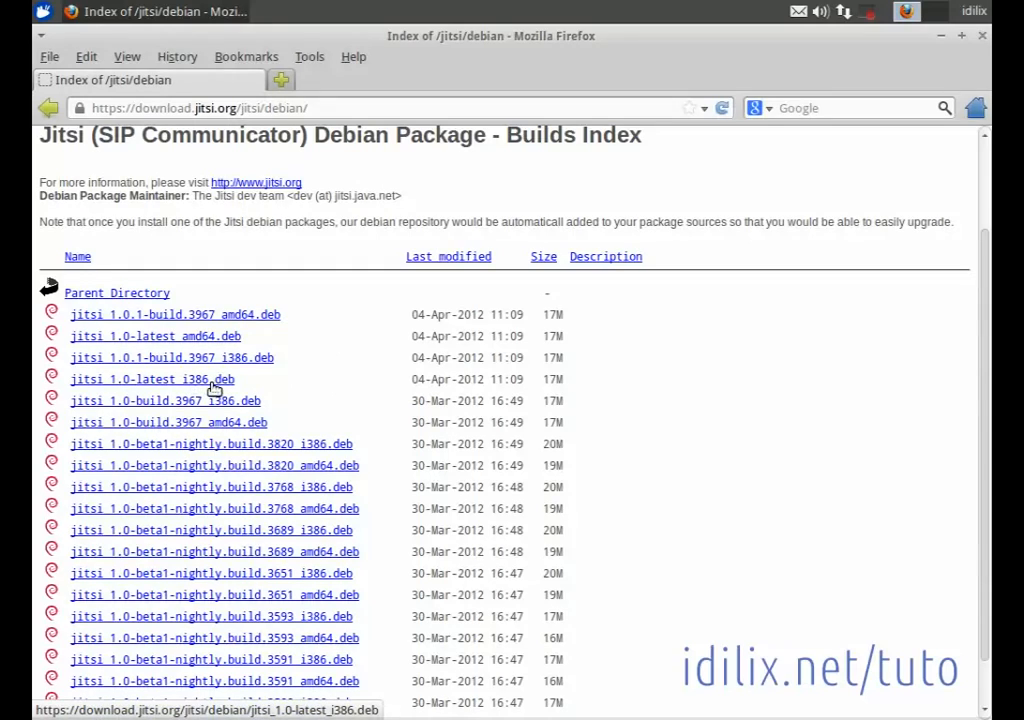
mouse_move(280, 376)
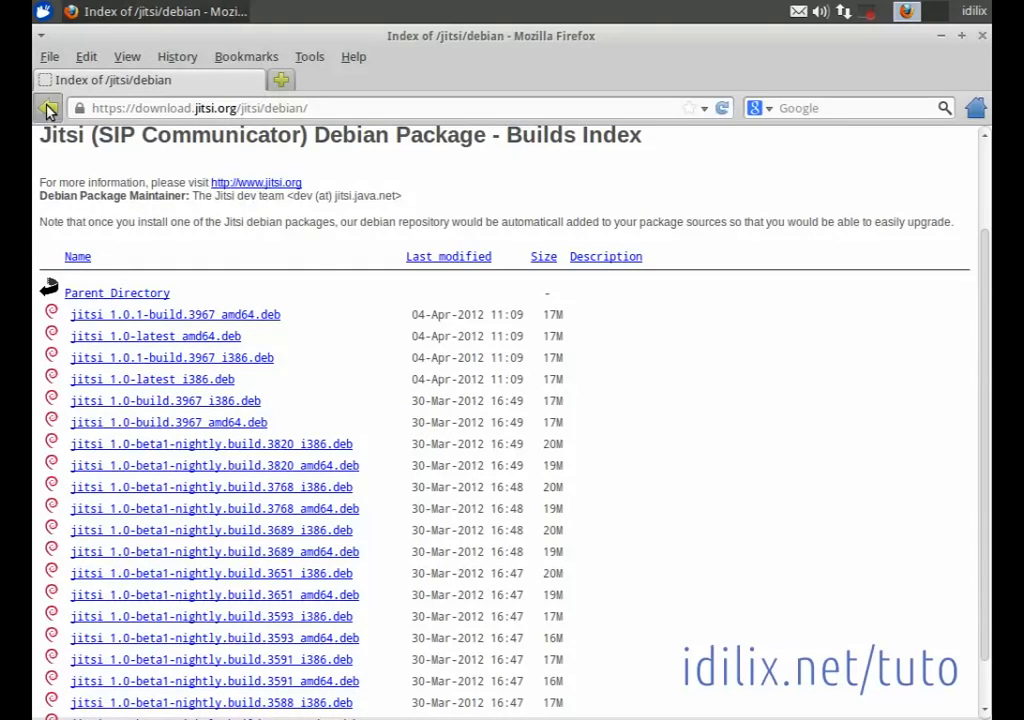
Return to the Jitsi download page and scroll through its installer list
left_click(48, 108)
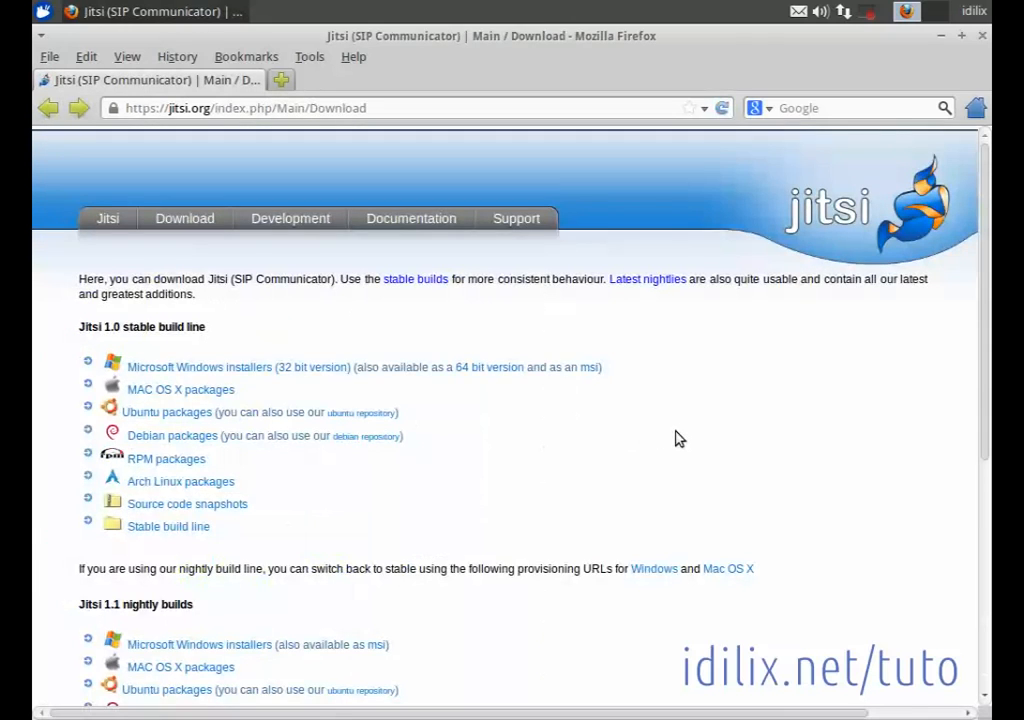
scroll("down", 3)
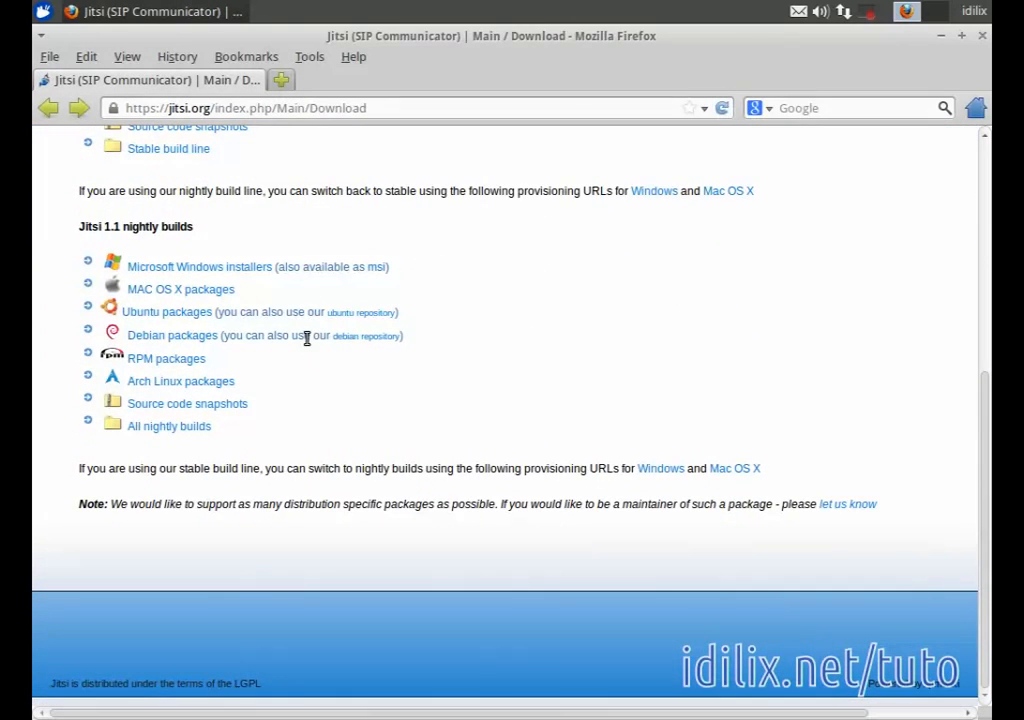
mouse_move(80, 232)
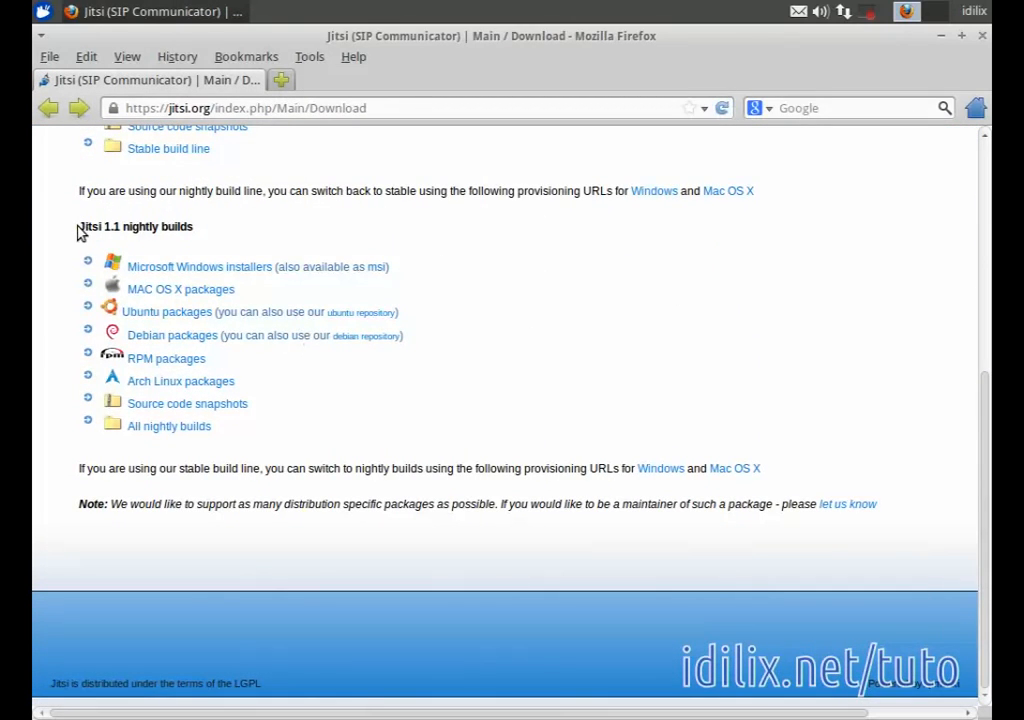
mouse_move(118, 232)
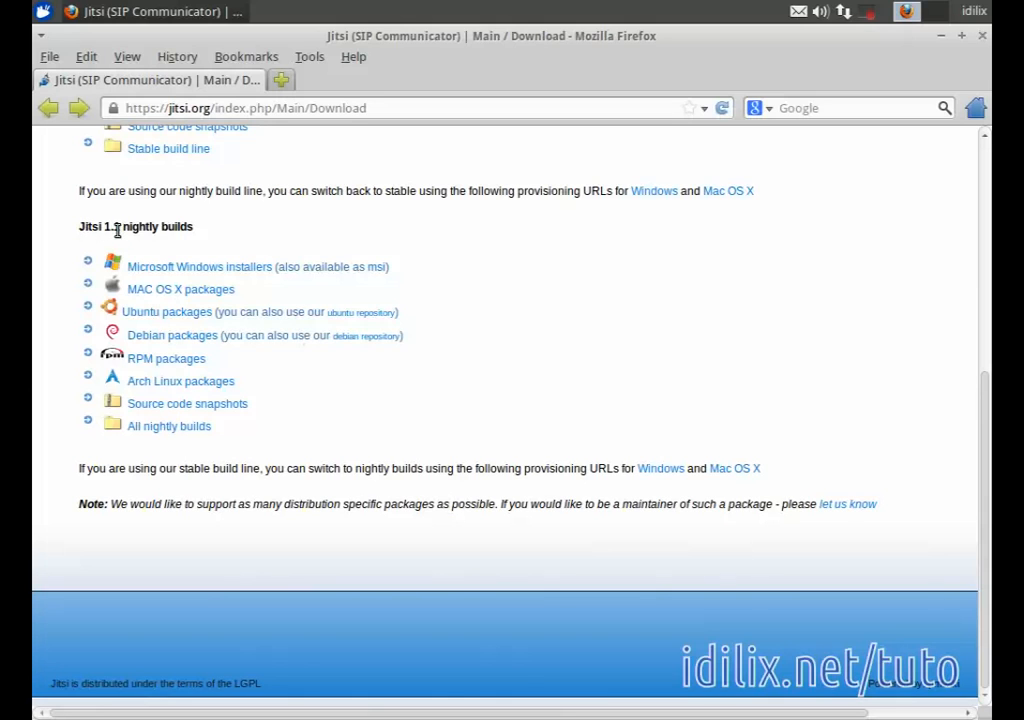
scroll("down", 3)
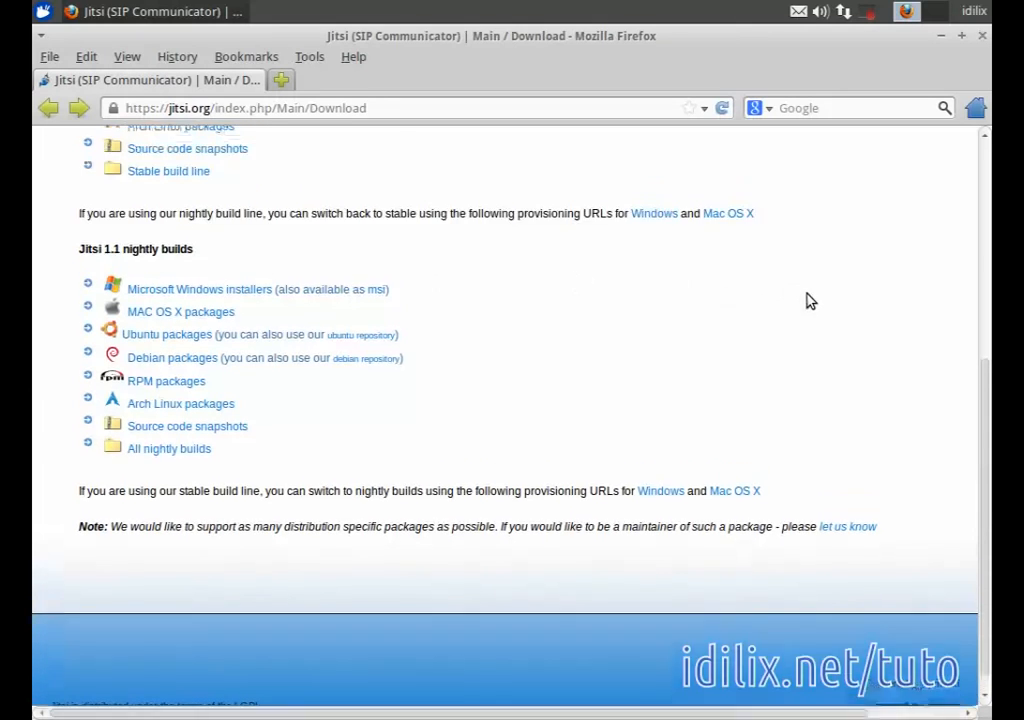
scroll("up", 3)
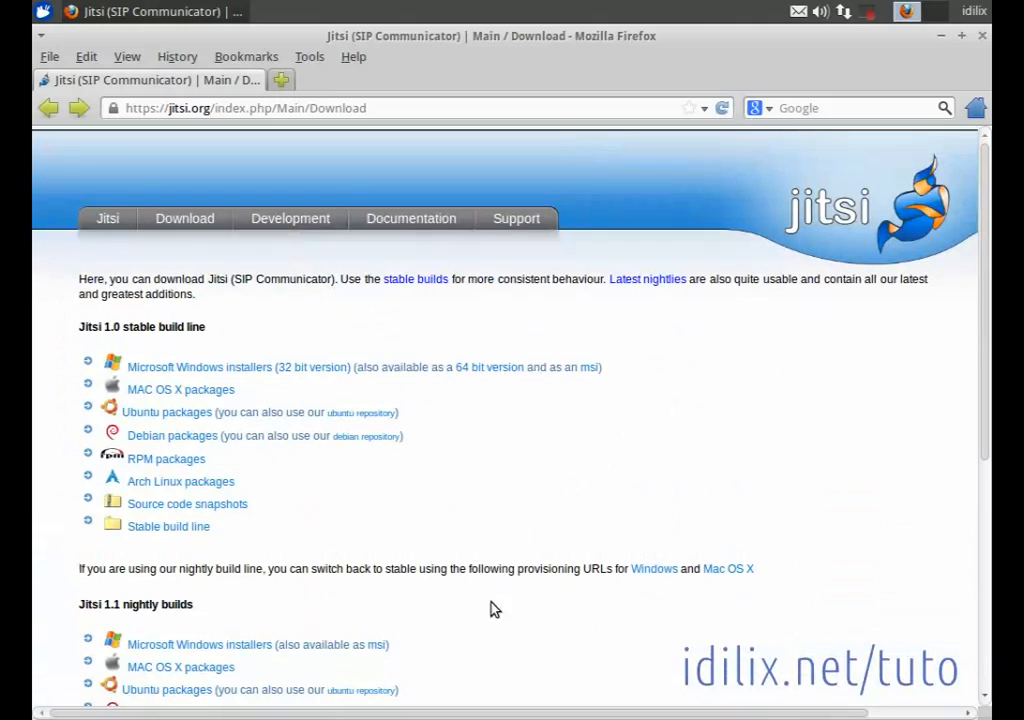
mouse_move(304, 584)
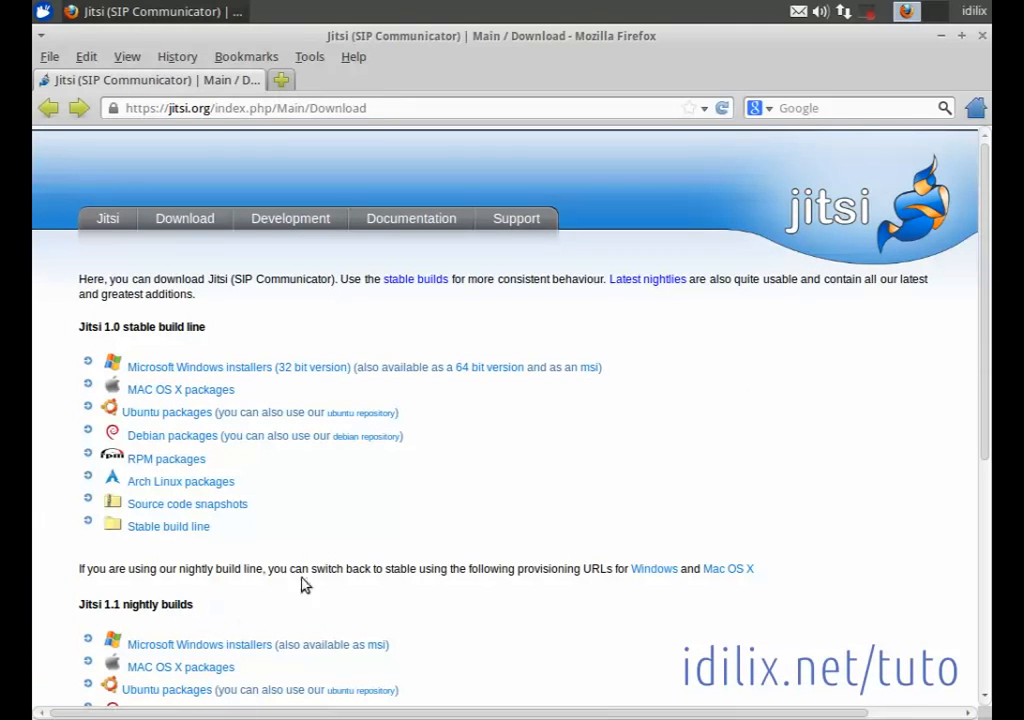
mouse_move(144, 344)
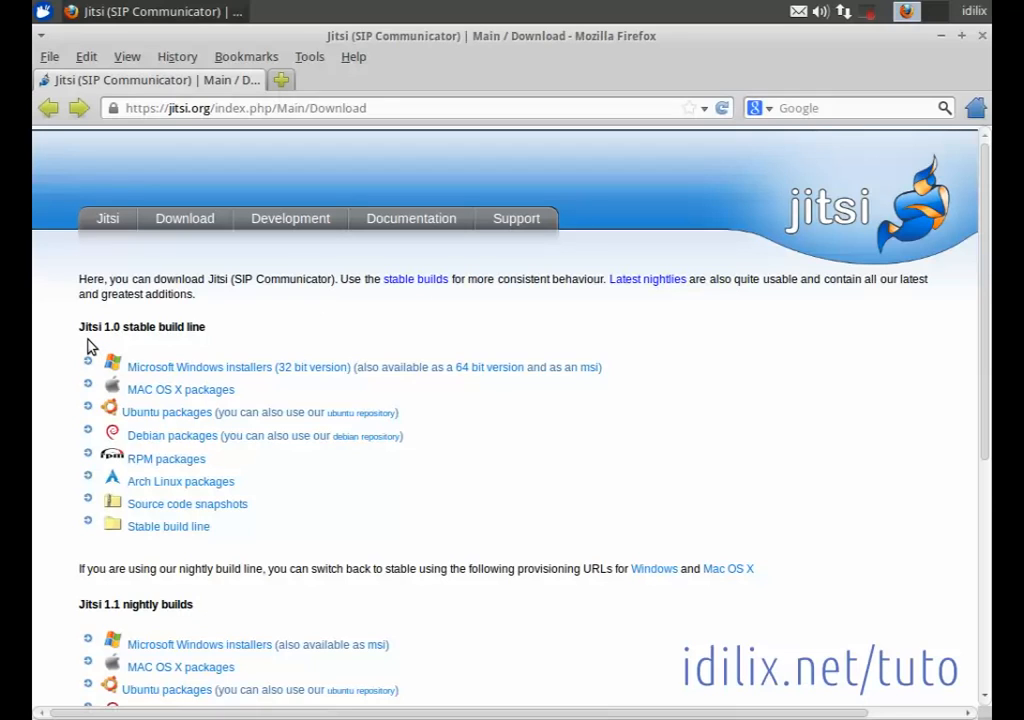
mouse_move(296, 350)
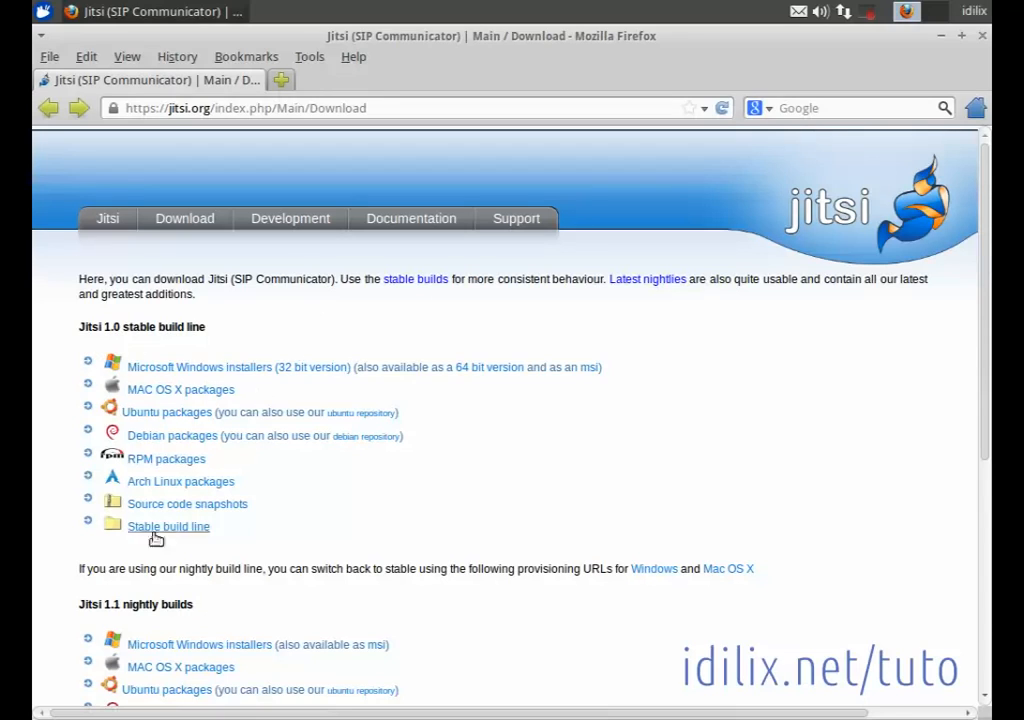
mouse_move(788, 304)
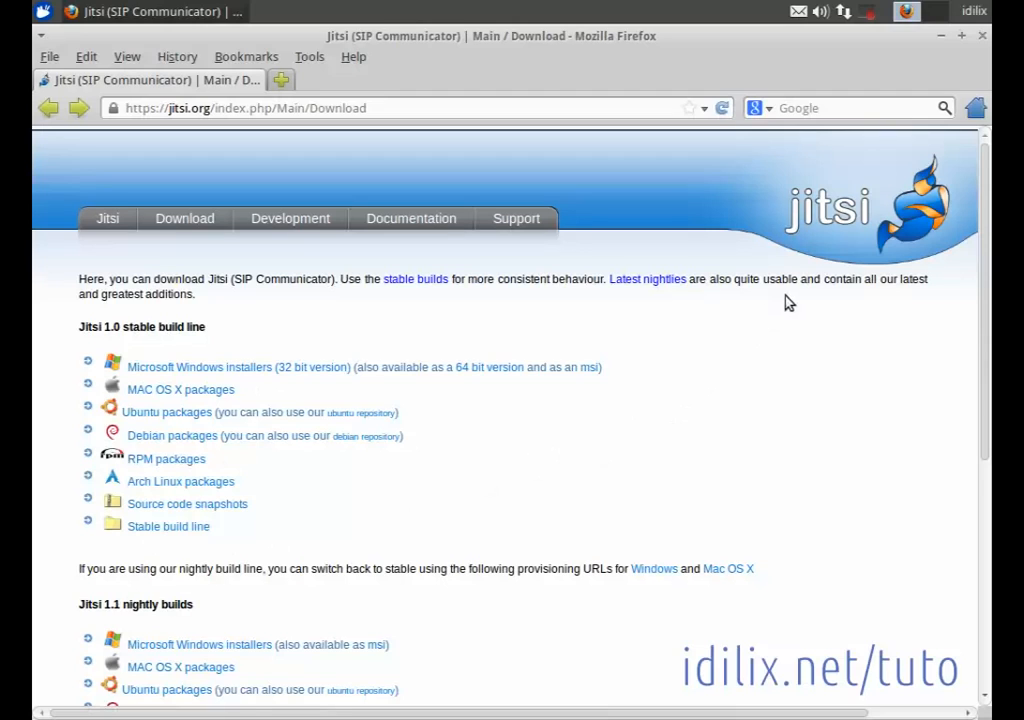
mouse_move(828, 330)
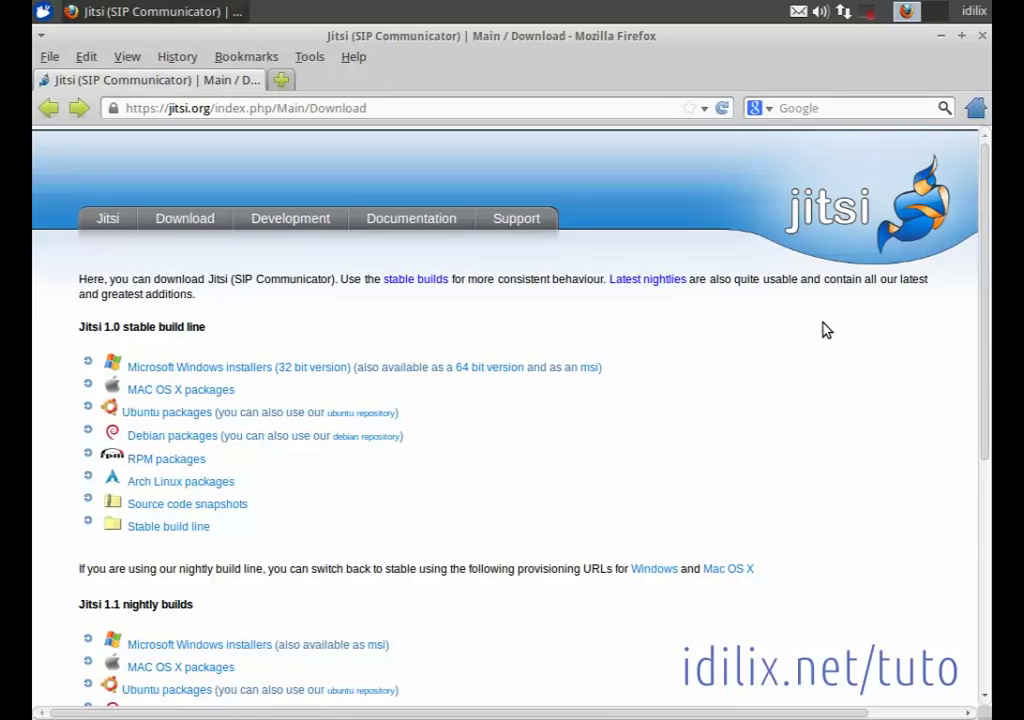
scroll("down", 3)
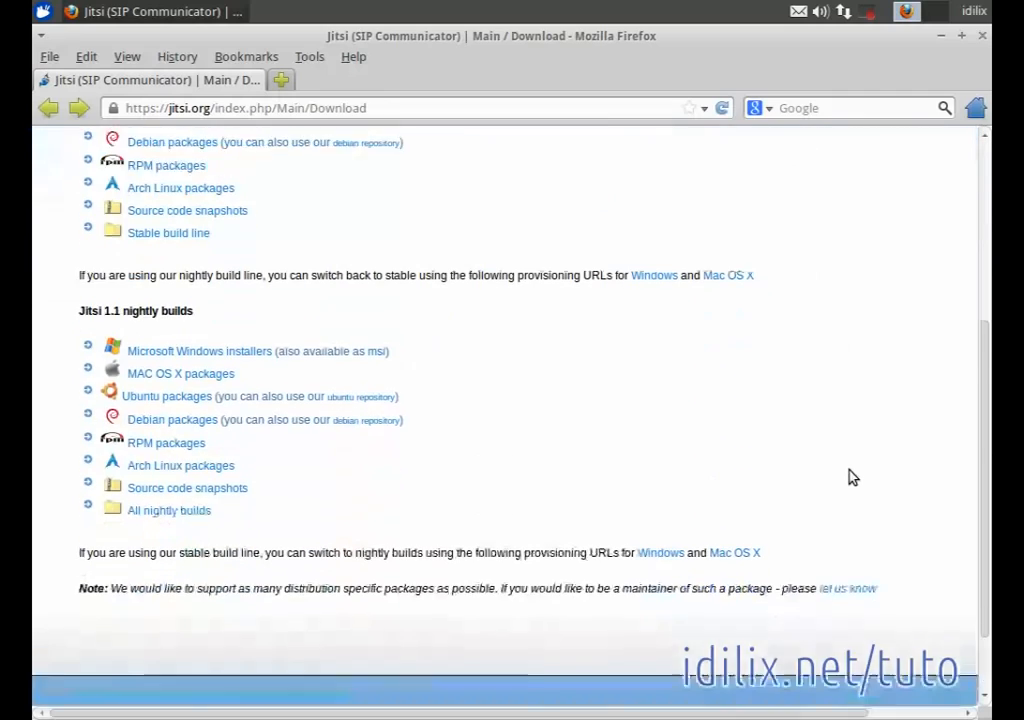
scroll("up", 3)
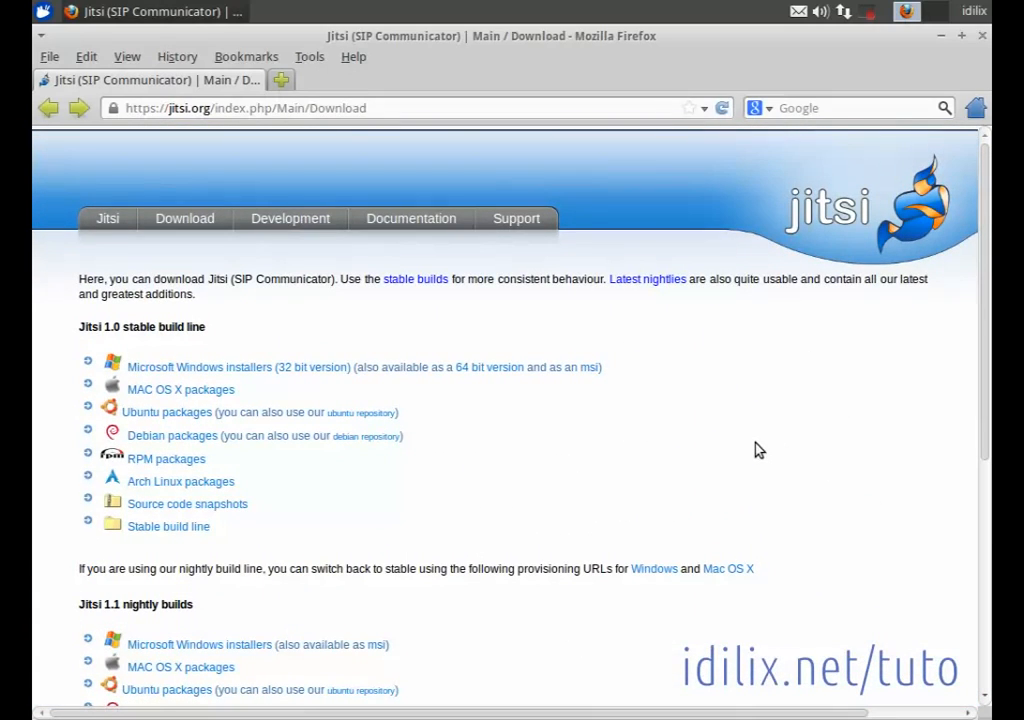
mouse_move(118, 344)
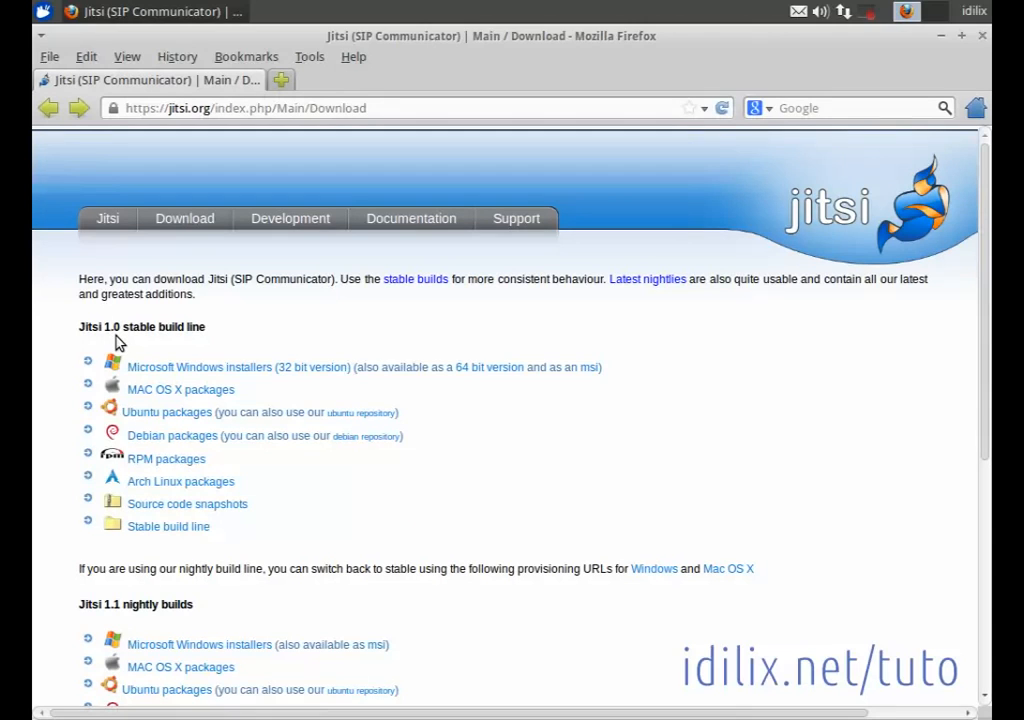
mouse_move(900, 204)
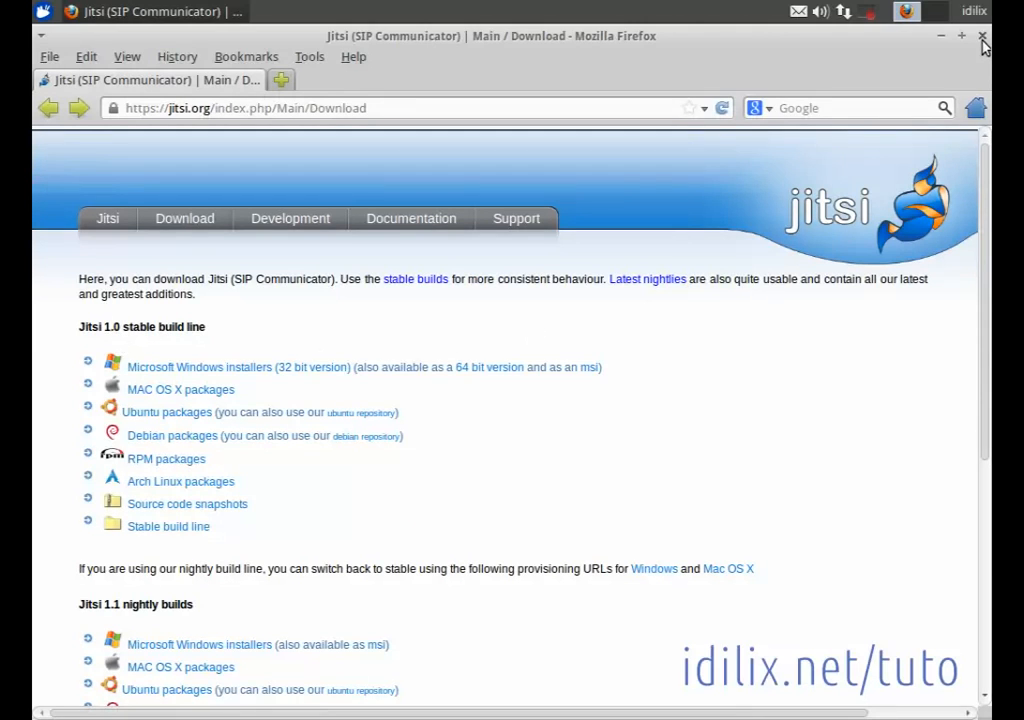
mouse_move(940, 68)
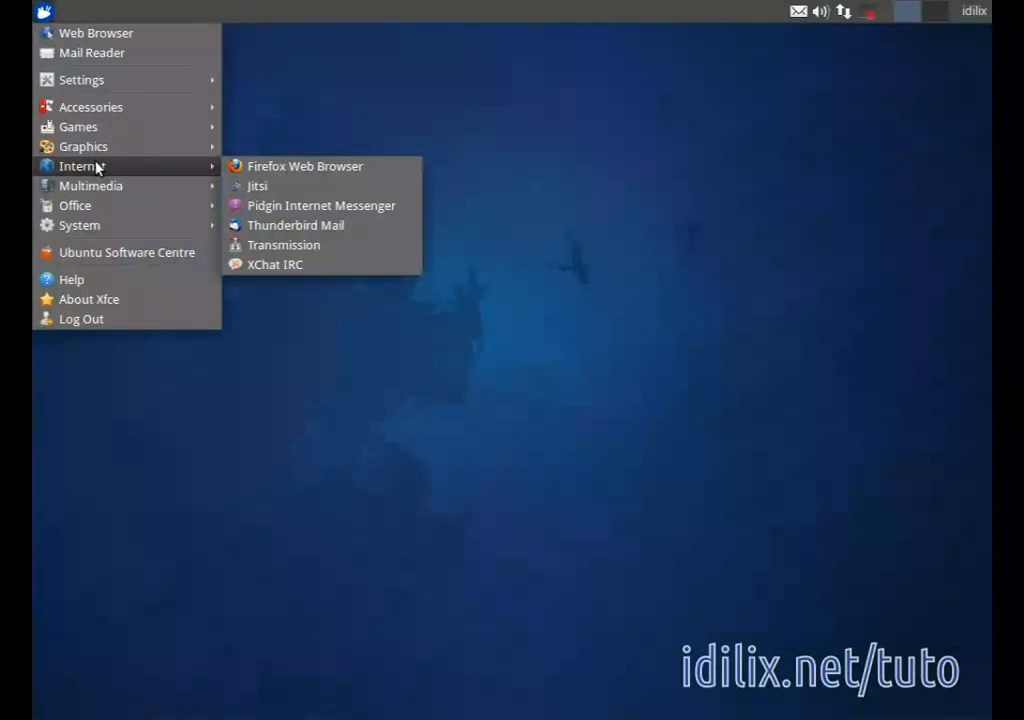
mouse_move(256, 186)
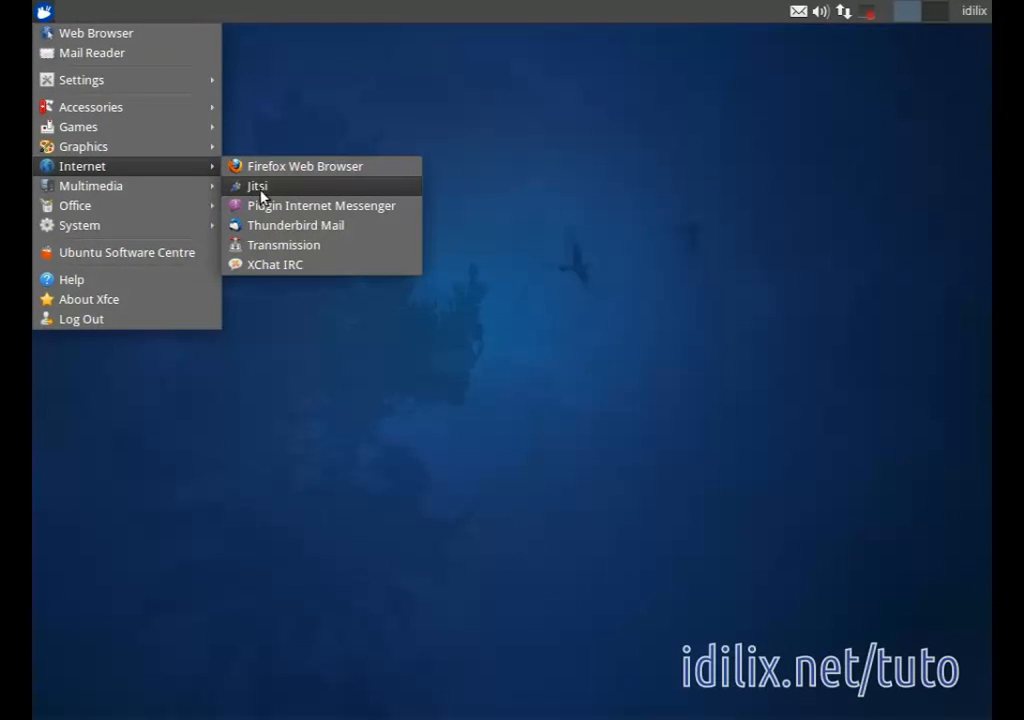
Close the browser and launch Jitsi from the desktop Internet menu
left_click(504, 348)
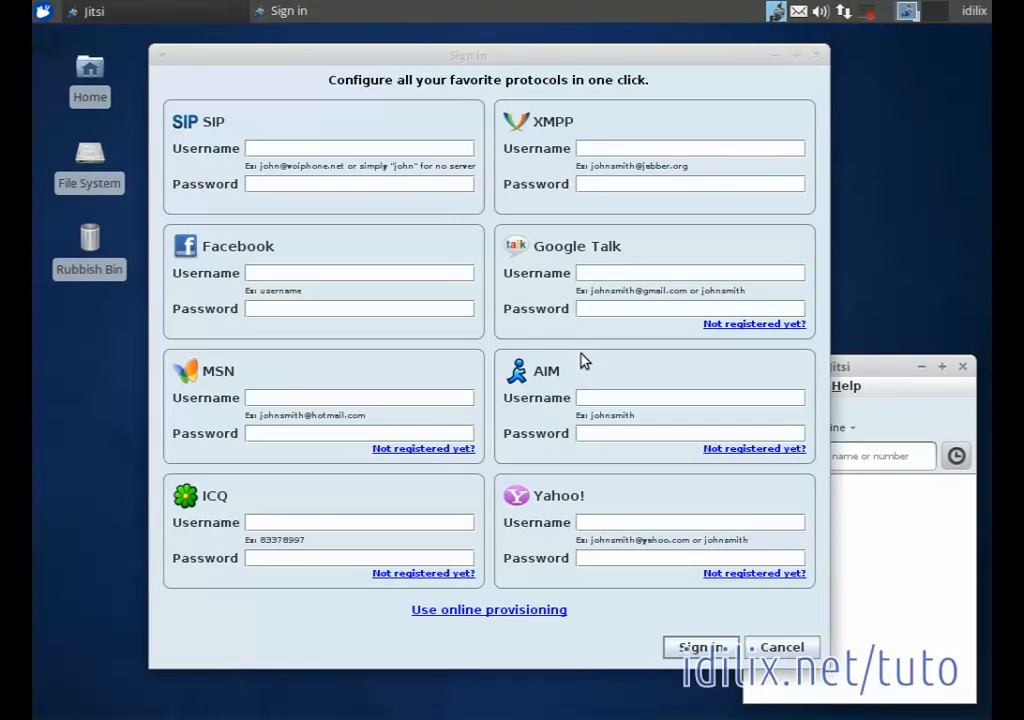
mouse_move(484, 52)
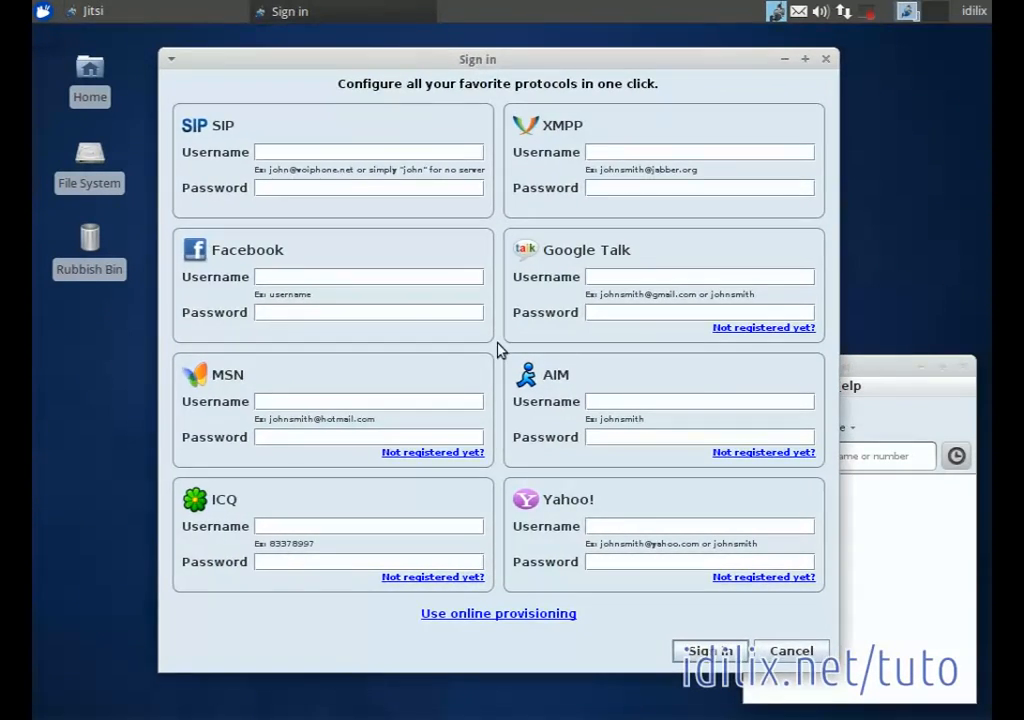
mouse_move(516, 260)
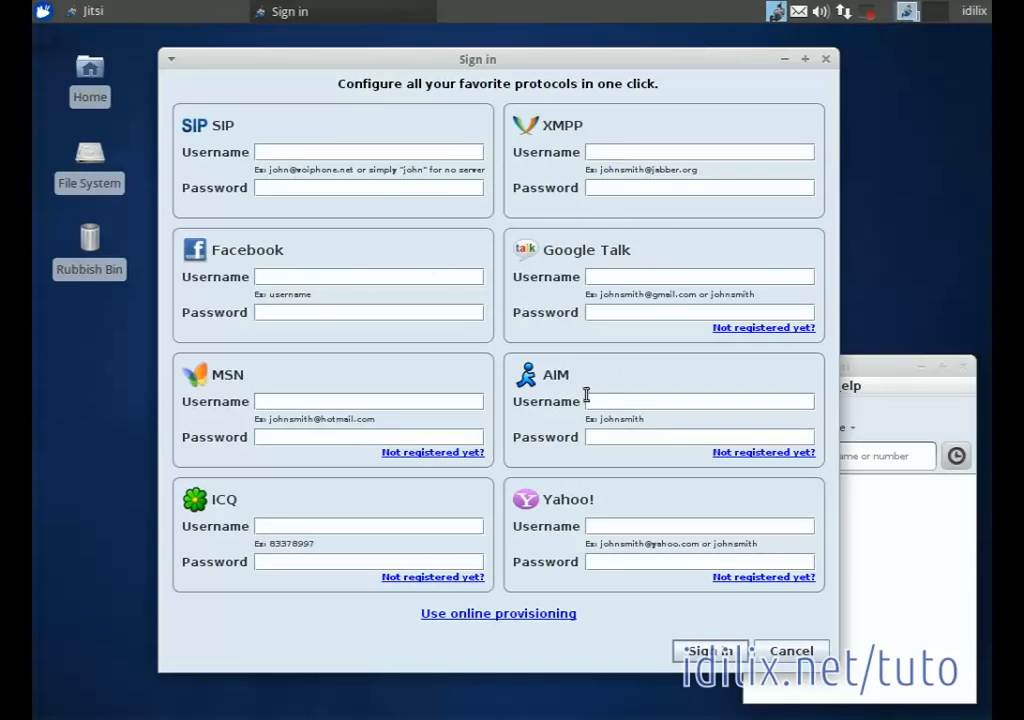
mouse_move(448, 520)
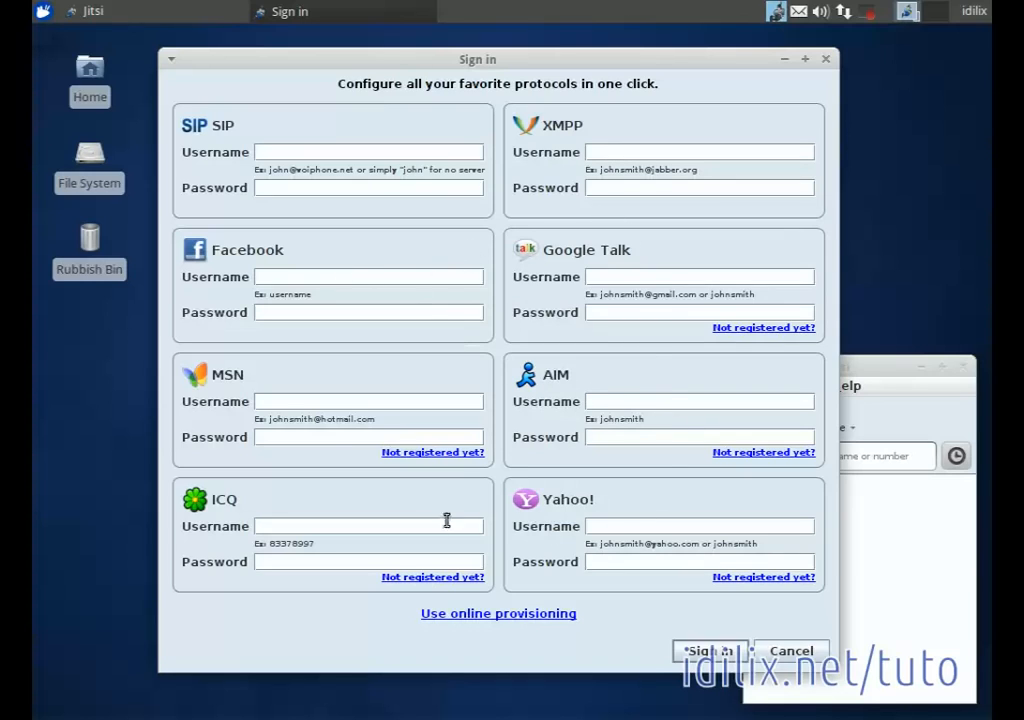
mouse_move(596, 316)
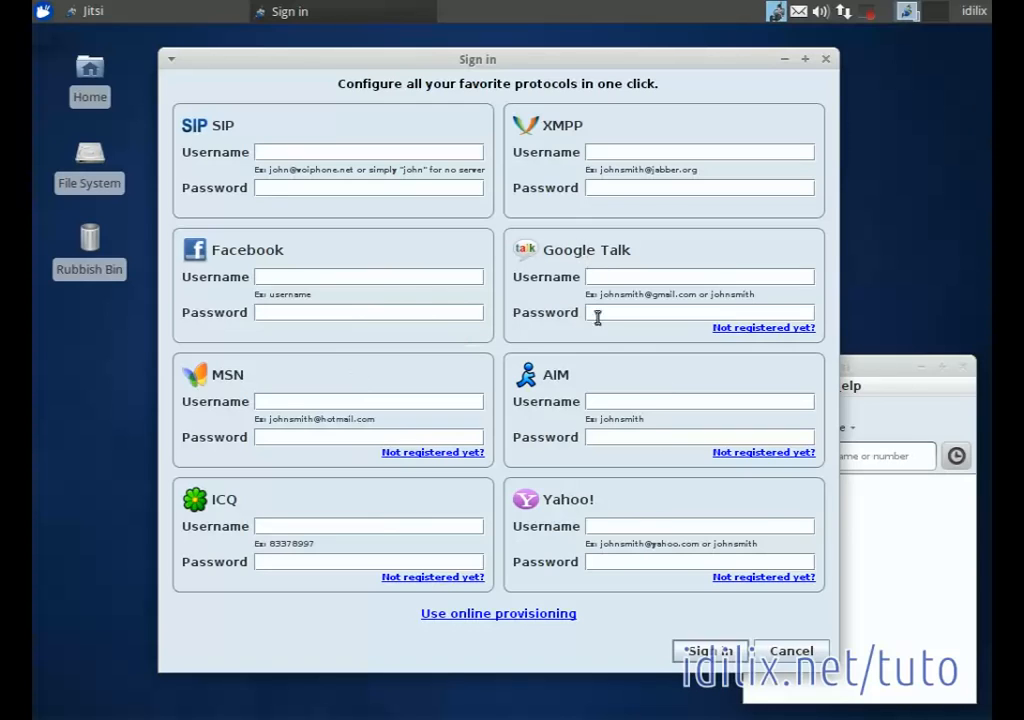
mouse_move(764, 368)
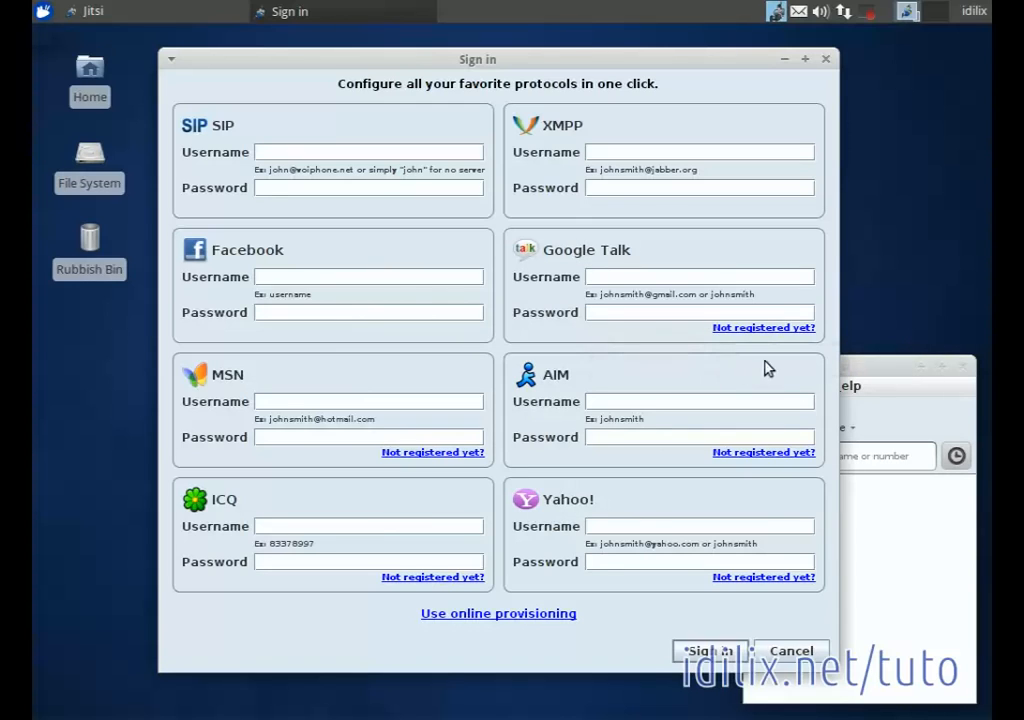
mouse_move(760, 336)
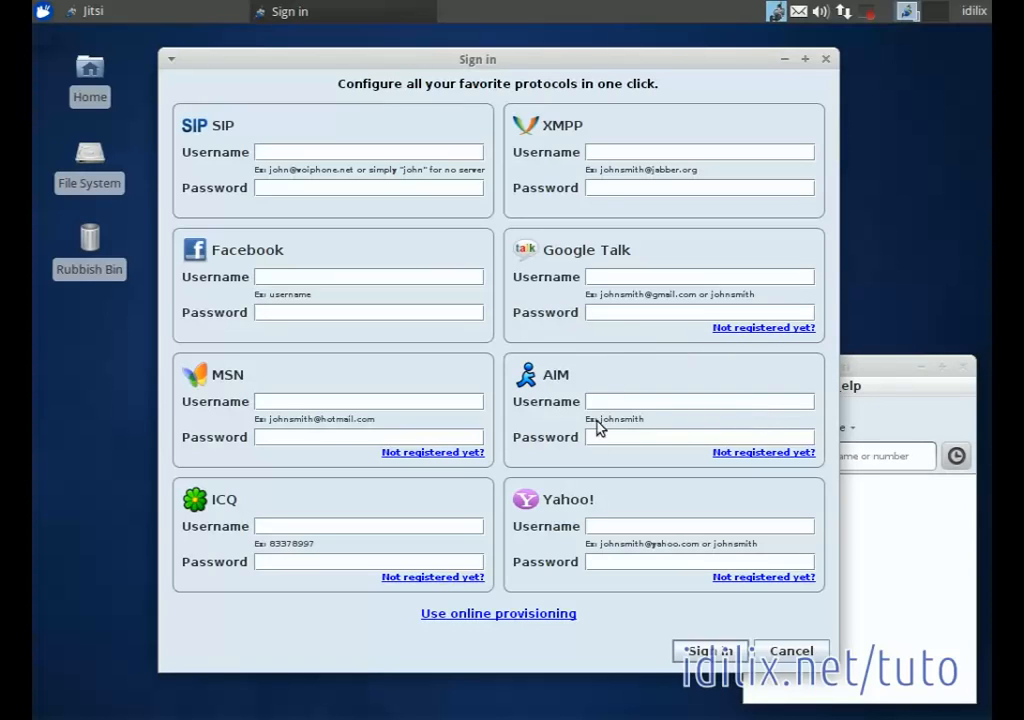
mouse_move(616, 302)
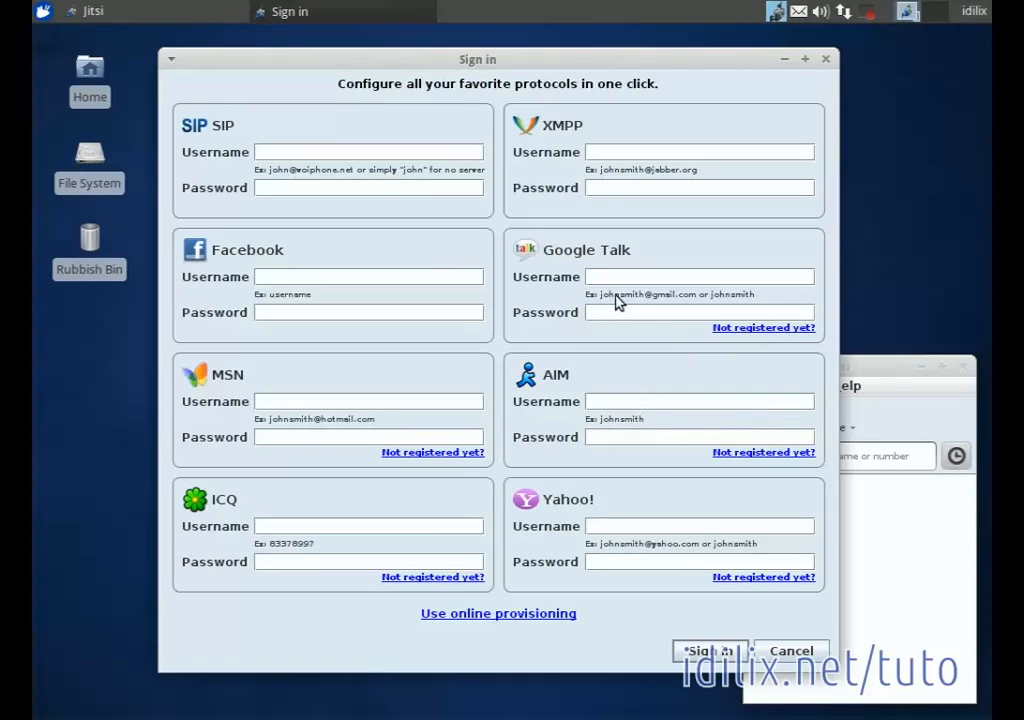
mouse_move(512, 232)
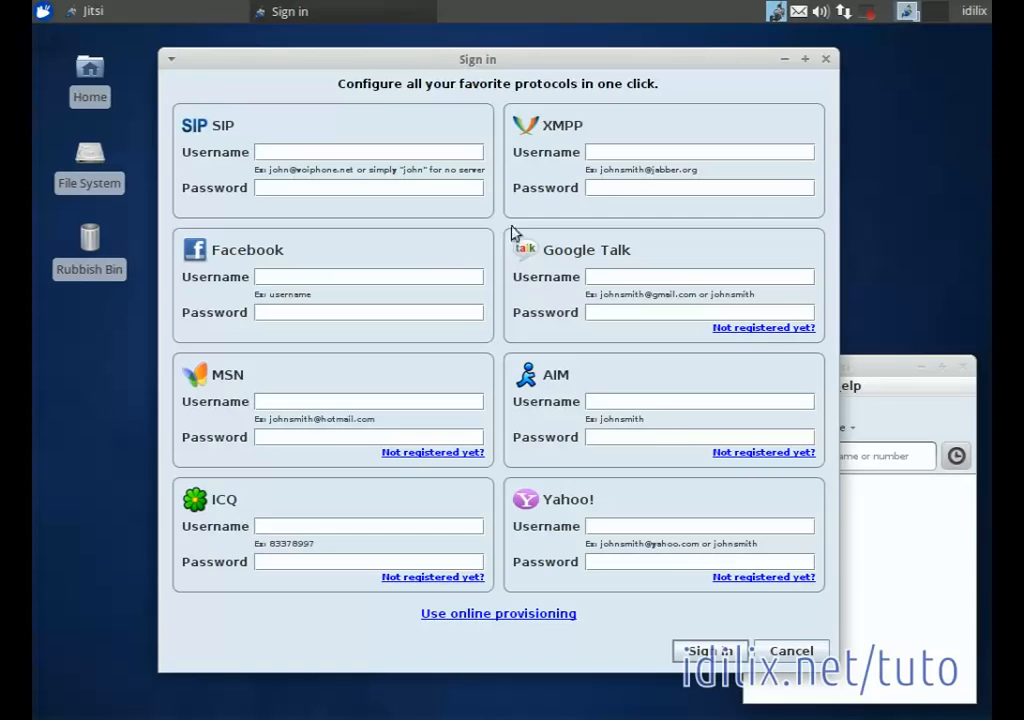
mouse_move(704, 608)
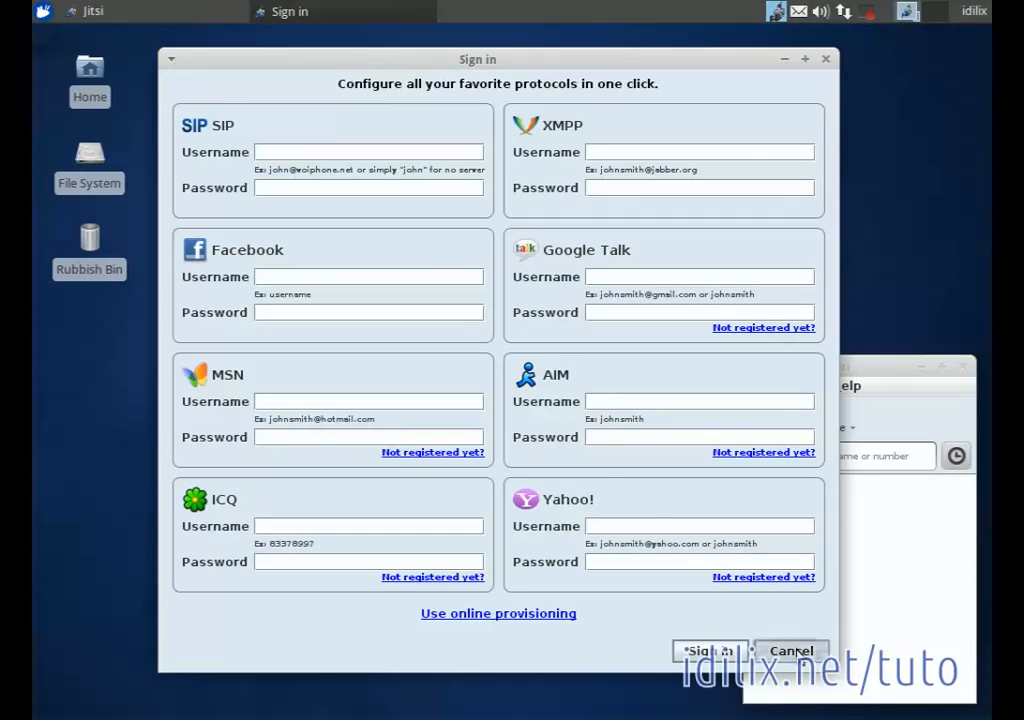
Cancel the all-protocols sign-in form and start Add new account from the File menu
left_click(790, 650)
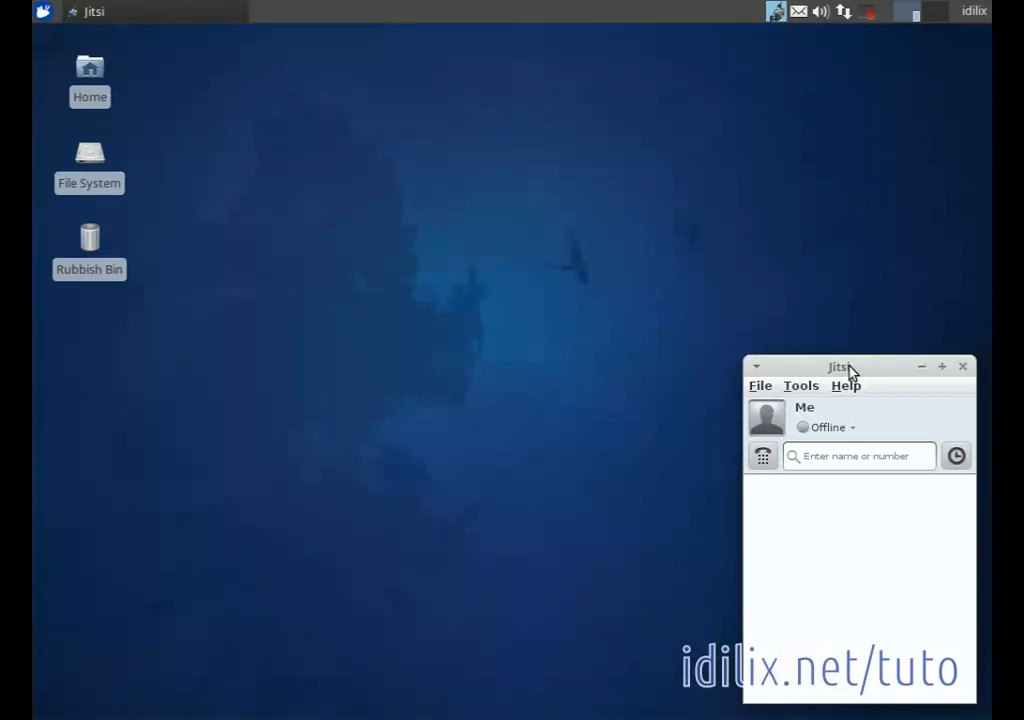
mouse_move(872, 420)
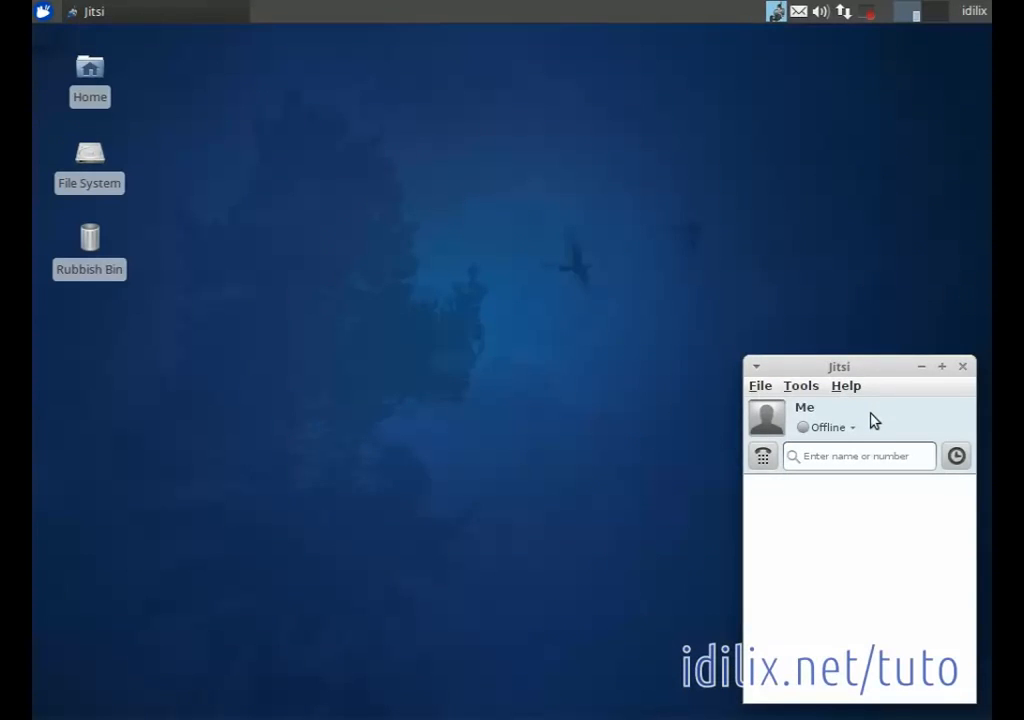
mouse_move(800, 408)
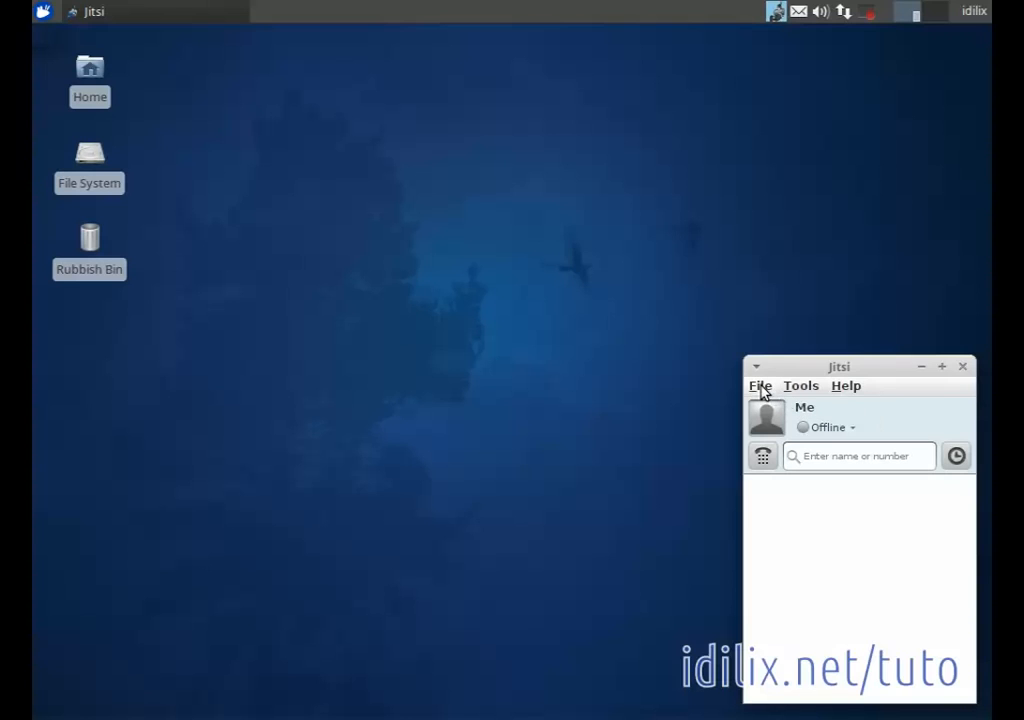
left_click(760, 386)
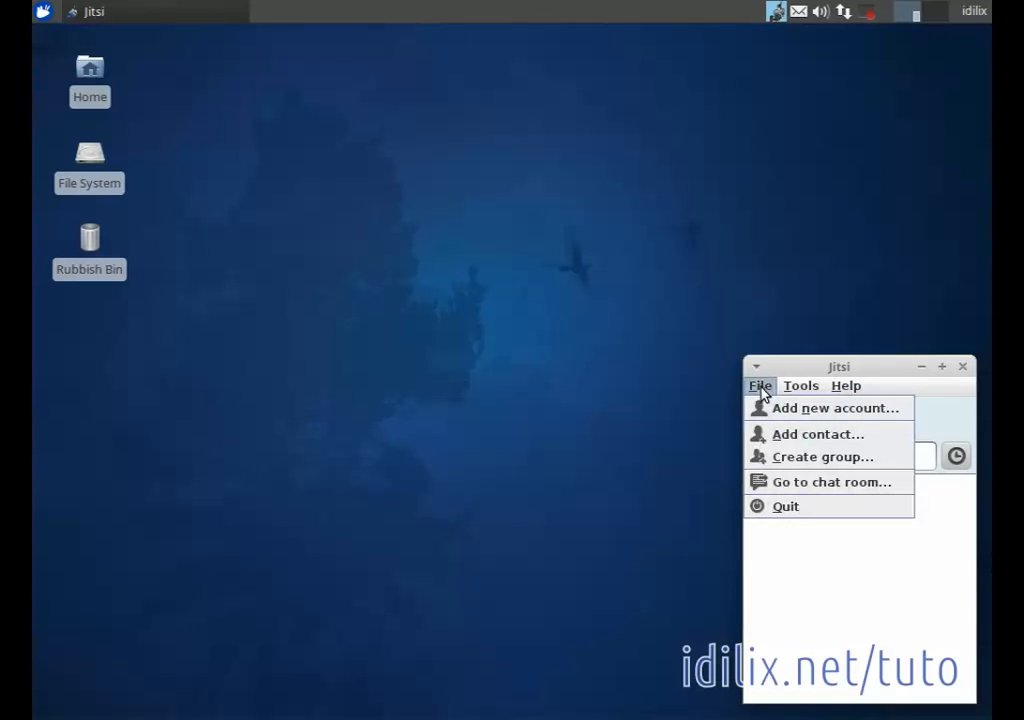
mouse_move(810, 408)
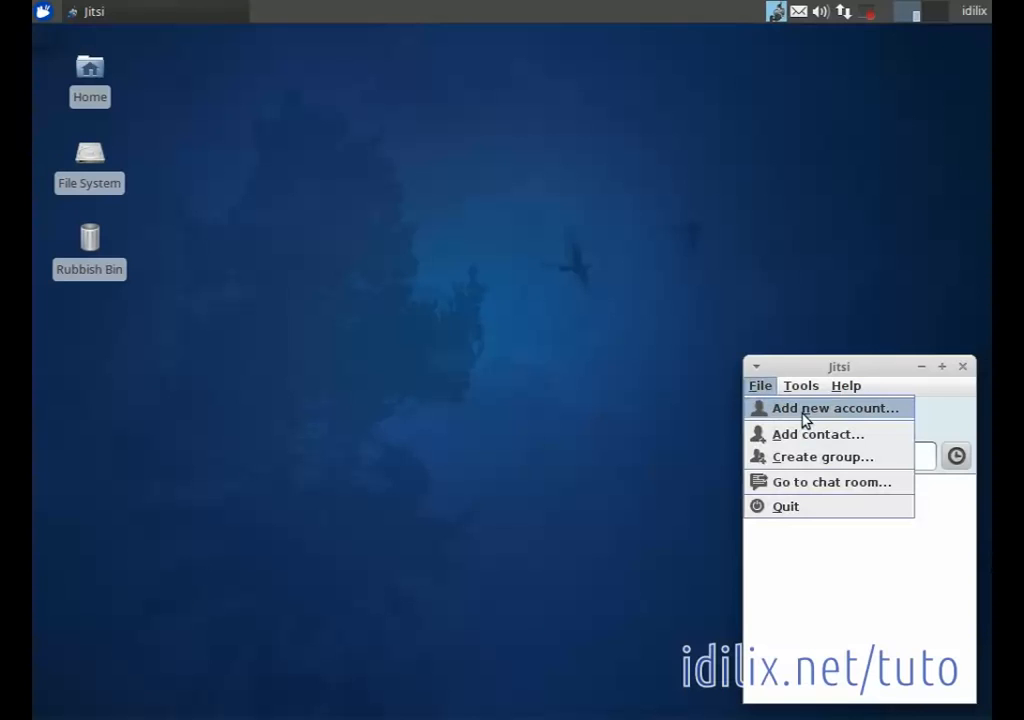
left_click(834, 408)
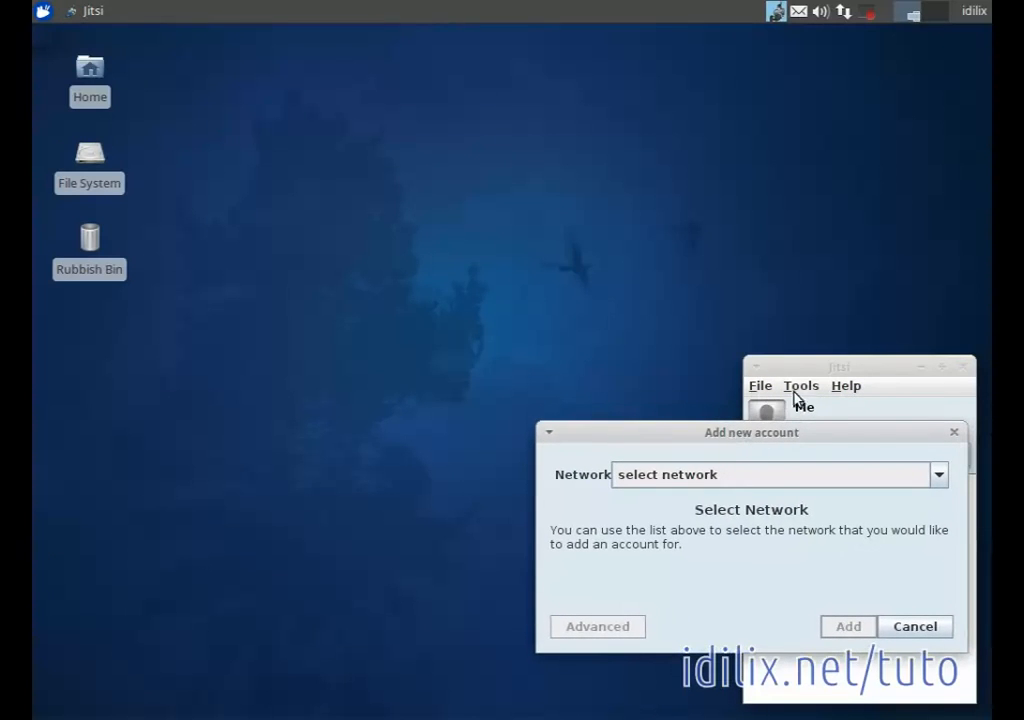
mouse_move(878, 388)
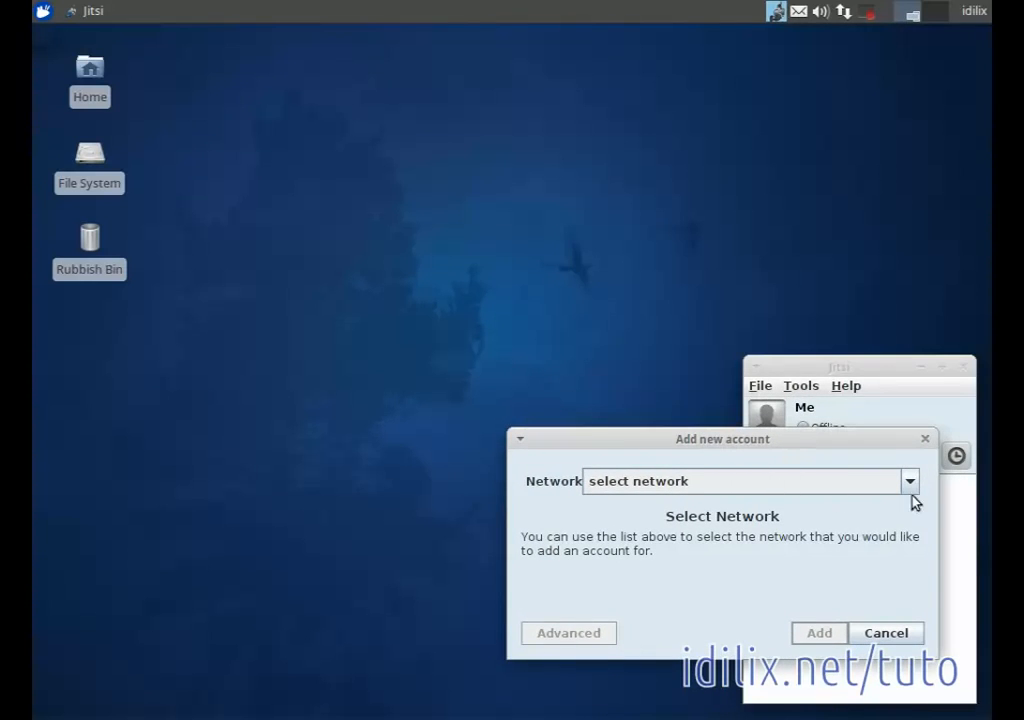
mouse_move(770, 486)
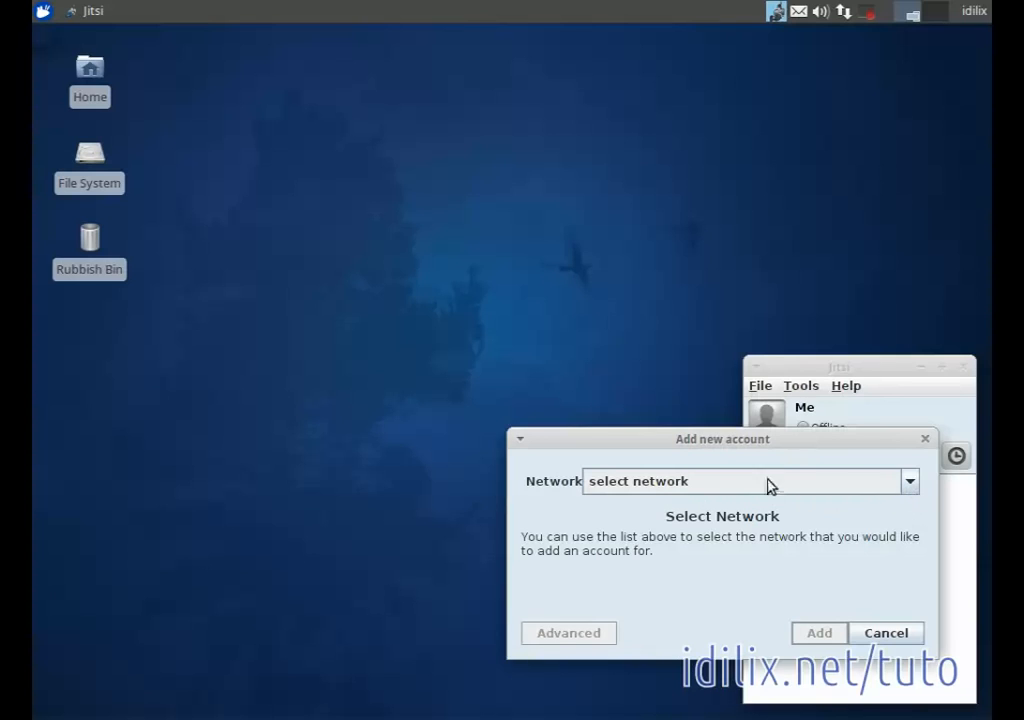
Choose XMPP as the network and select 'Create a new XMPP account' on jit.si port 5222
left_click(908, 480)
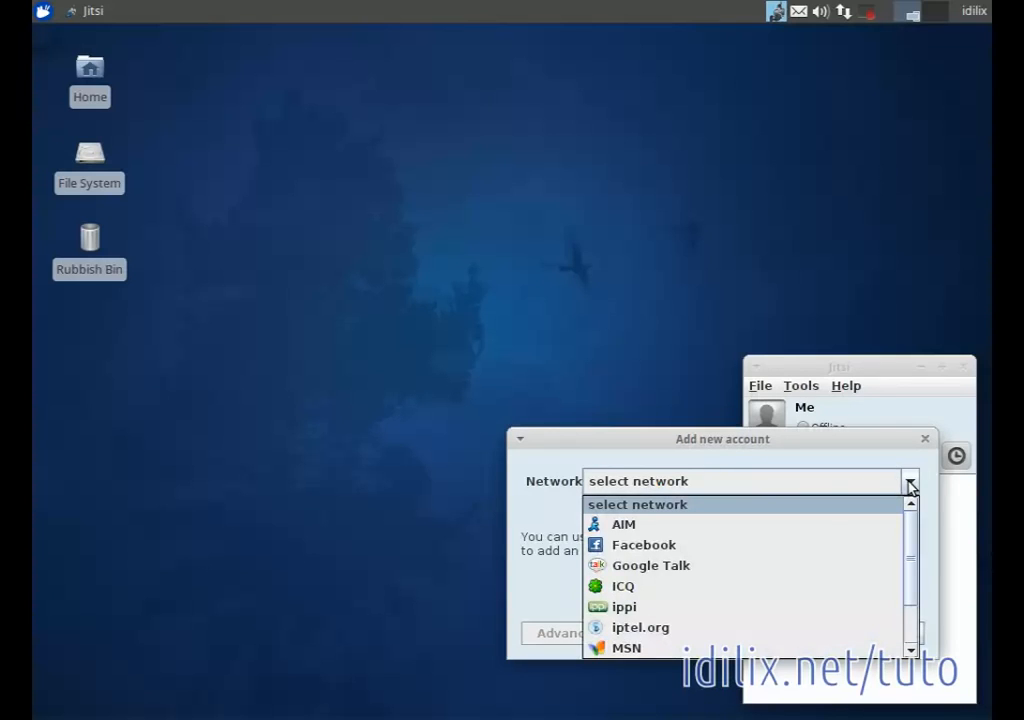
scroll("down", 3)
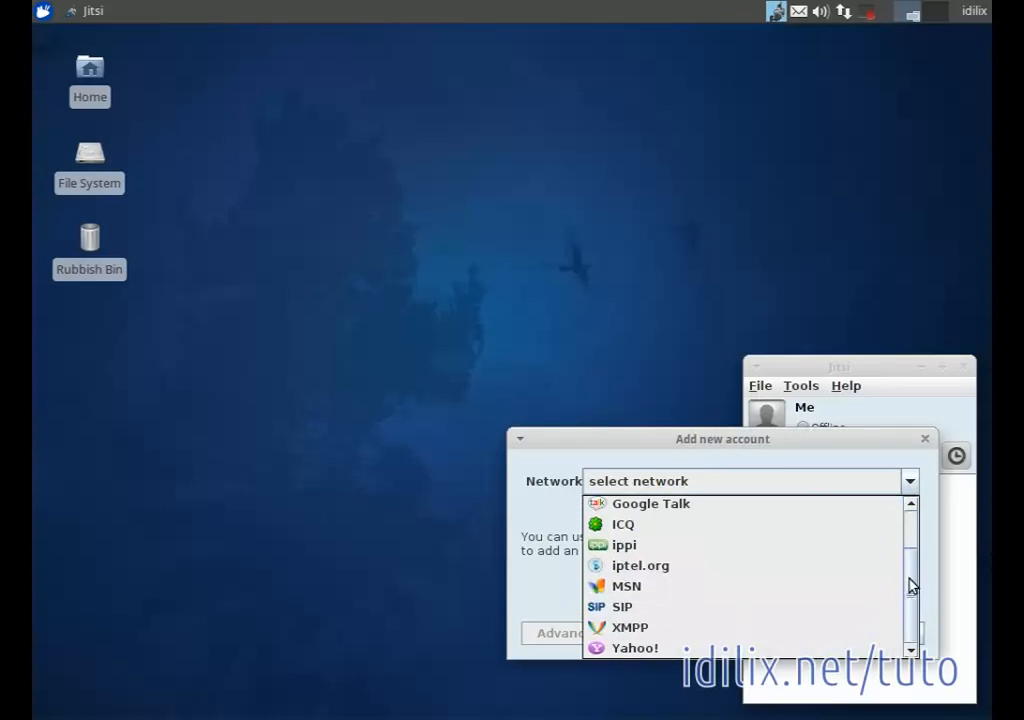
mouse_move(628, 628)
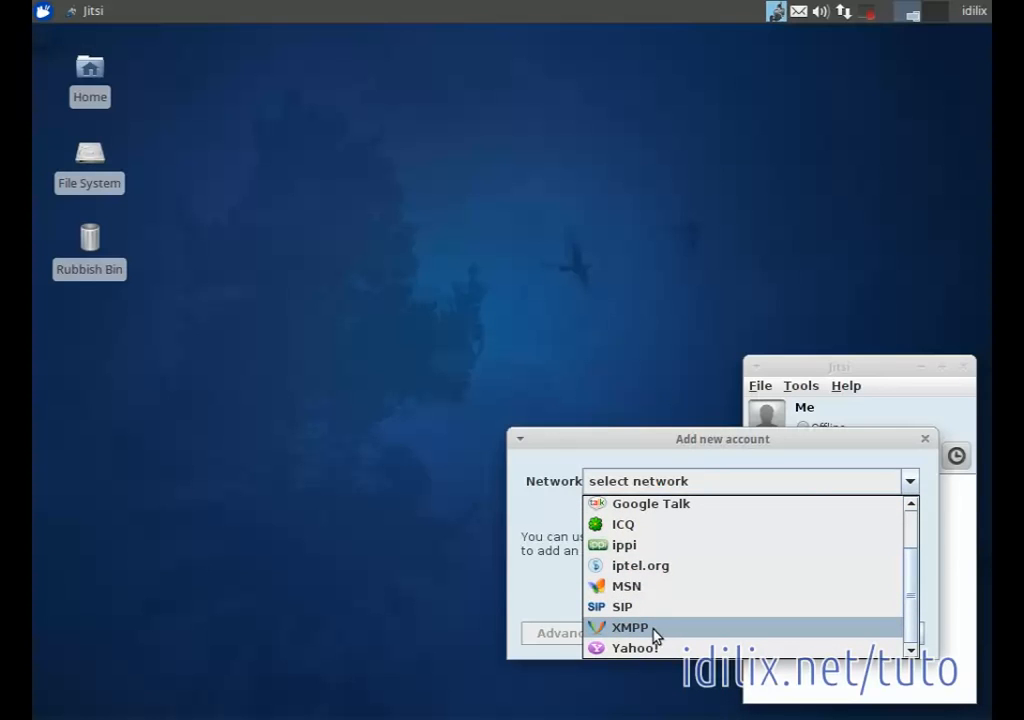
left_click(628, 628)
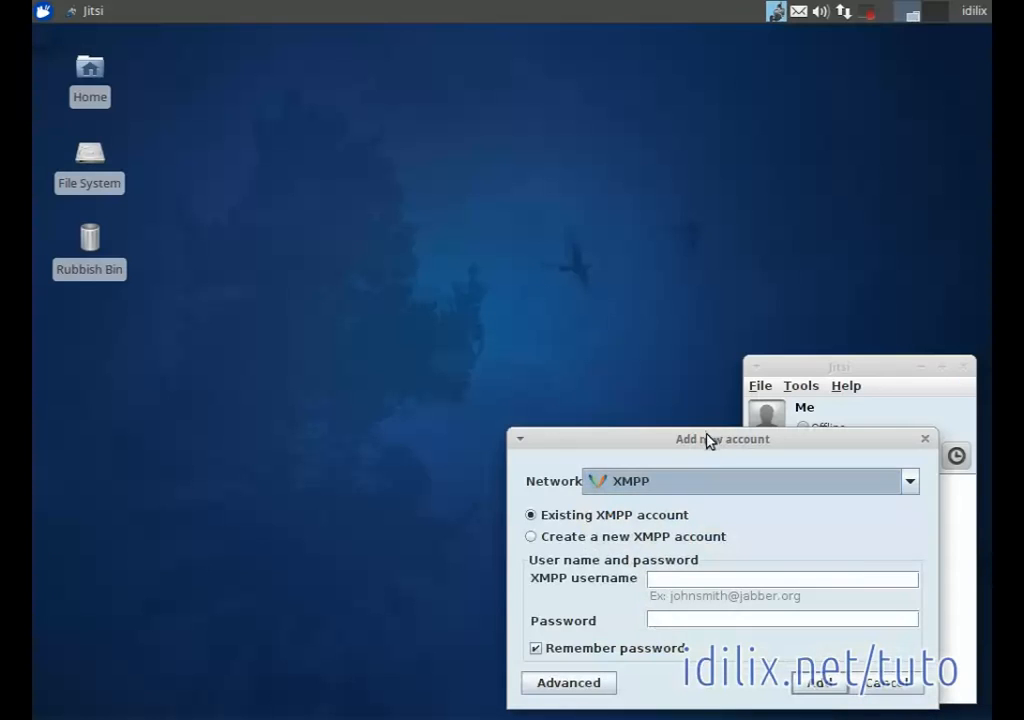
left_click_drag(722, 438, 708, 348)
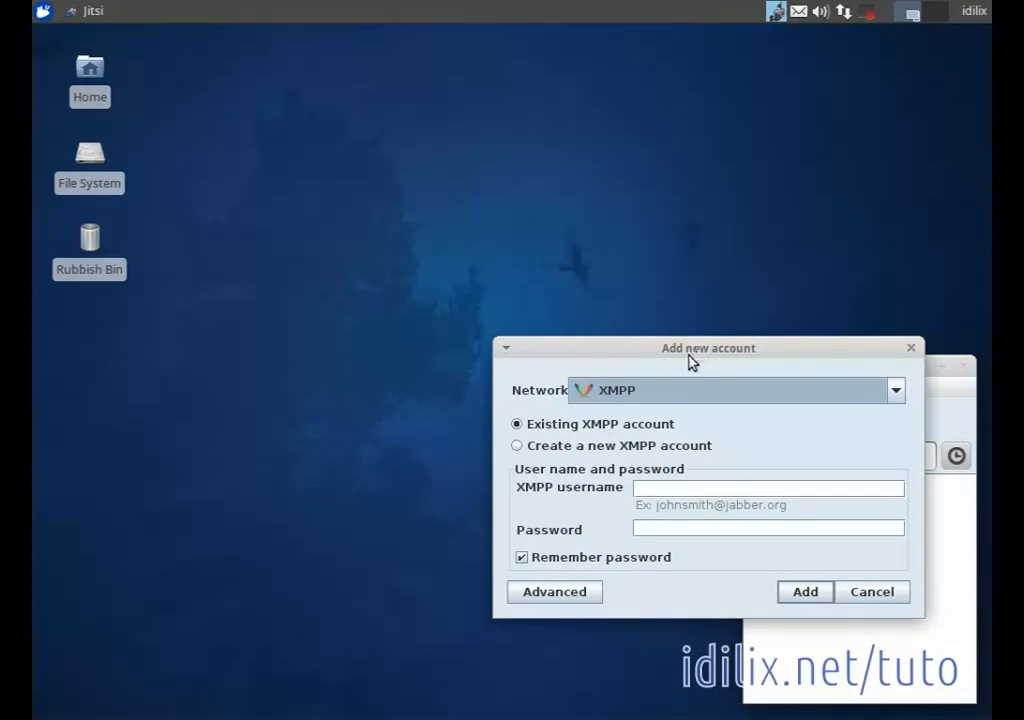
mouse_move(710, 428)
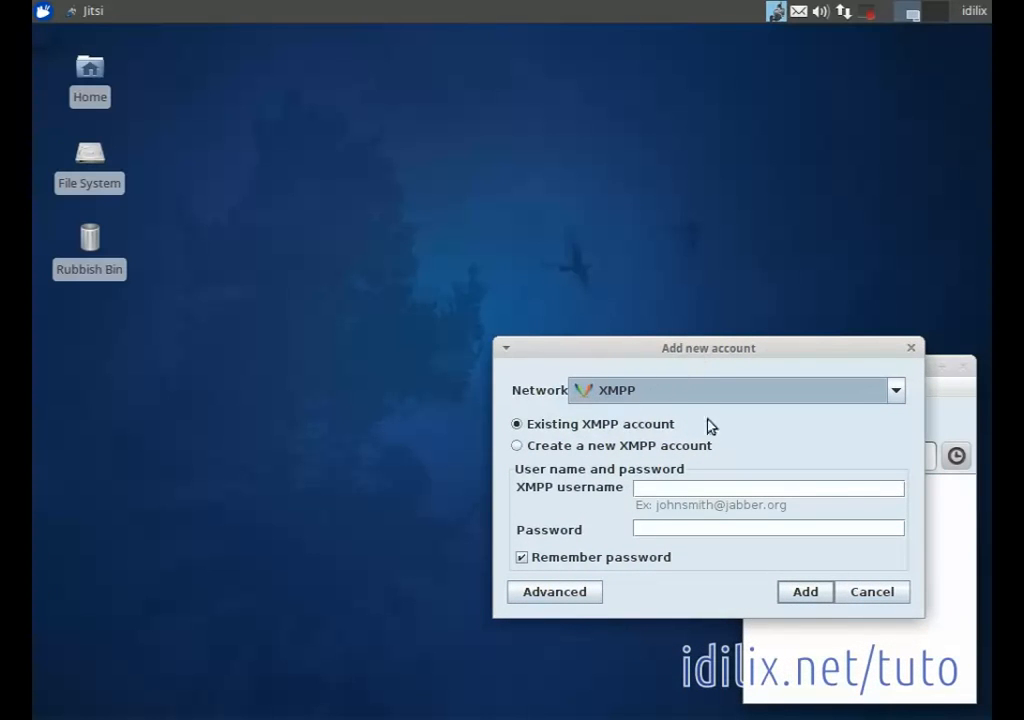
mouse_move(484, 380)
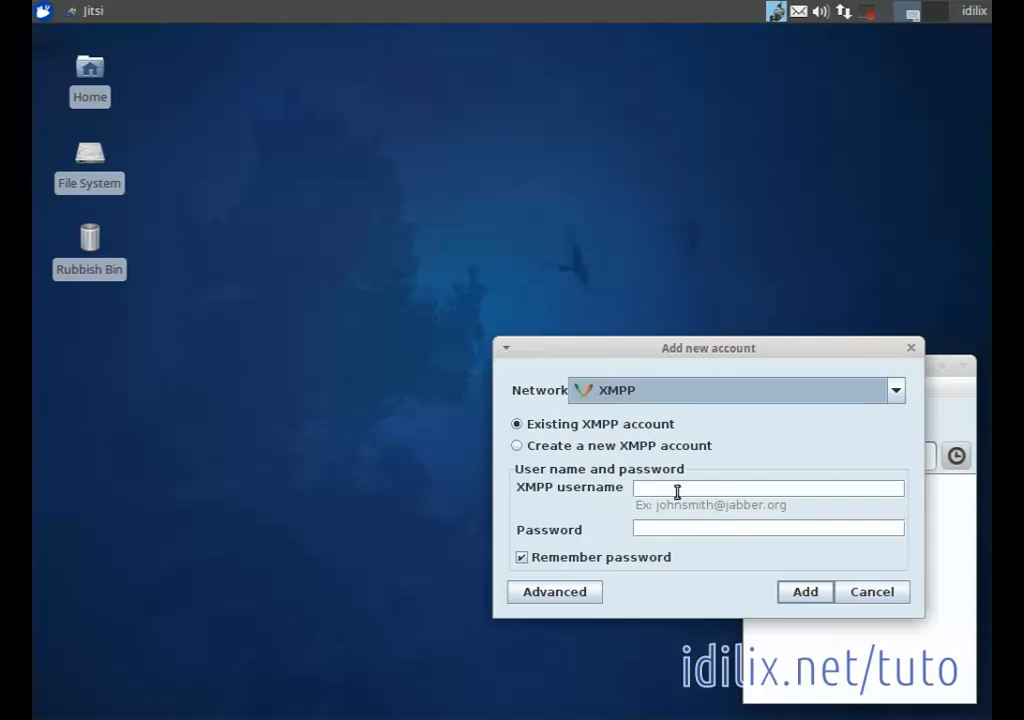
left_click(516, 444)
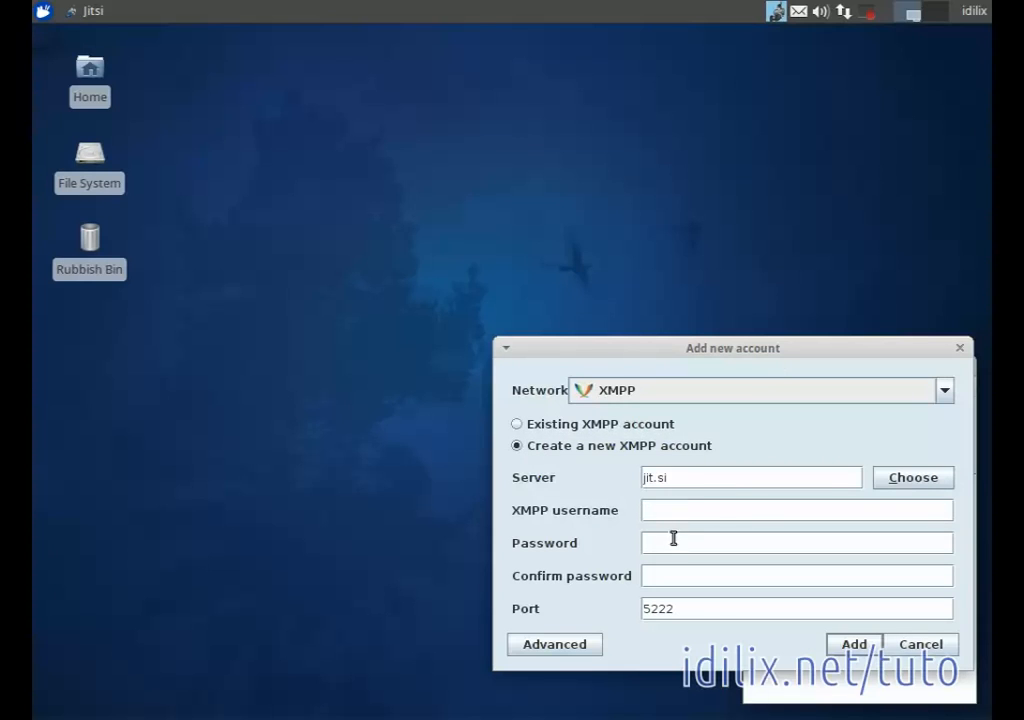
mouse_move(670, 540)
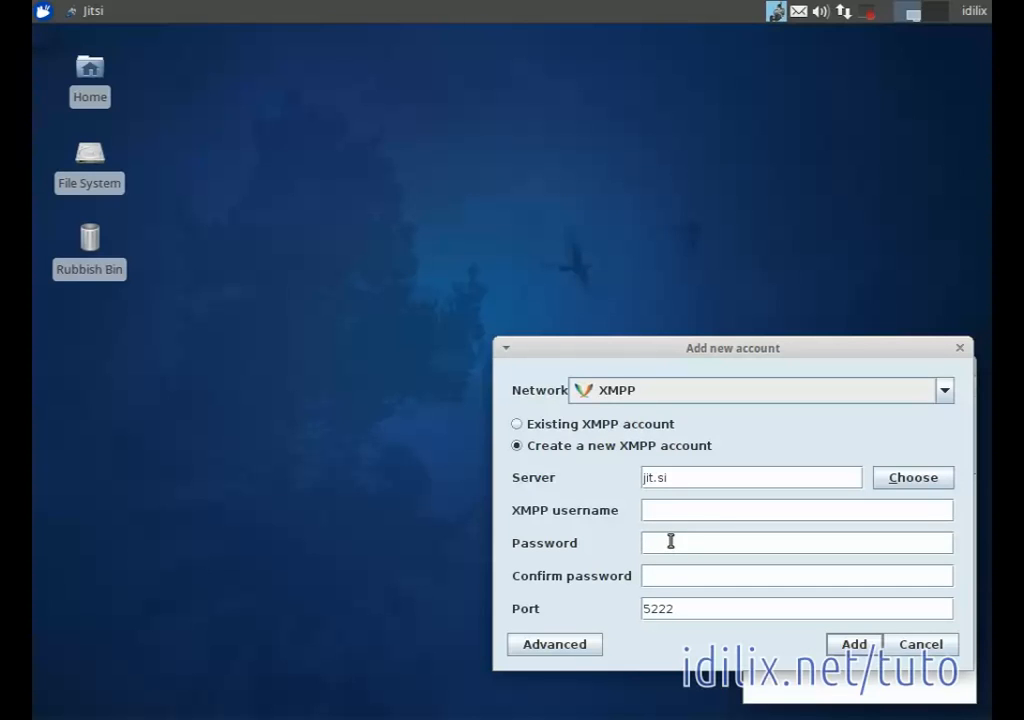
left_click(516, 424)
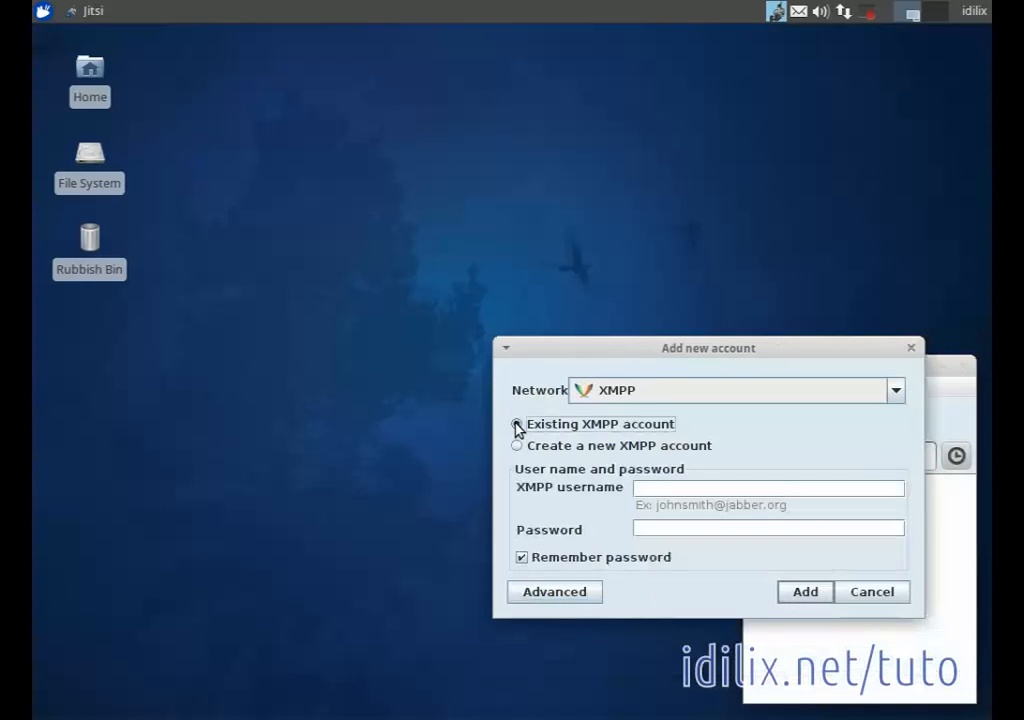
left_click(516, 424)
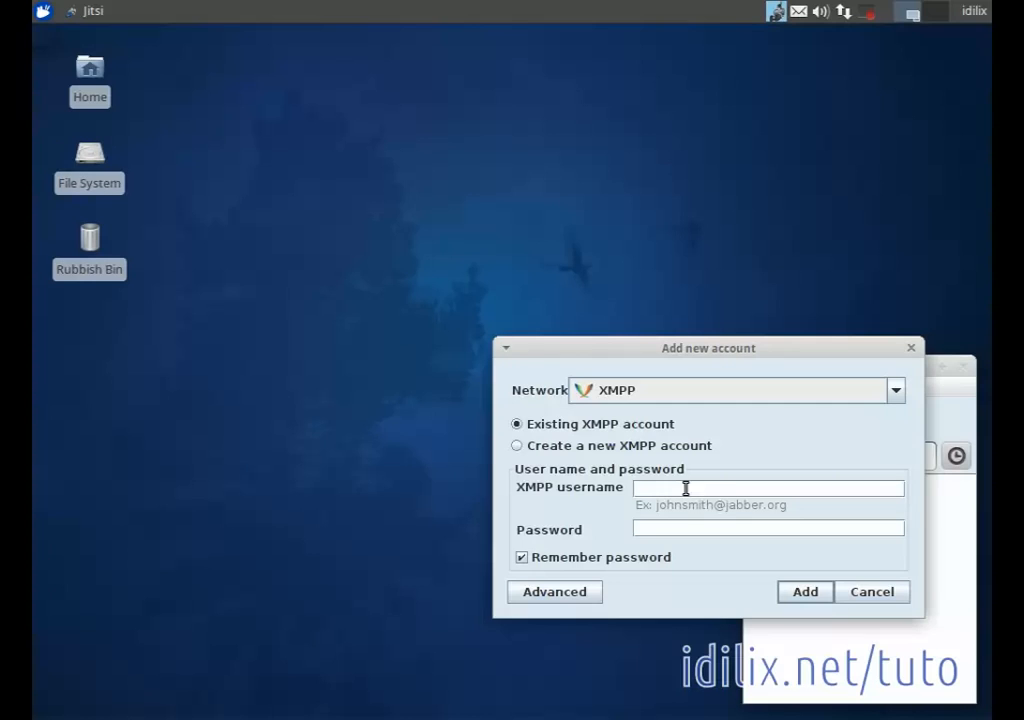
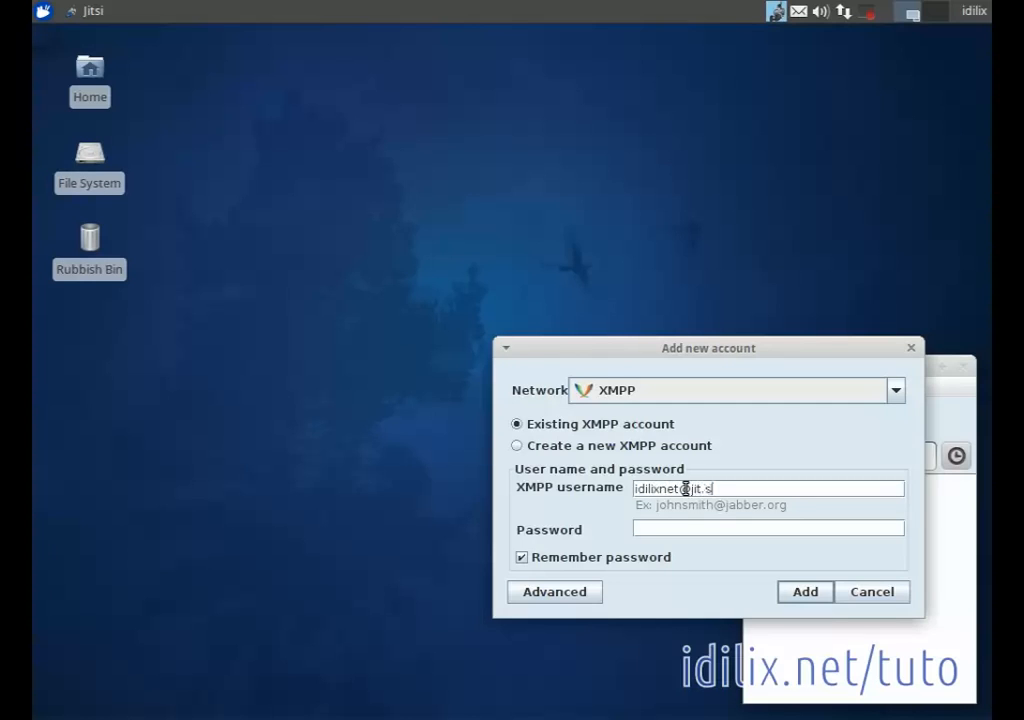
type("password")
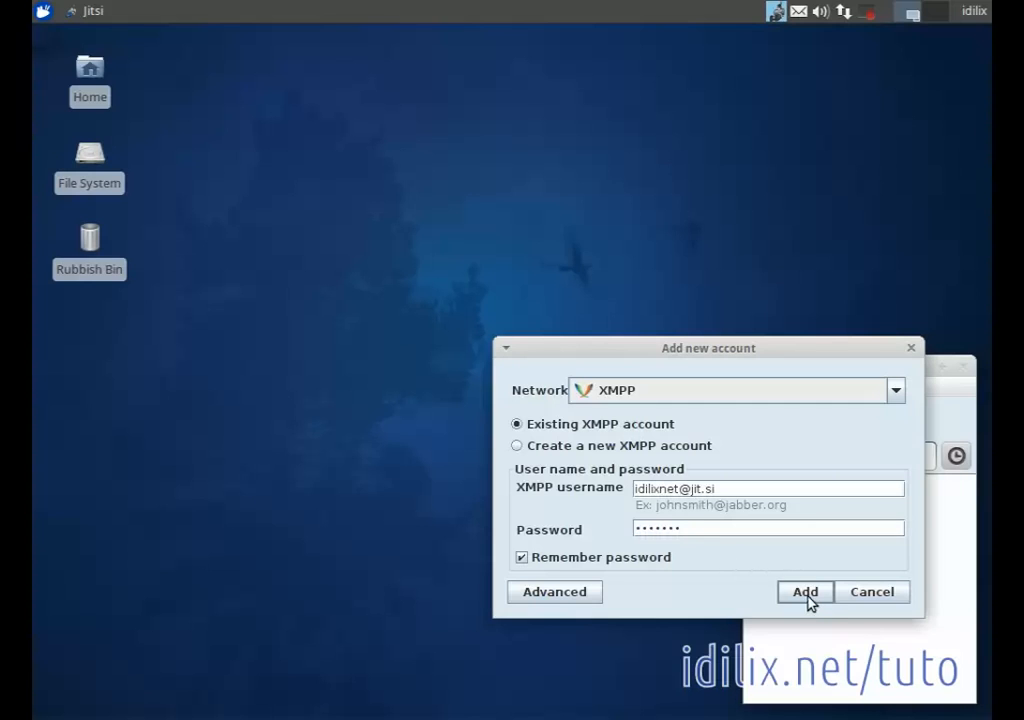
left_click(804, 592)
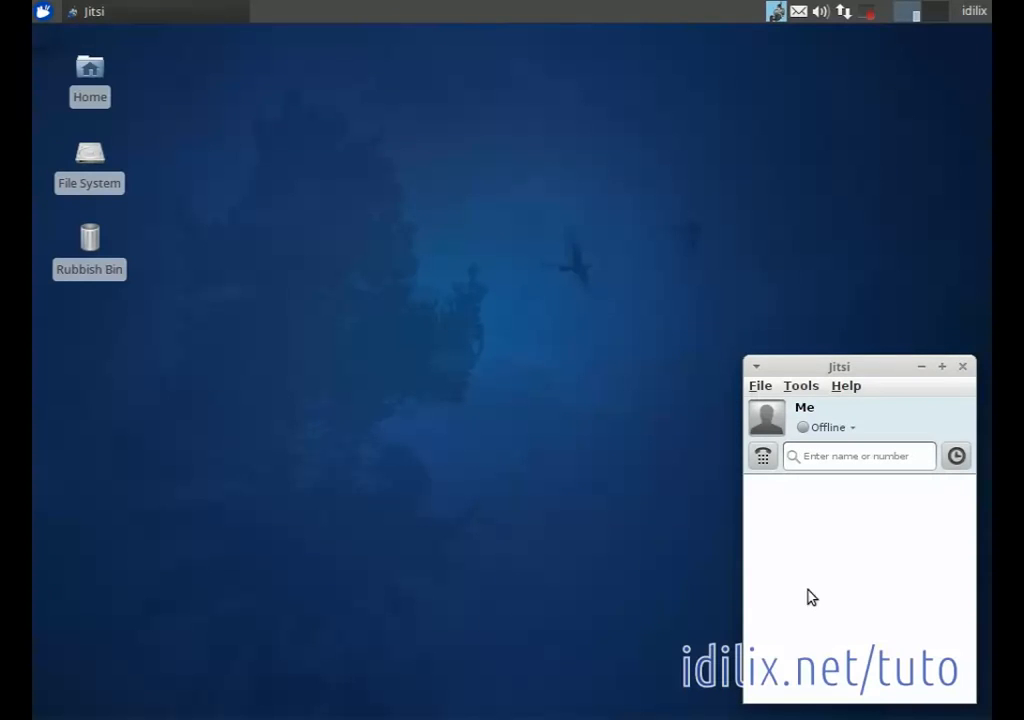
Wait for the jit.si account to connect so the status under Me reads Online
left_click(828, 428)
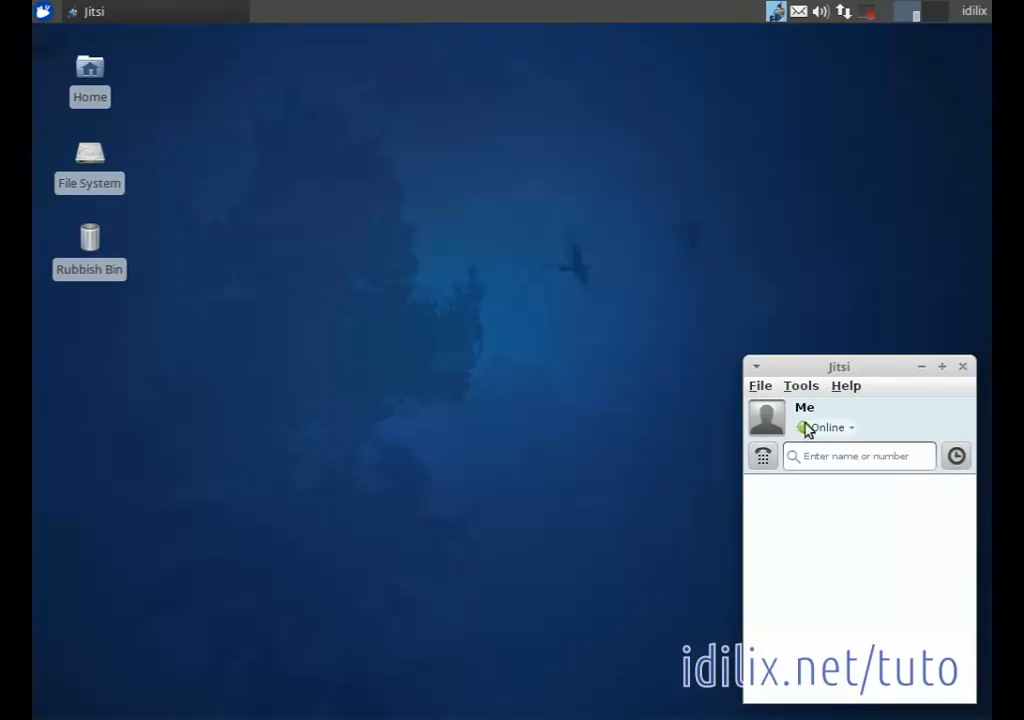
mouse_move(848, 444)
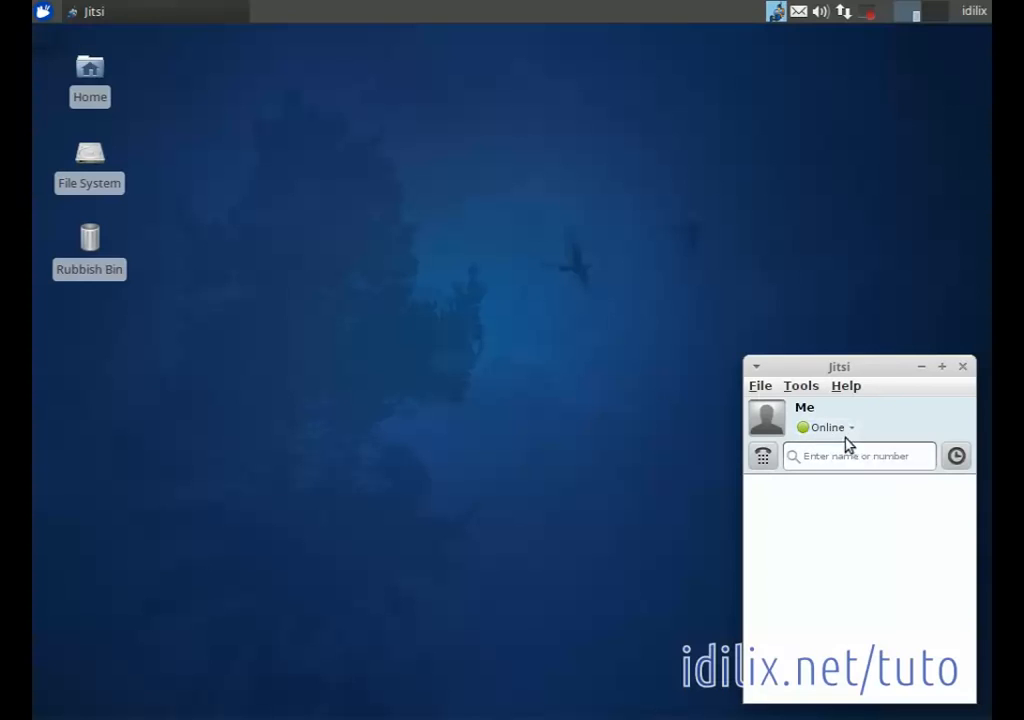
mouse_move(884, 596)
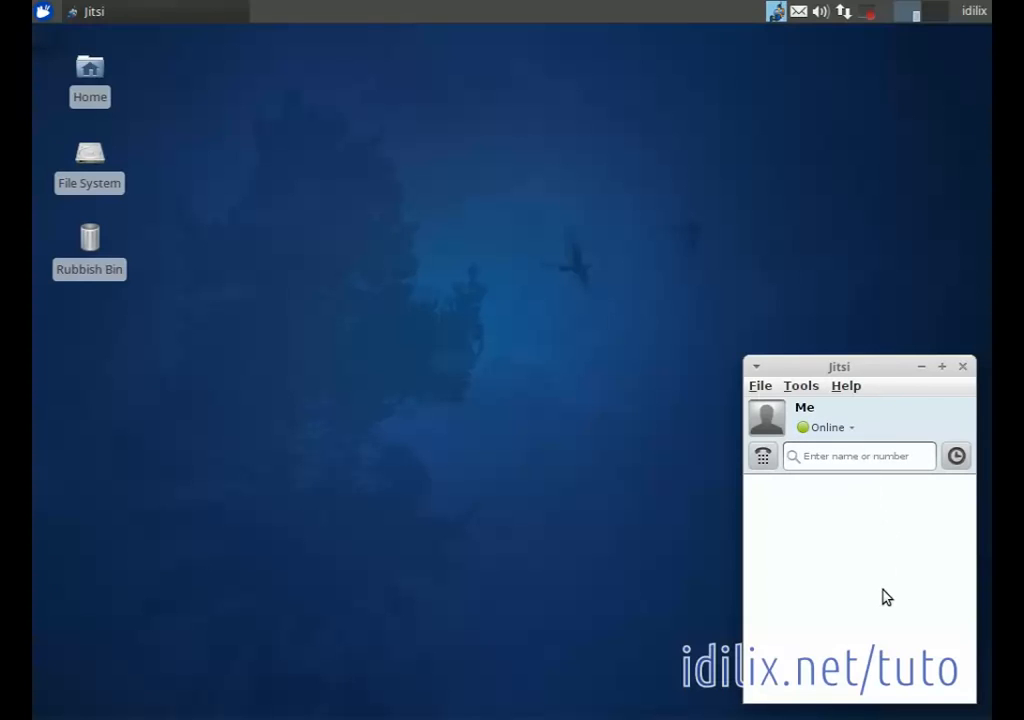
mouse_move(760, 386)
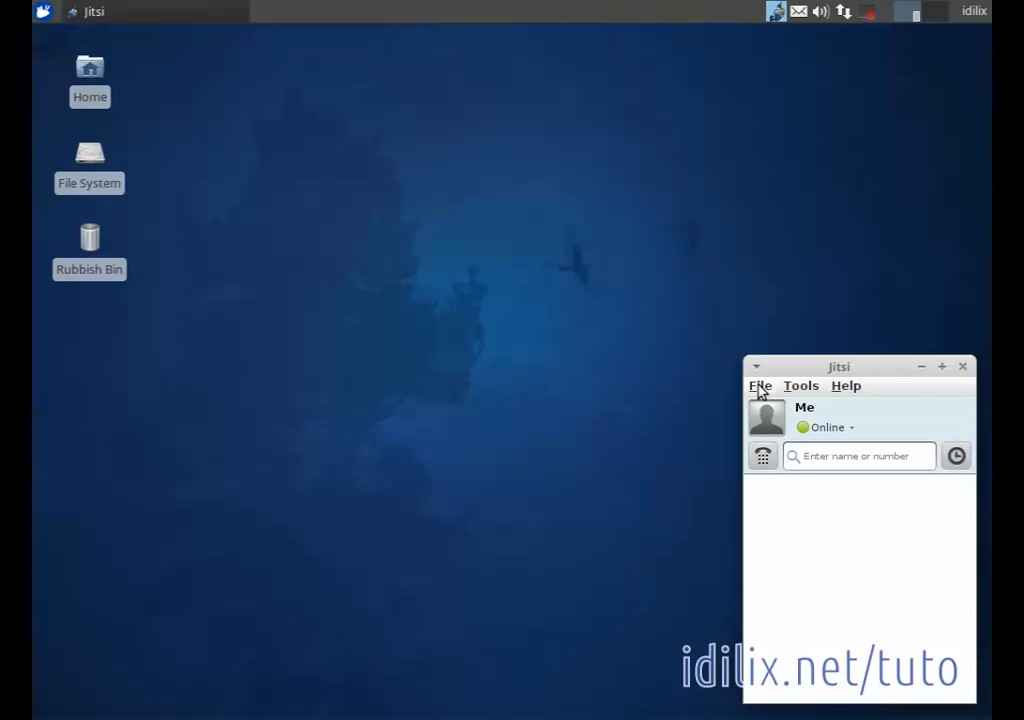
left_click(760, 384)
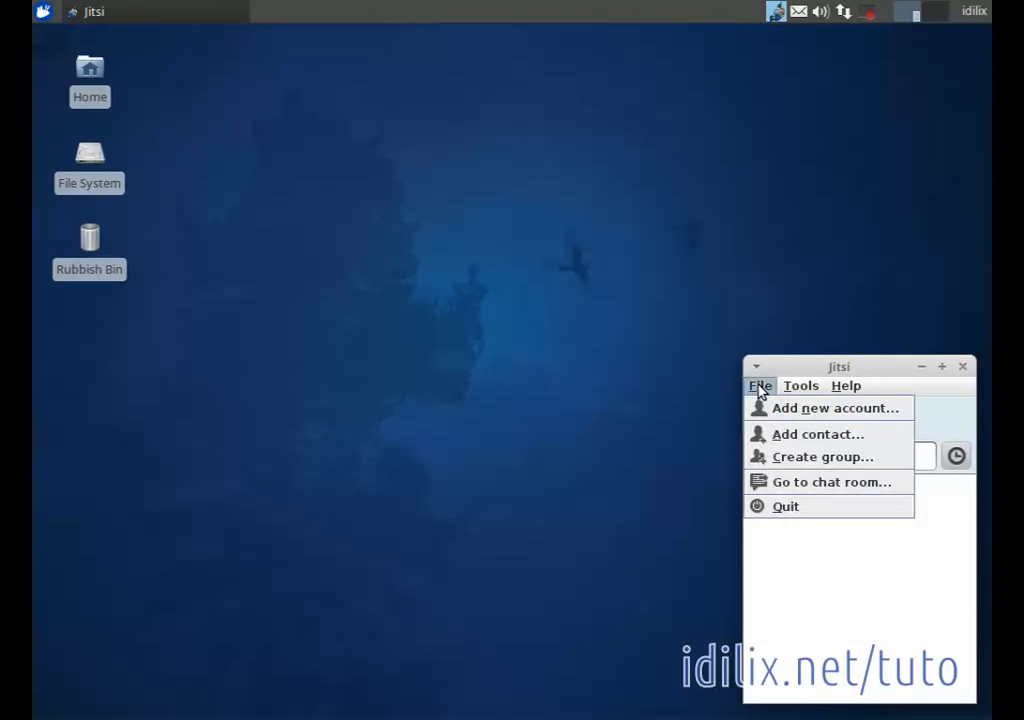
mouse_move(816, 432)
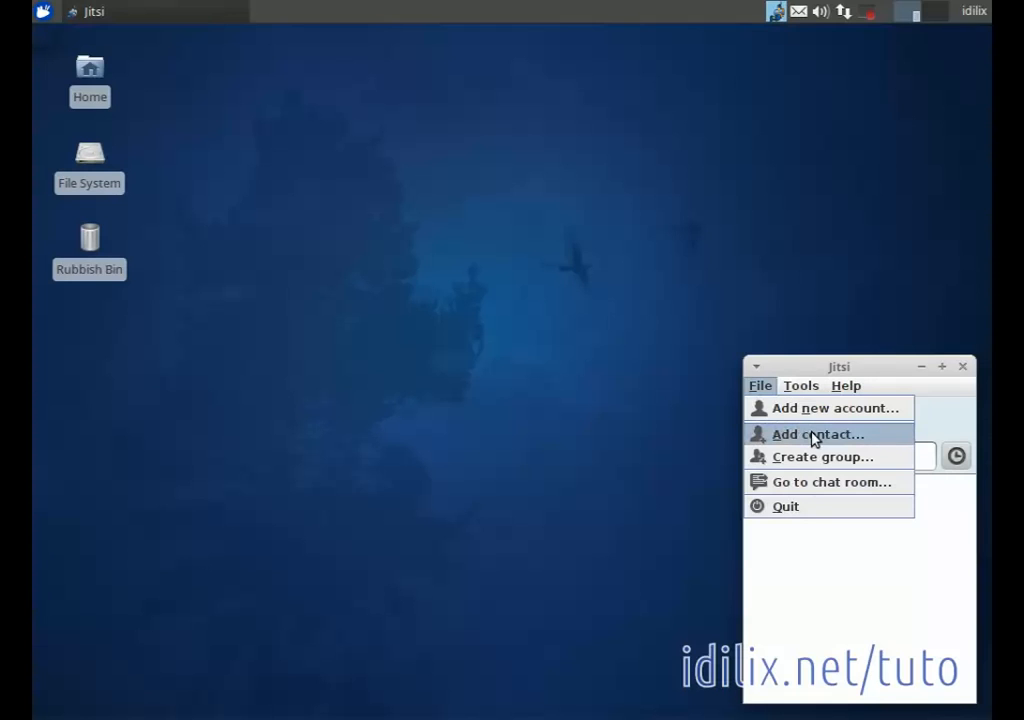
left_click(816, 432)
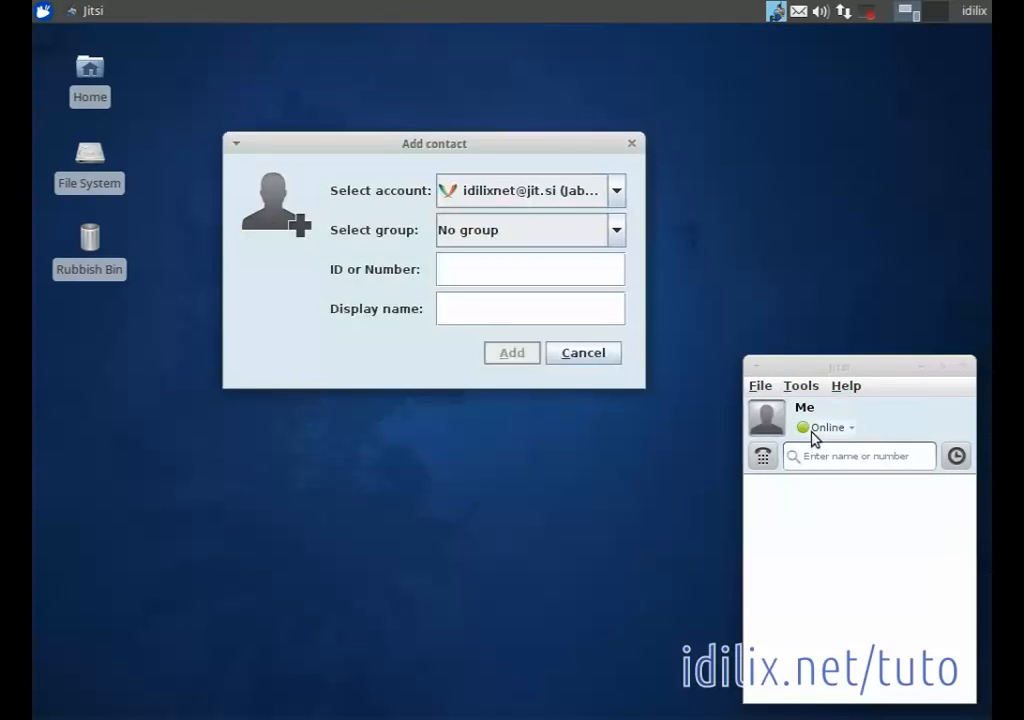
left_click_drag(434, 144, 436, 168)
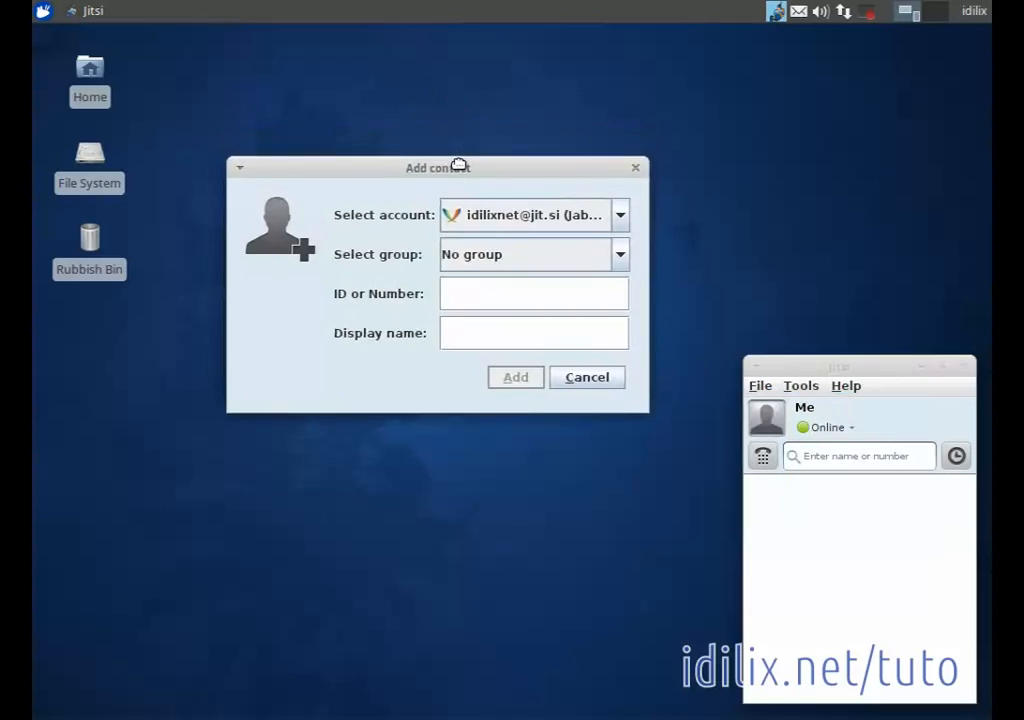
left_click_drag(436, 168, 472, 200)
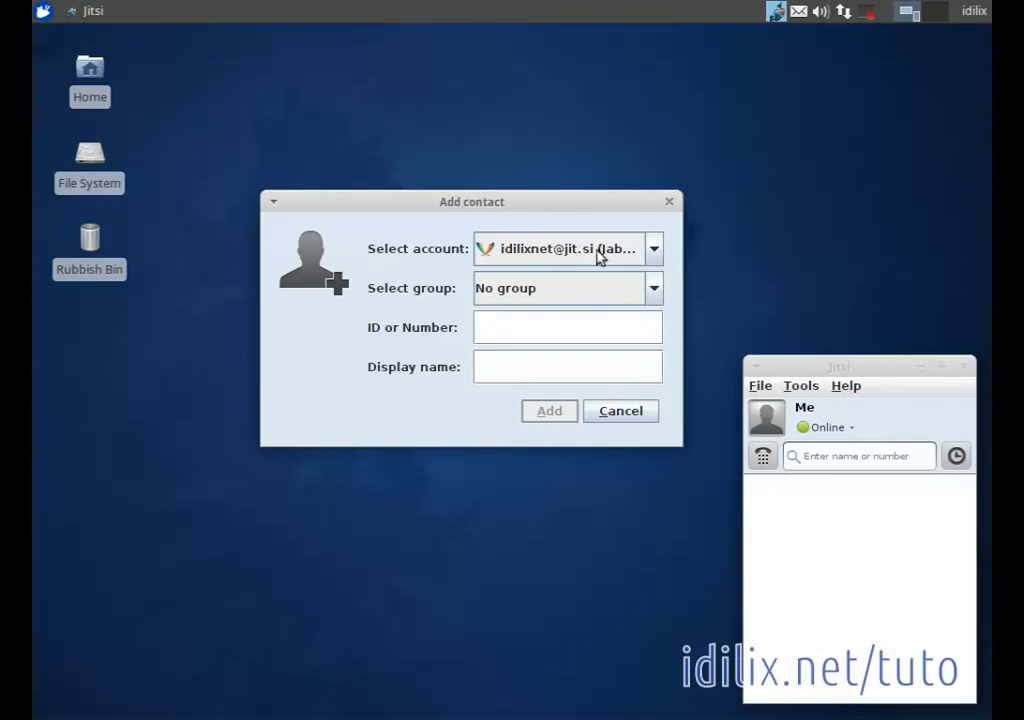
left_click(654, 248)
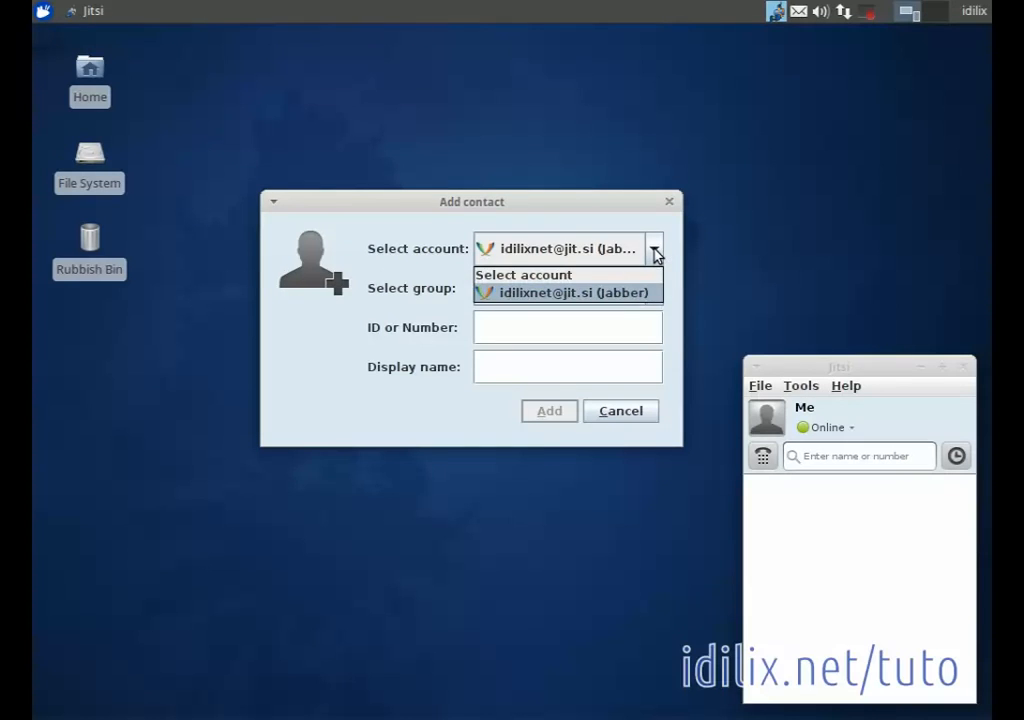
mouse_move(578, 292)
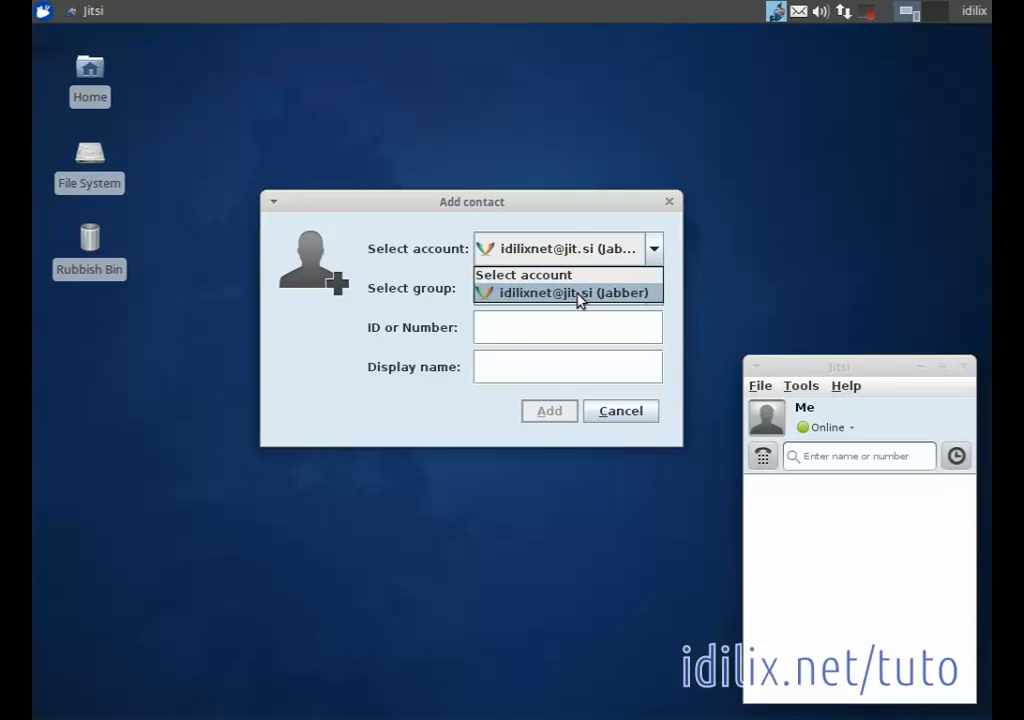
mouse_move(652, 248)
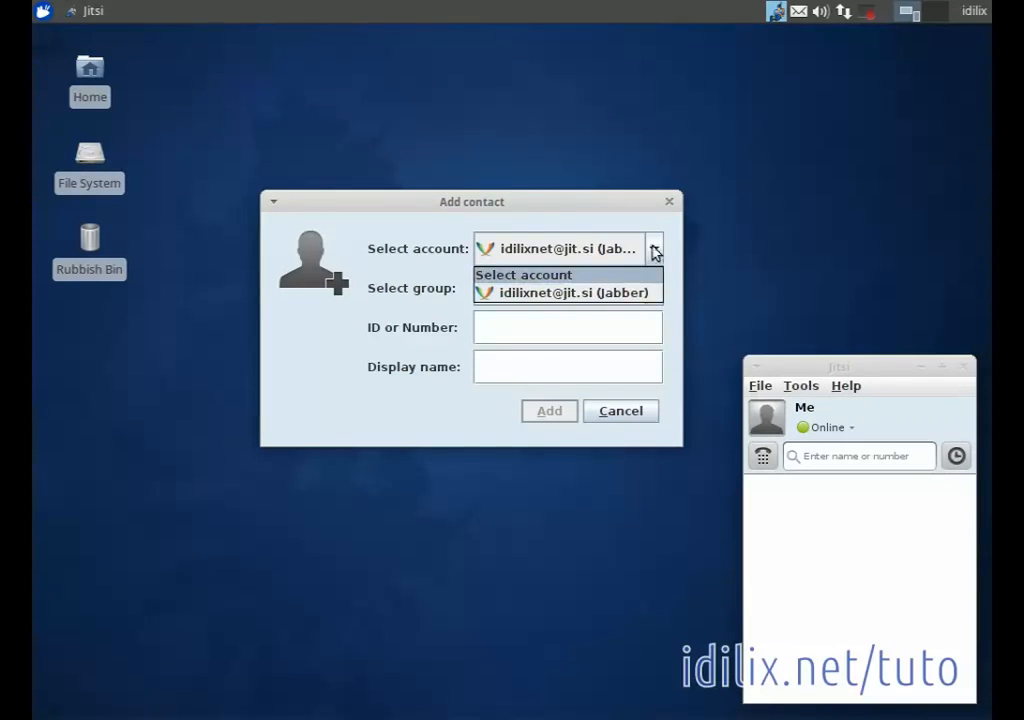
left_click(568, 292)
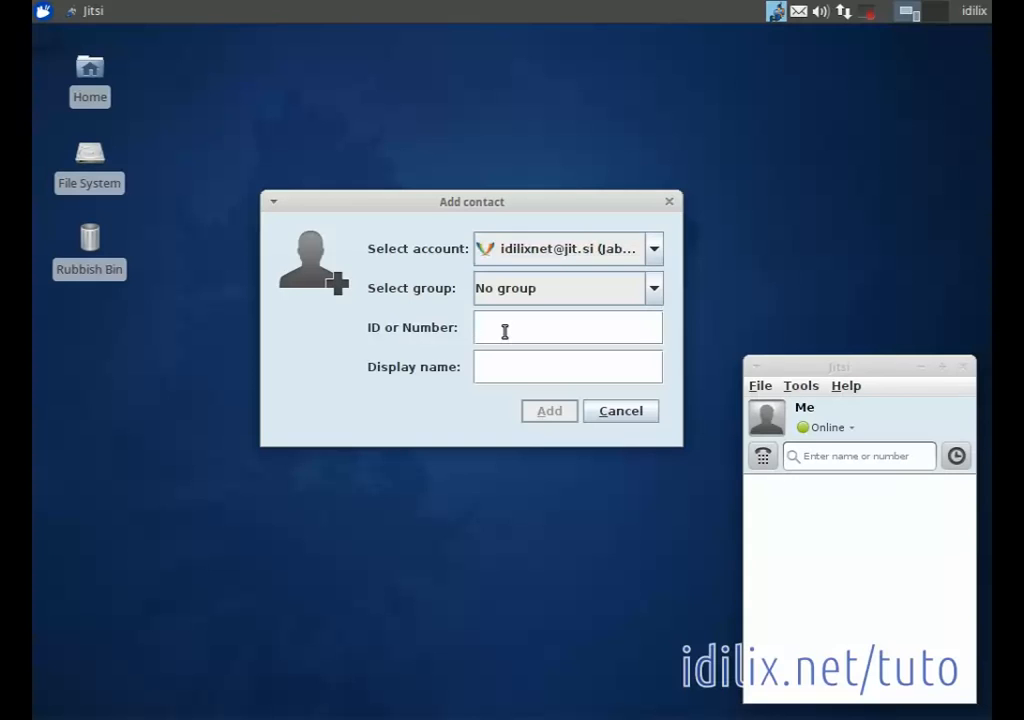
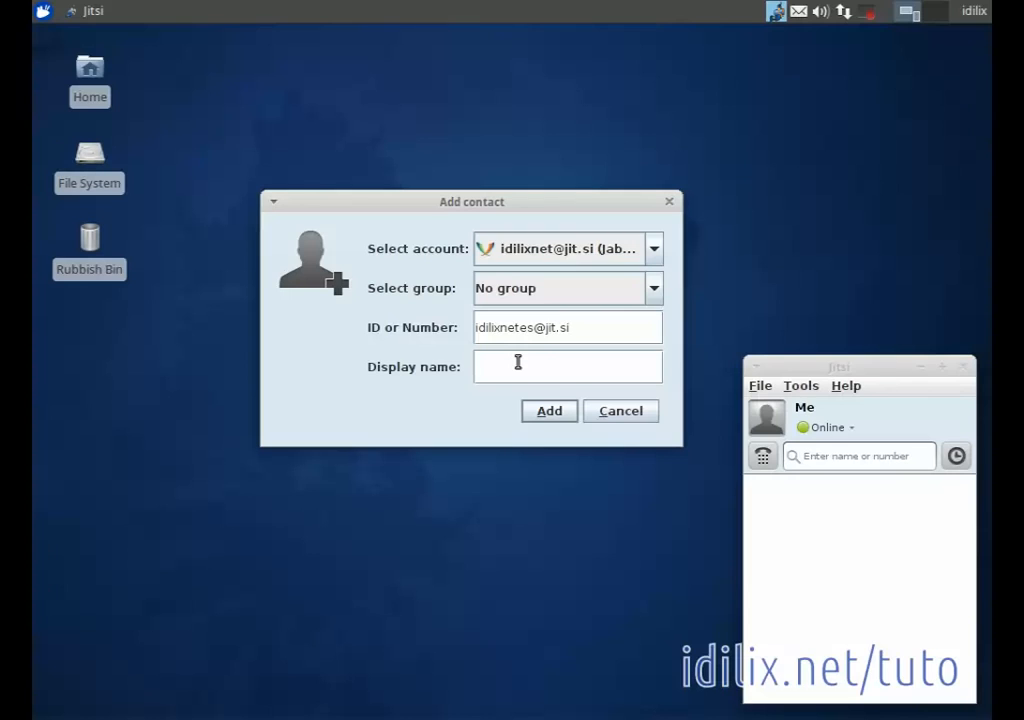
type("Frie")
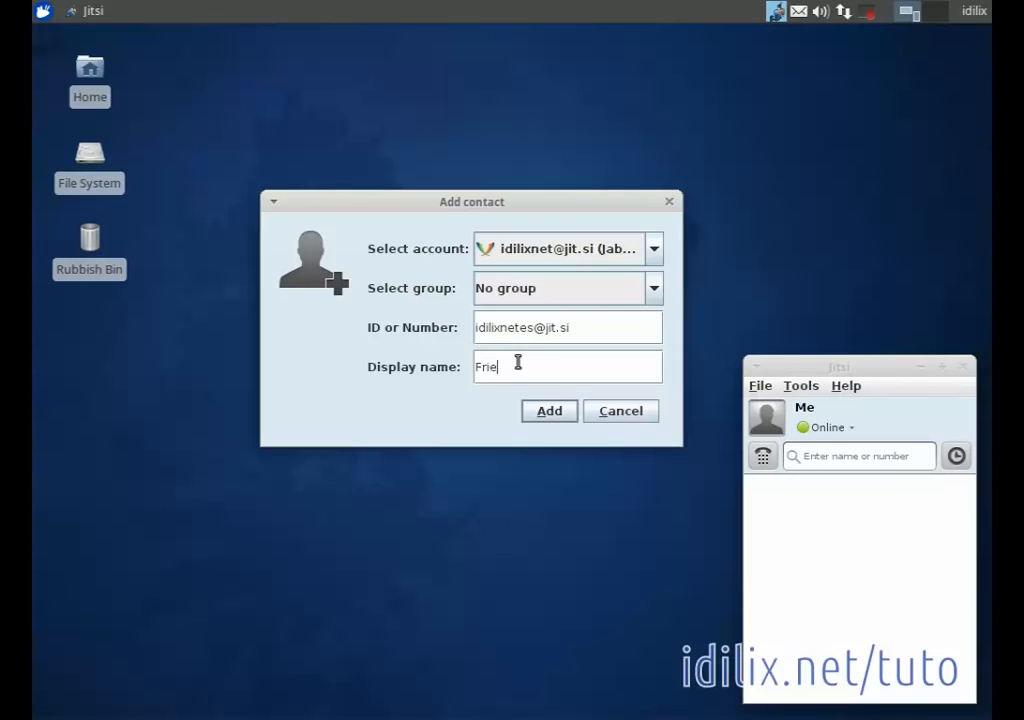
type("nd")
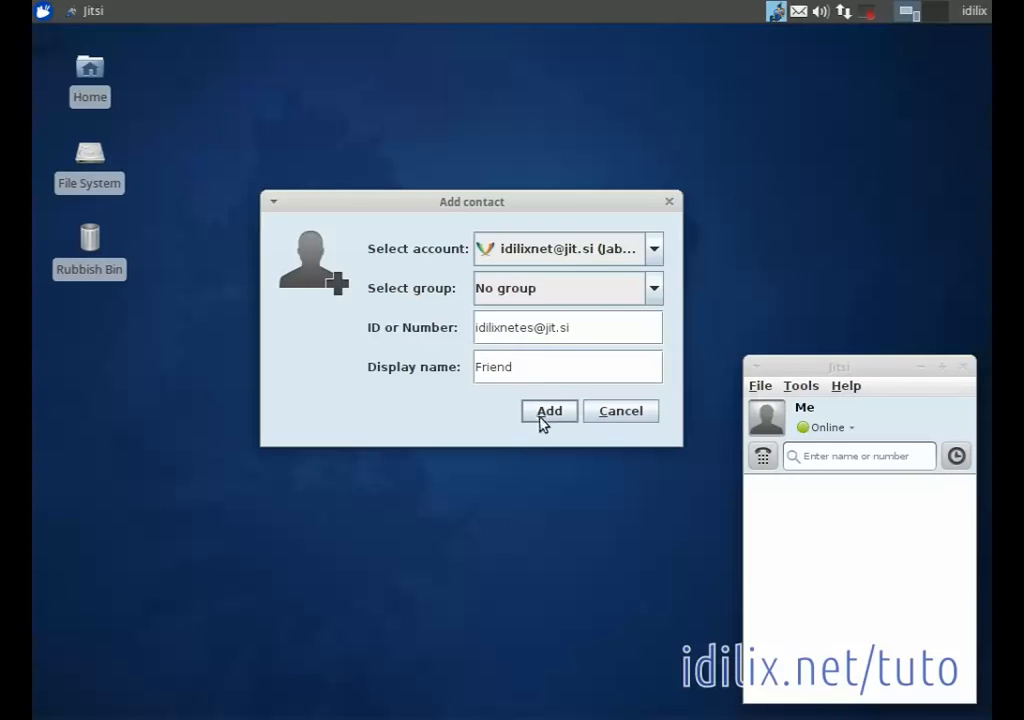
left_click(548, 412)
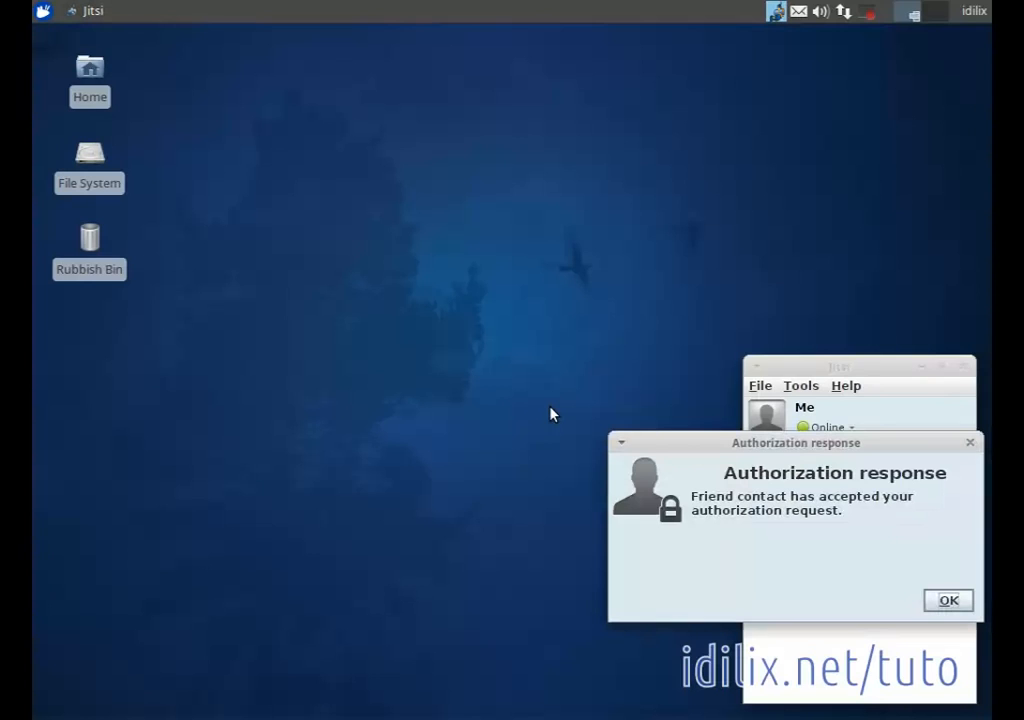
mouse_move(868, 576)
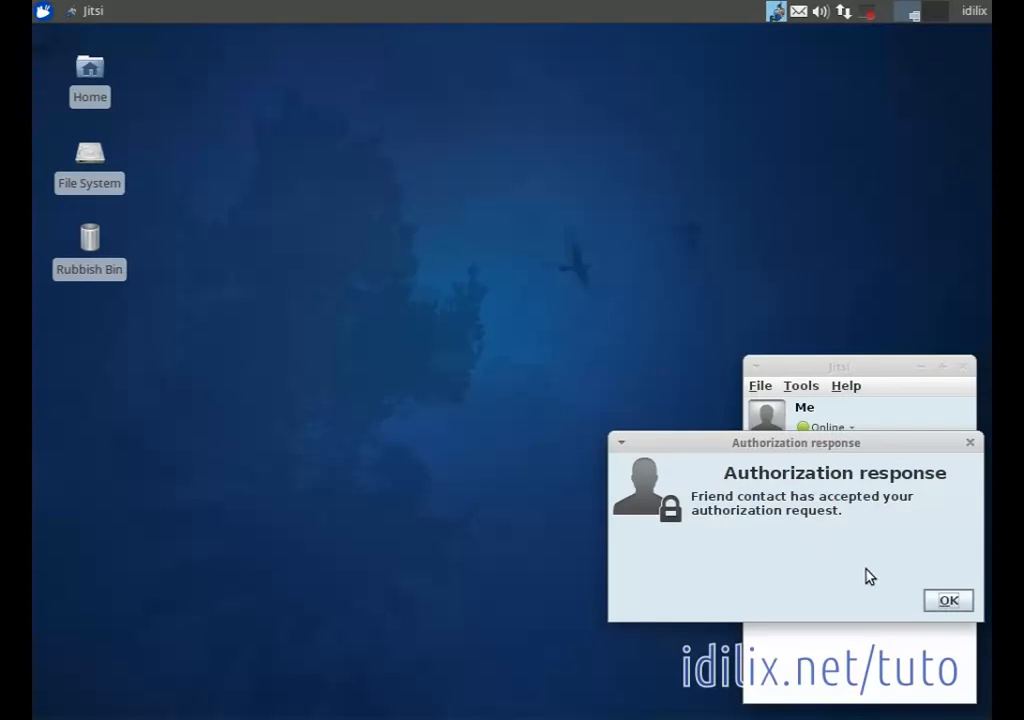
mouse_move(864, 550)
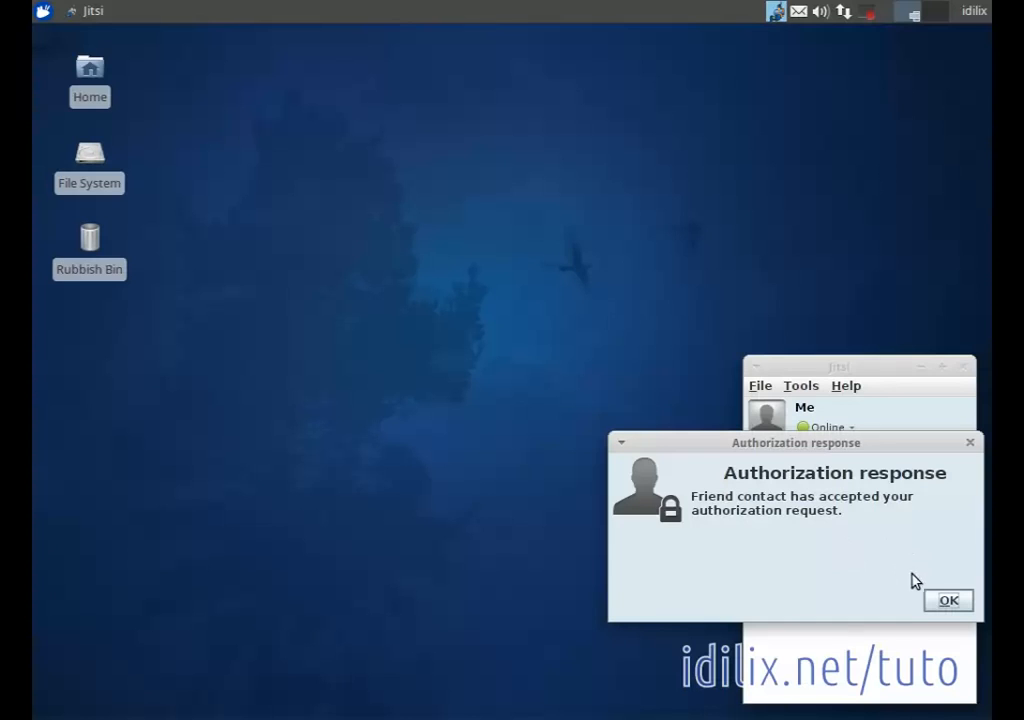
Confirm the popup reporting that Friend accepted the authorization request
left_click(948, 600)
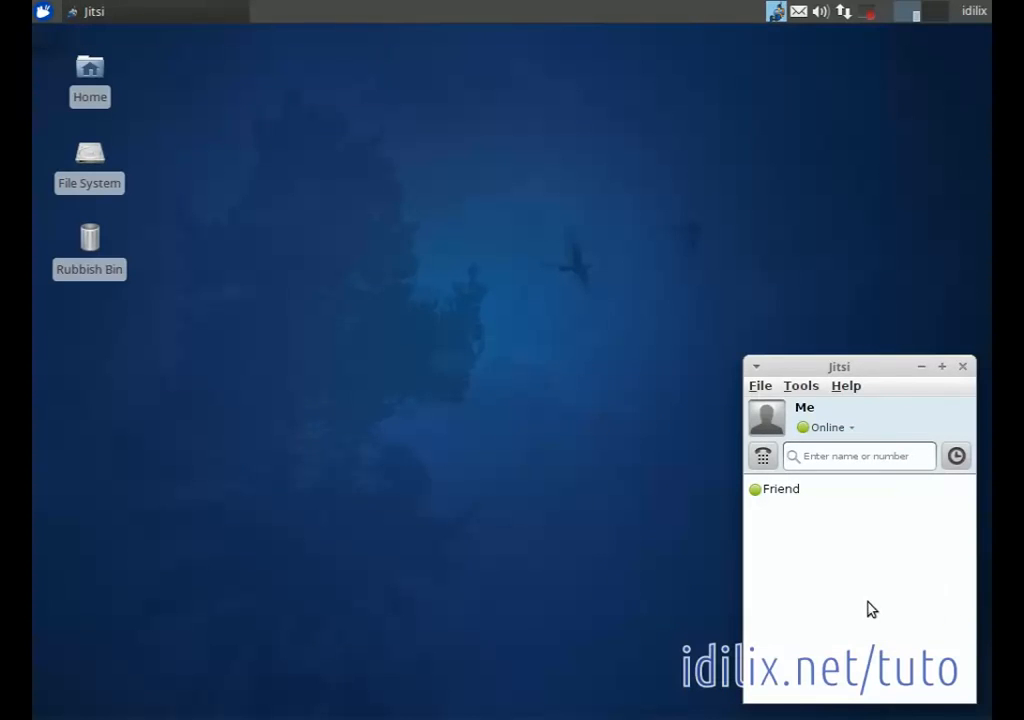
mouse_move(780, 488)
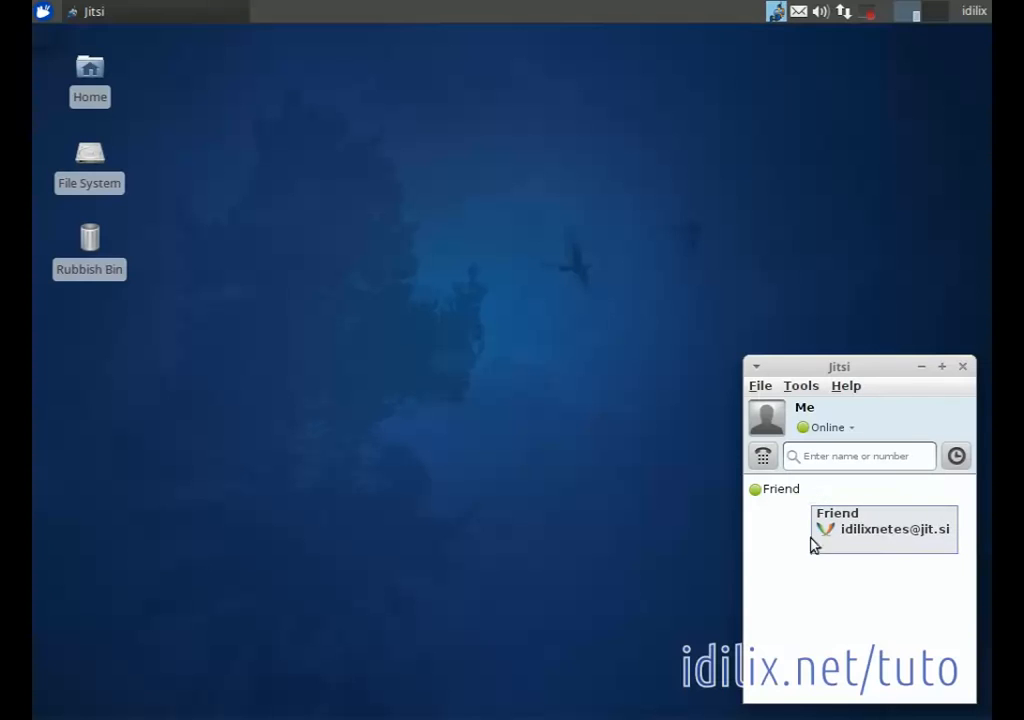
mouse_move(808, 584)
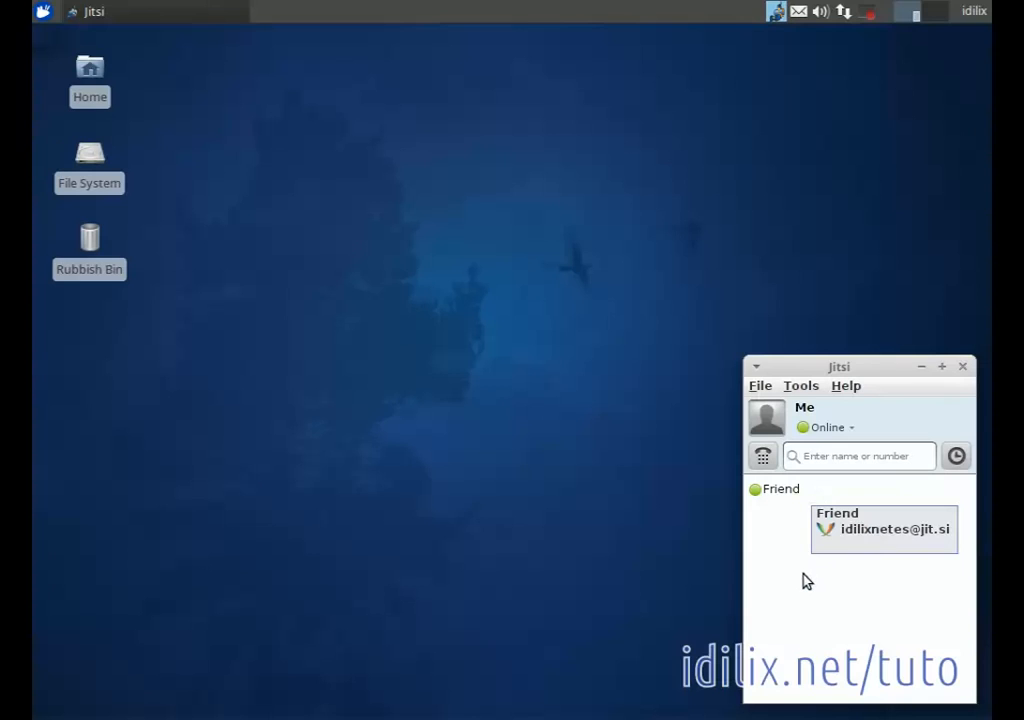
mouse_move(878, 570)
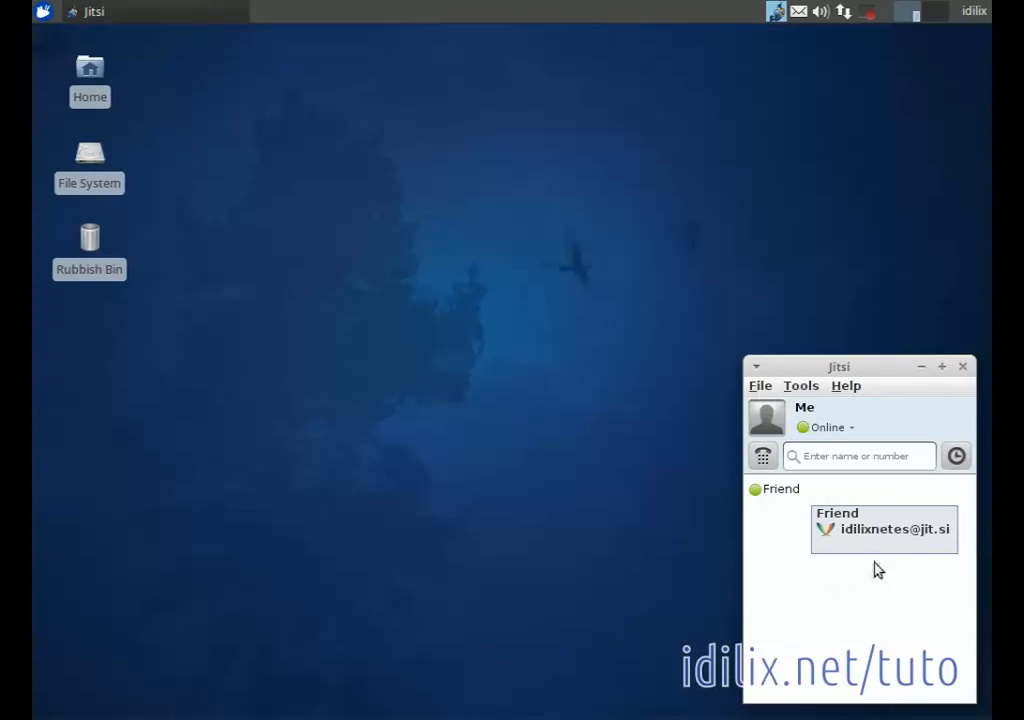
Select Friend in the contact list to reveal chat, voice and video call actions
left_click(780, 490)
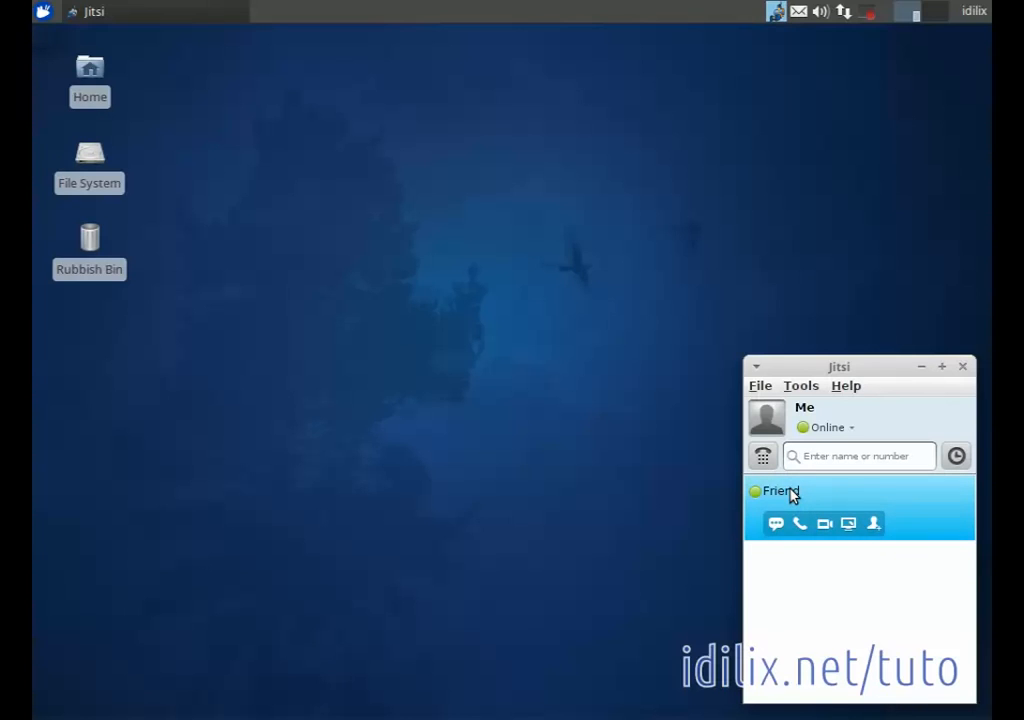
mouse_move(848, 524)
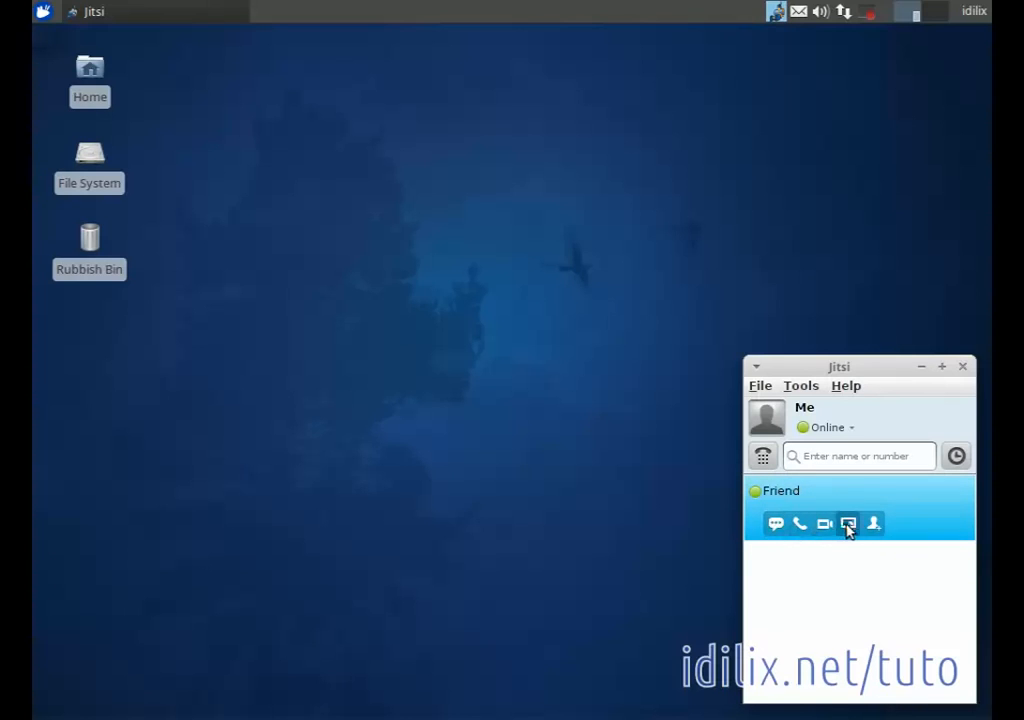
mouse_move(776, 524)
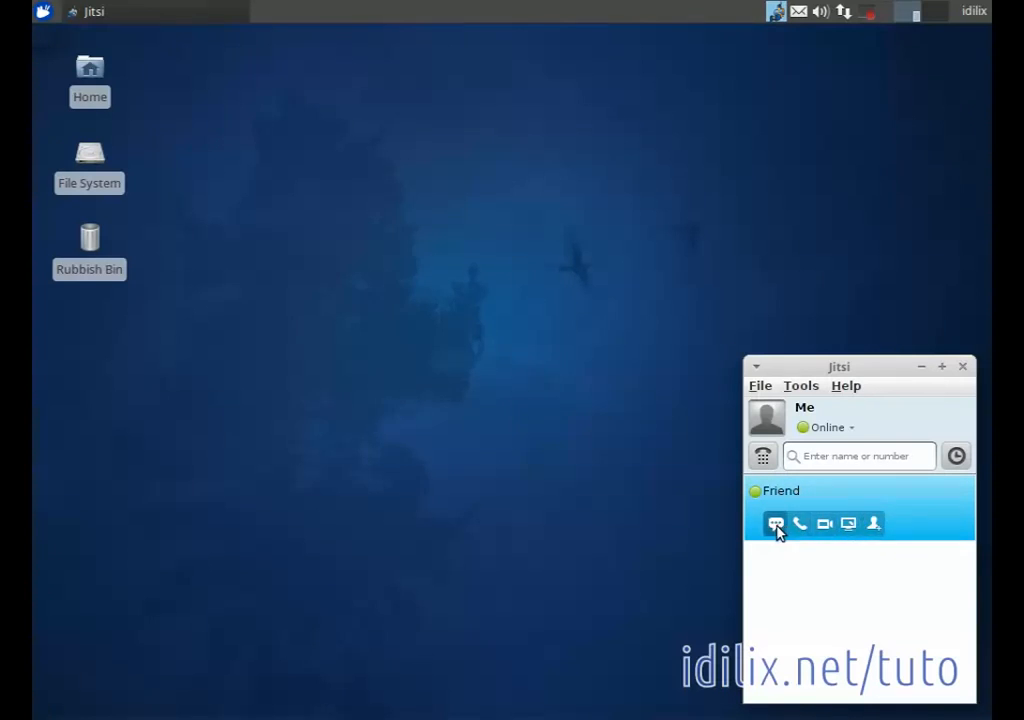
mouse_move(776, 524)
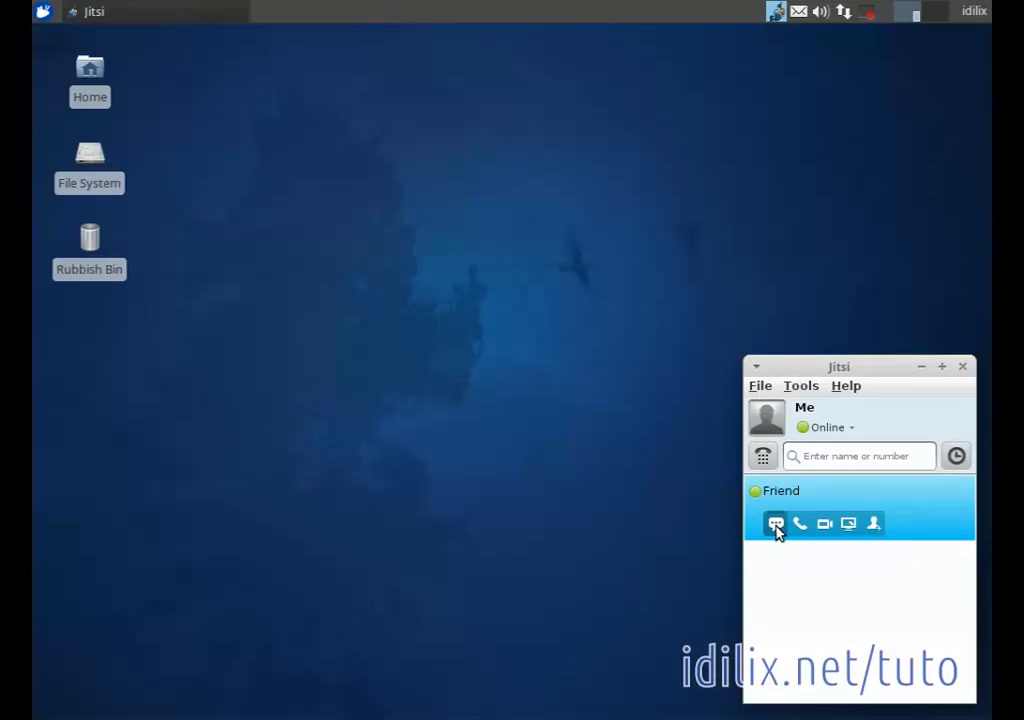
left_click(776, 524)
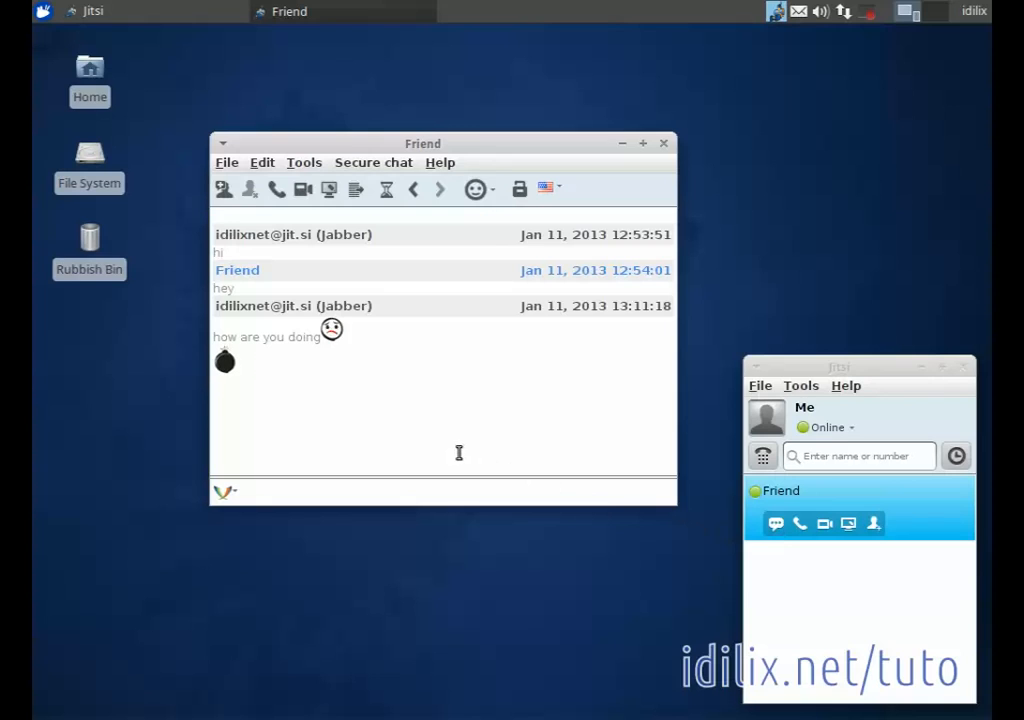
mouse_move(496, 398)
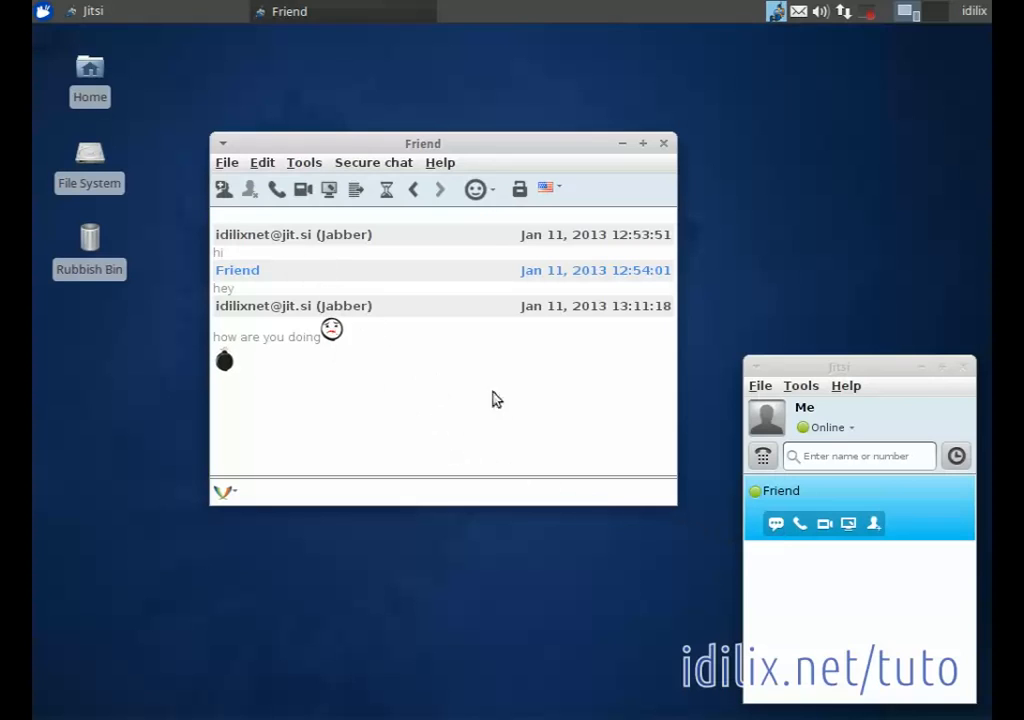
left_click(664, 144)
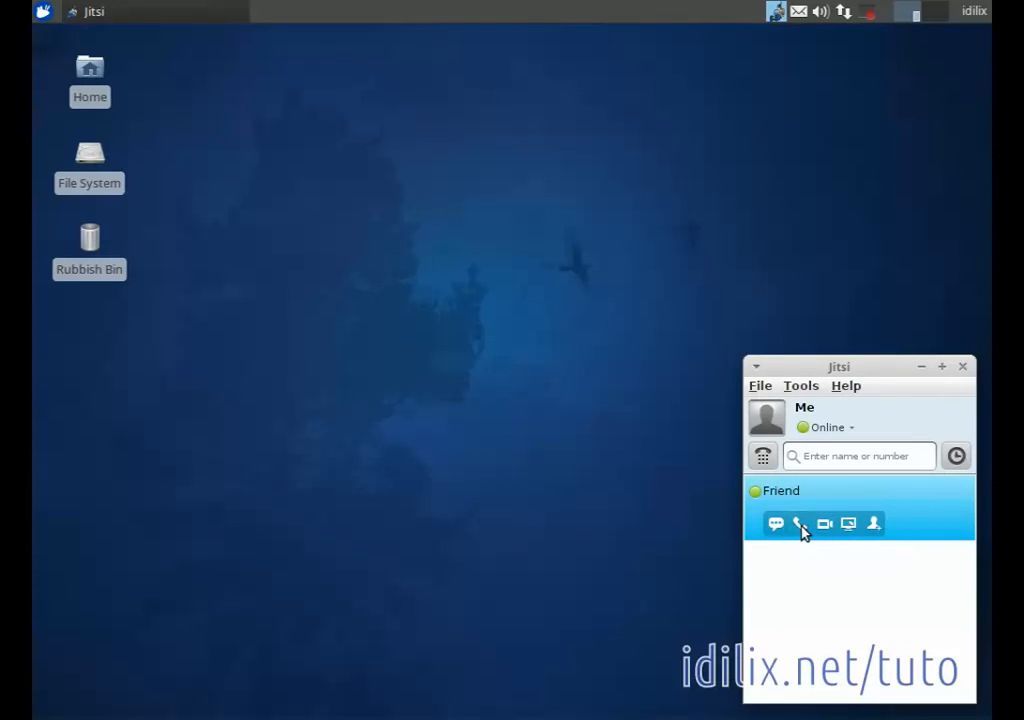
left_click(800, 524)
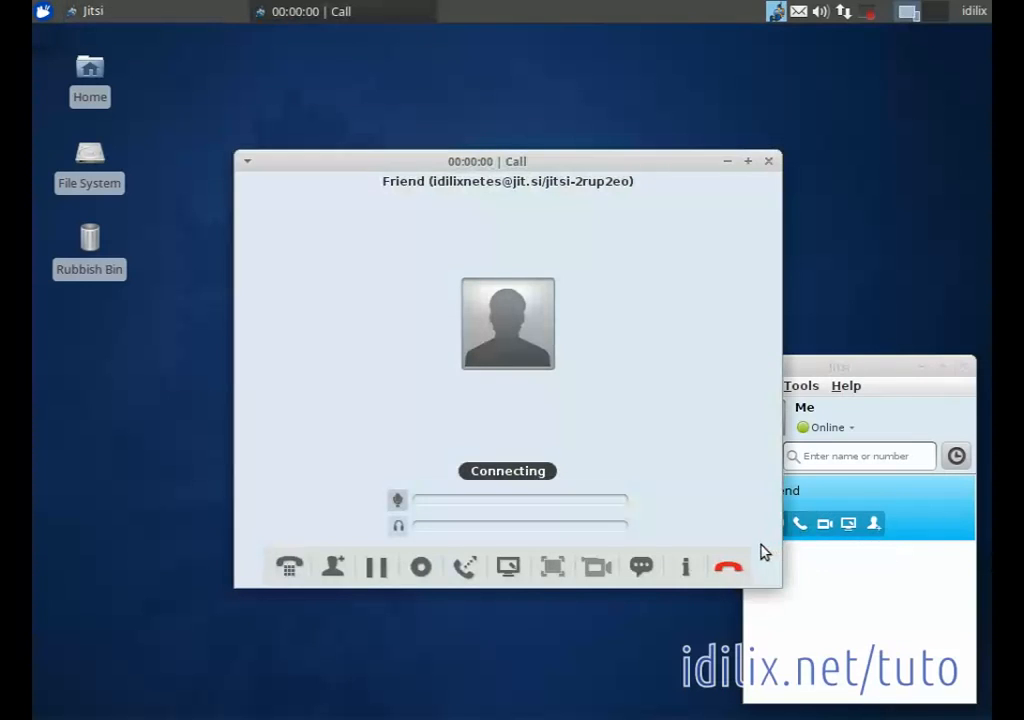
mouse_move(728, 568)
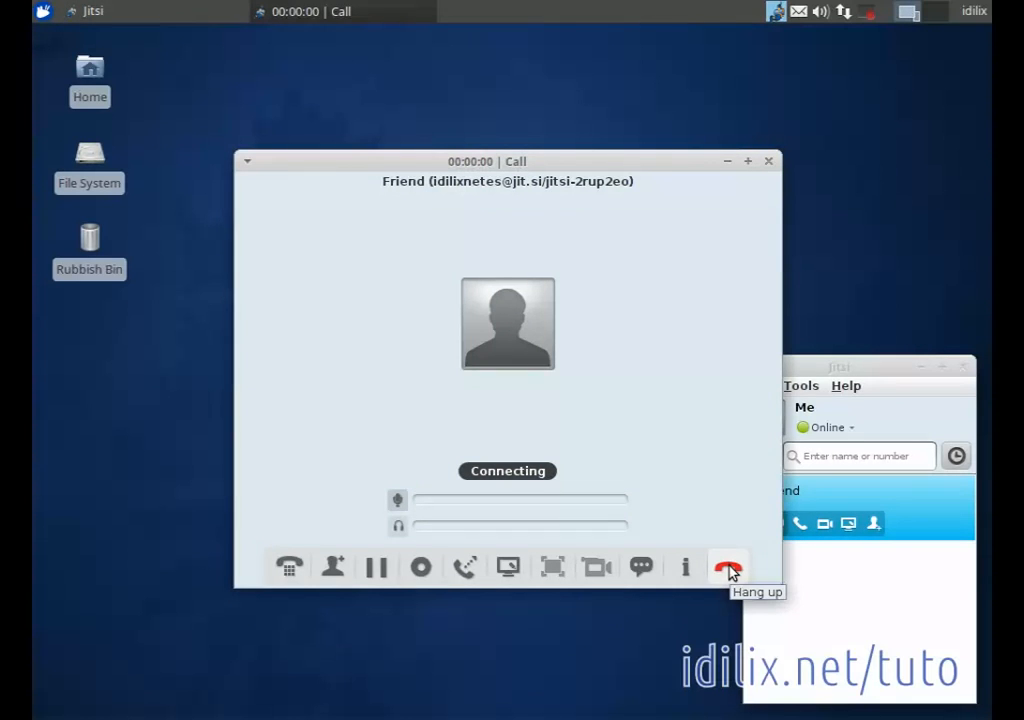
left_click(728, 568)
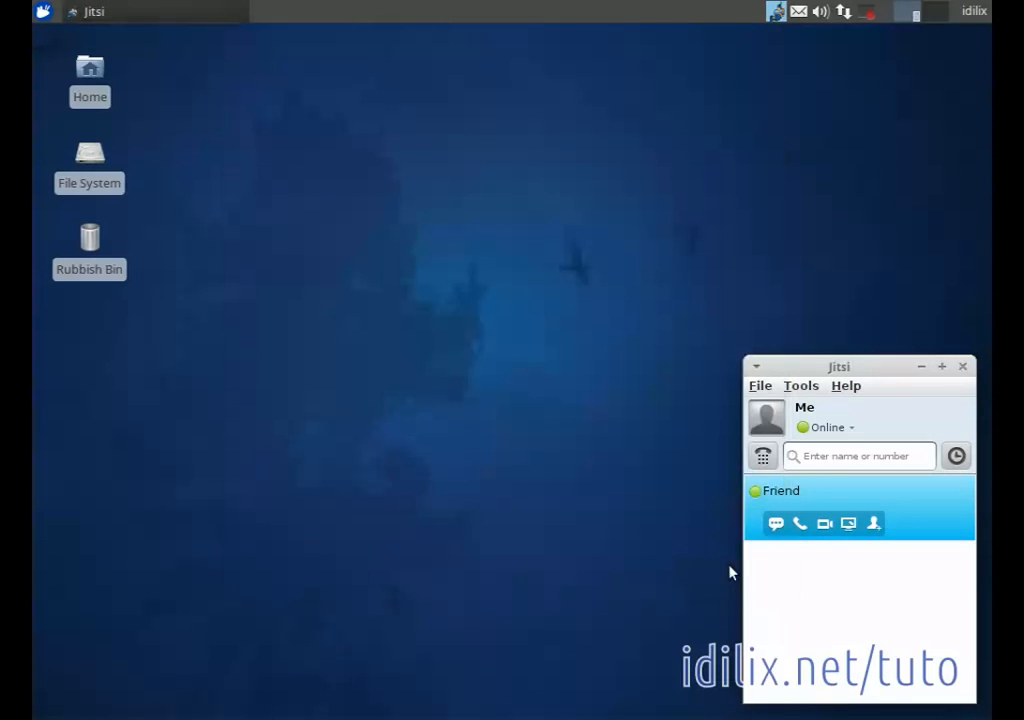
mouse_move(824, 524)
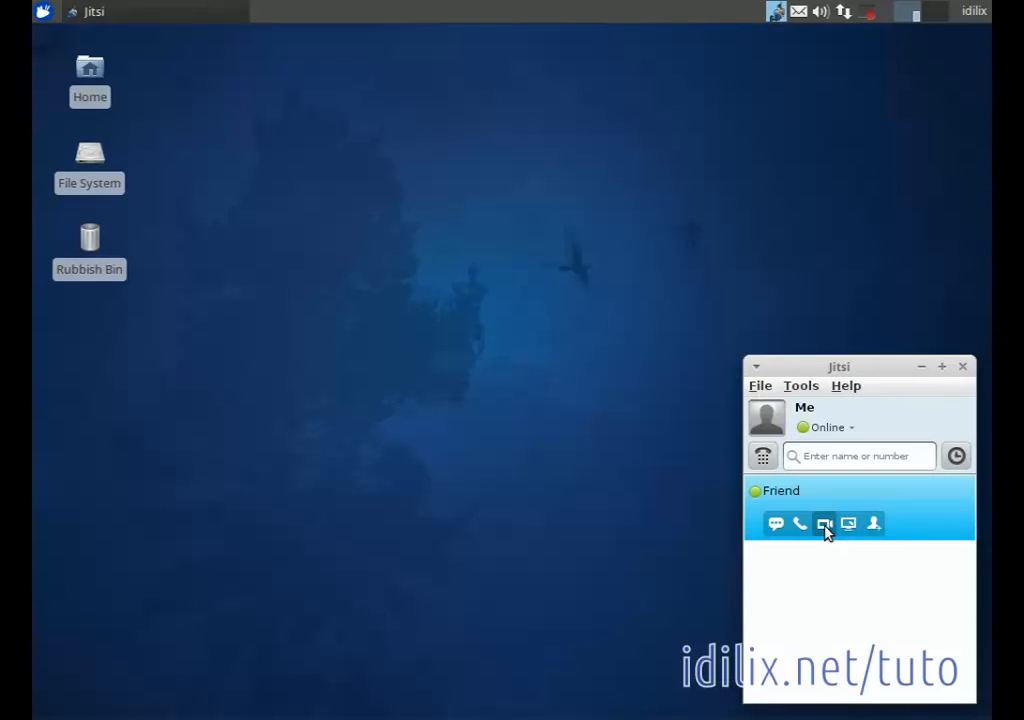
mouse_move(824, 524)
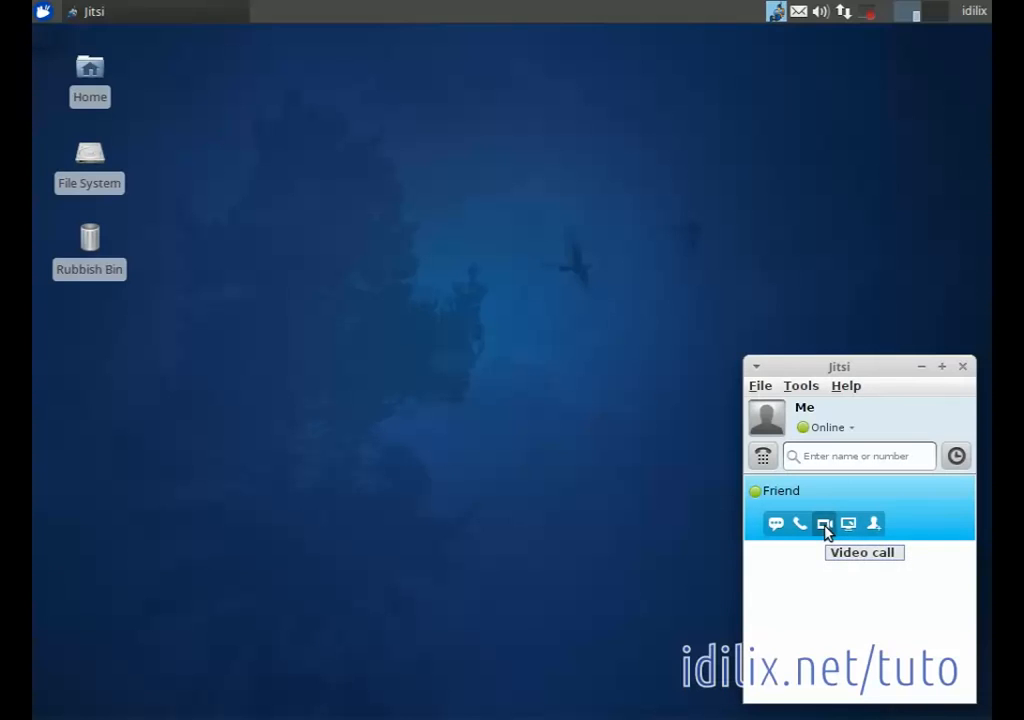
mouse_move(848, 524)
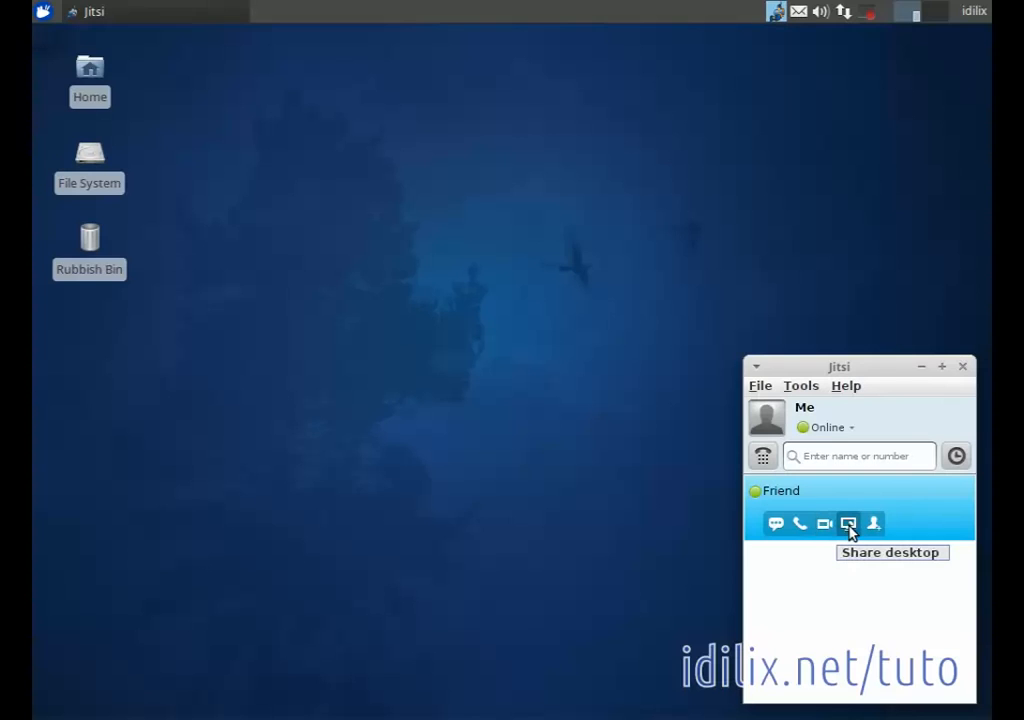
mouse_move(872, 524)
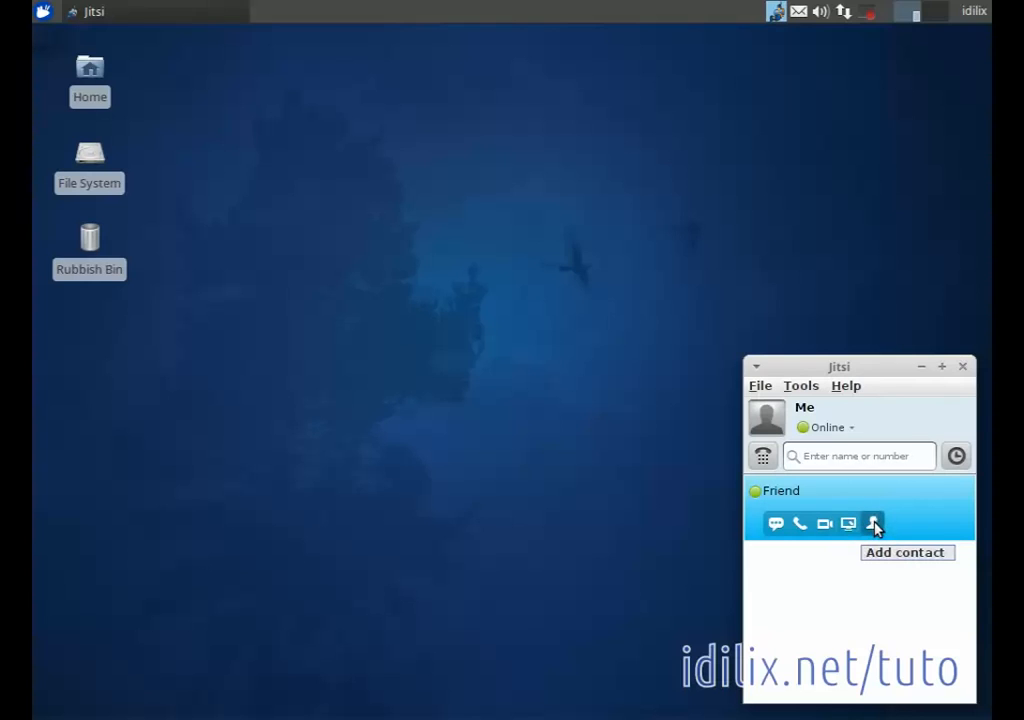
mouse_move(836, 588)
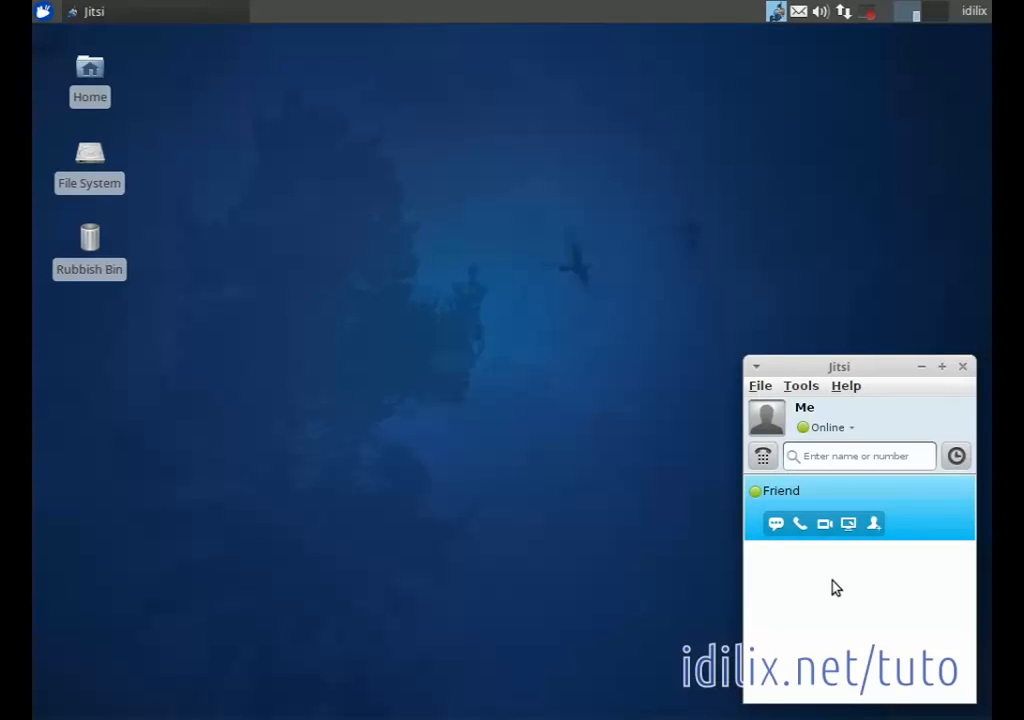
mouse_move(894, 588)
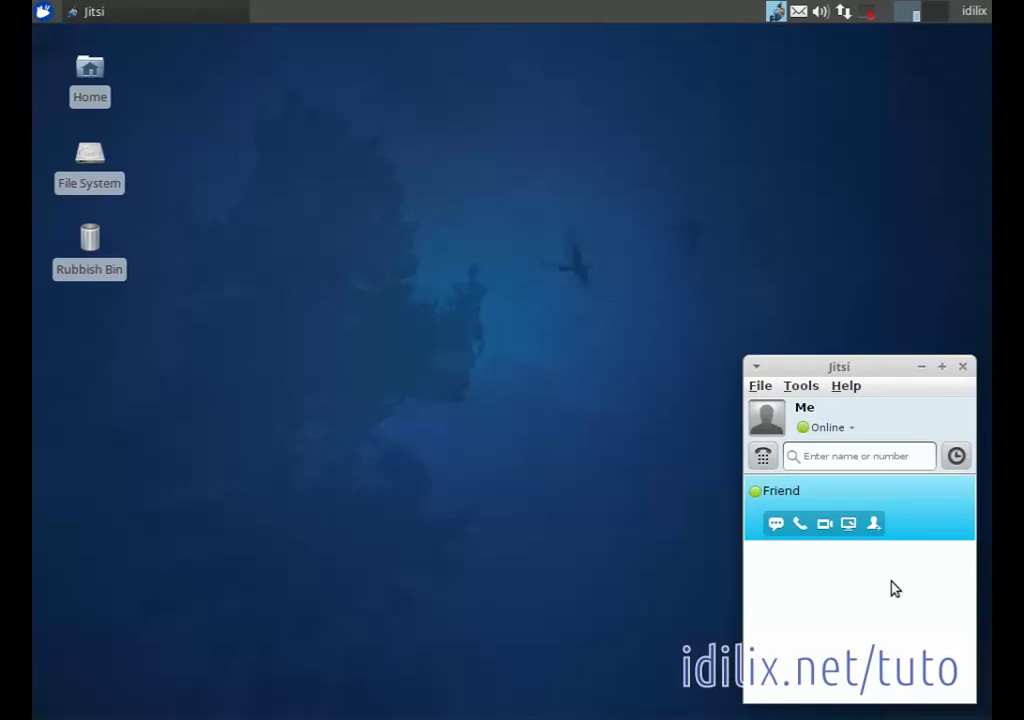
mouse_move(856, 370)
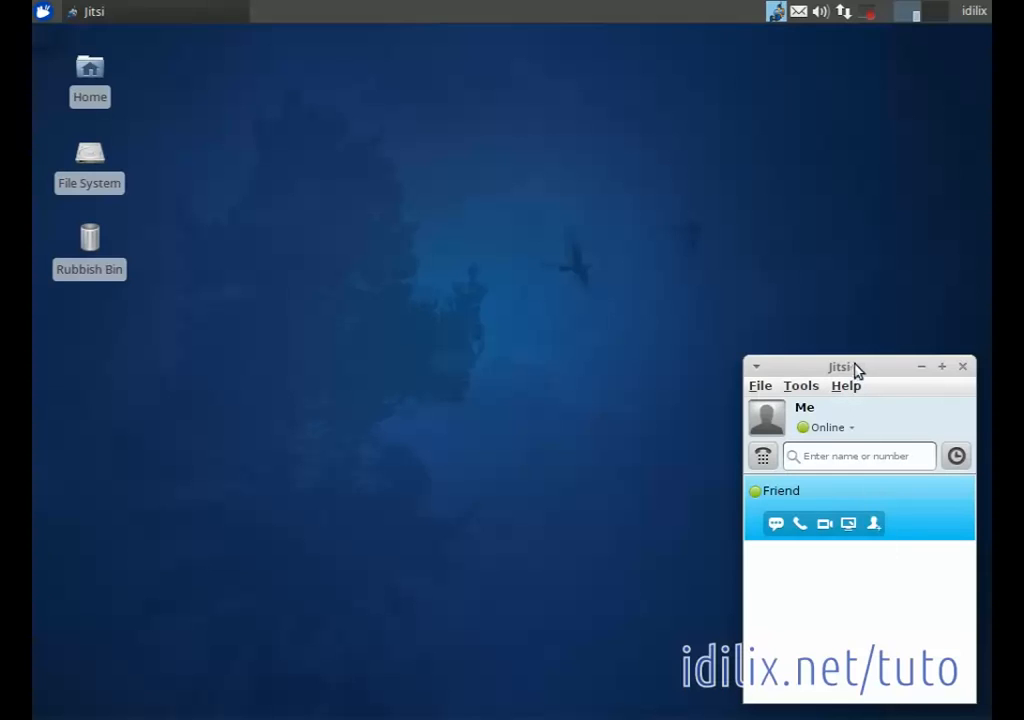
mouse_move(850, 404)
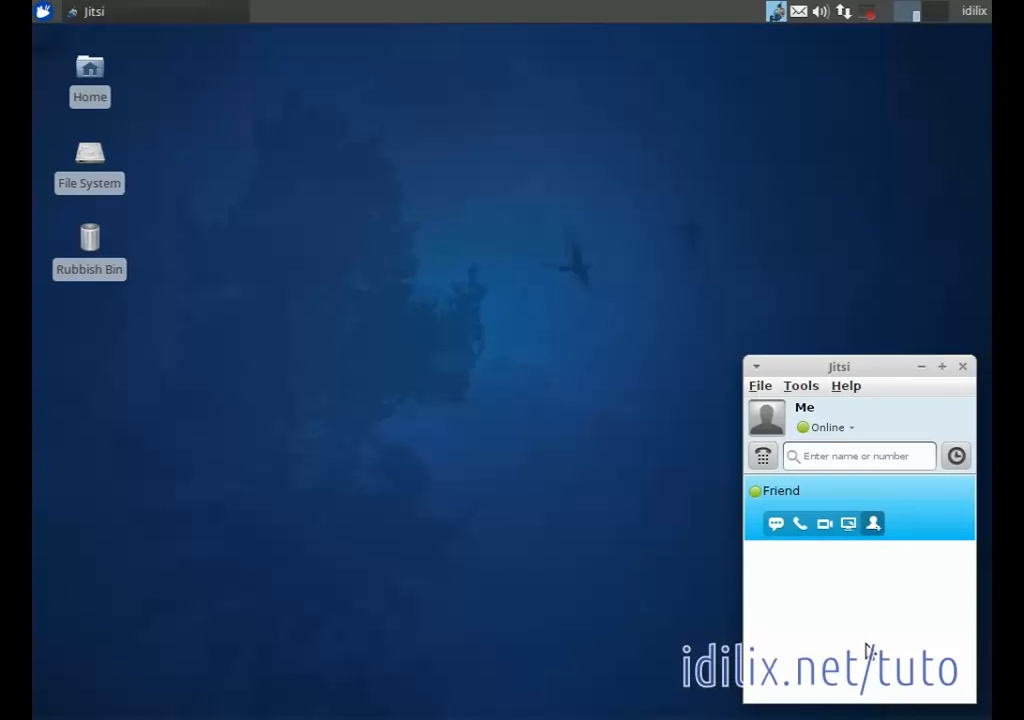
mouse_move(836, 612)
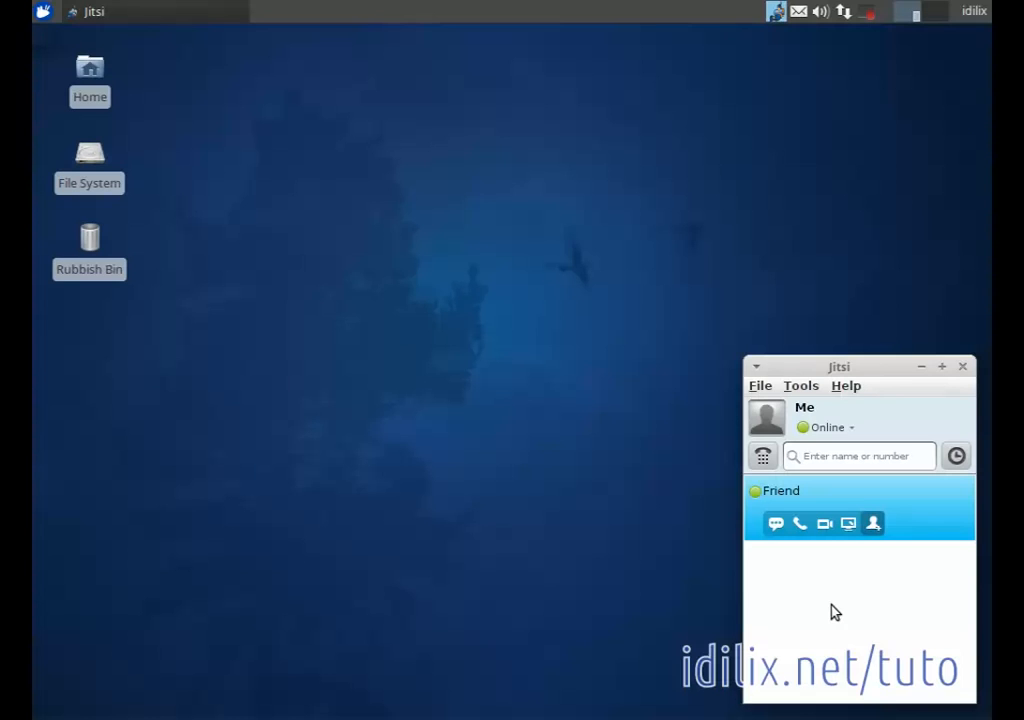
mouse_move(760, 390)
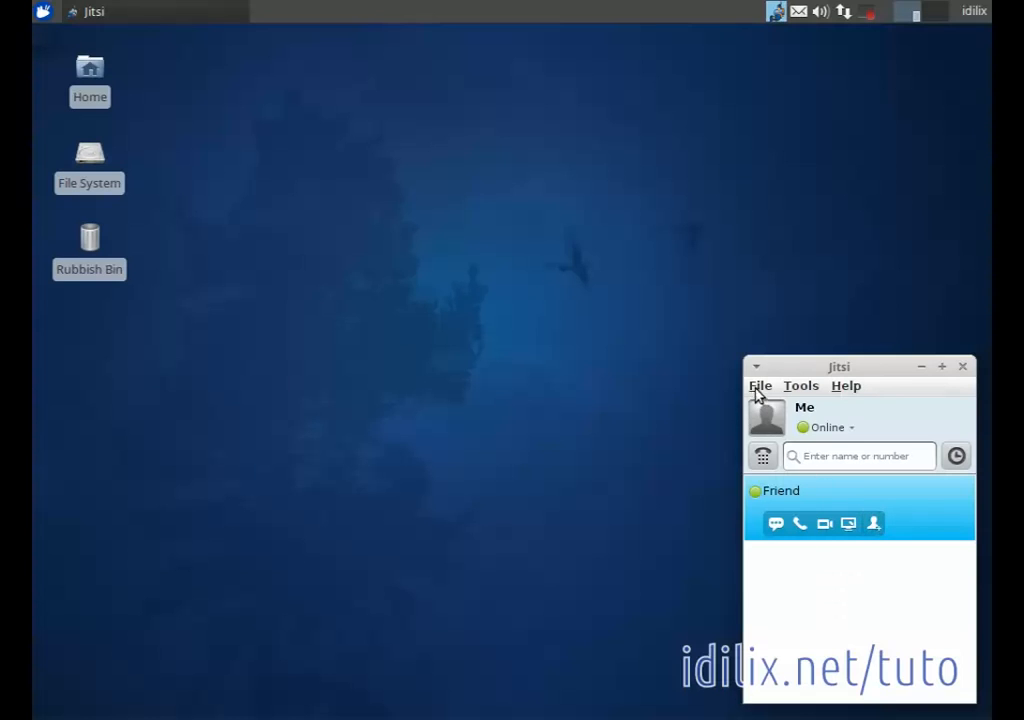
left_click(760, 384)
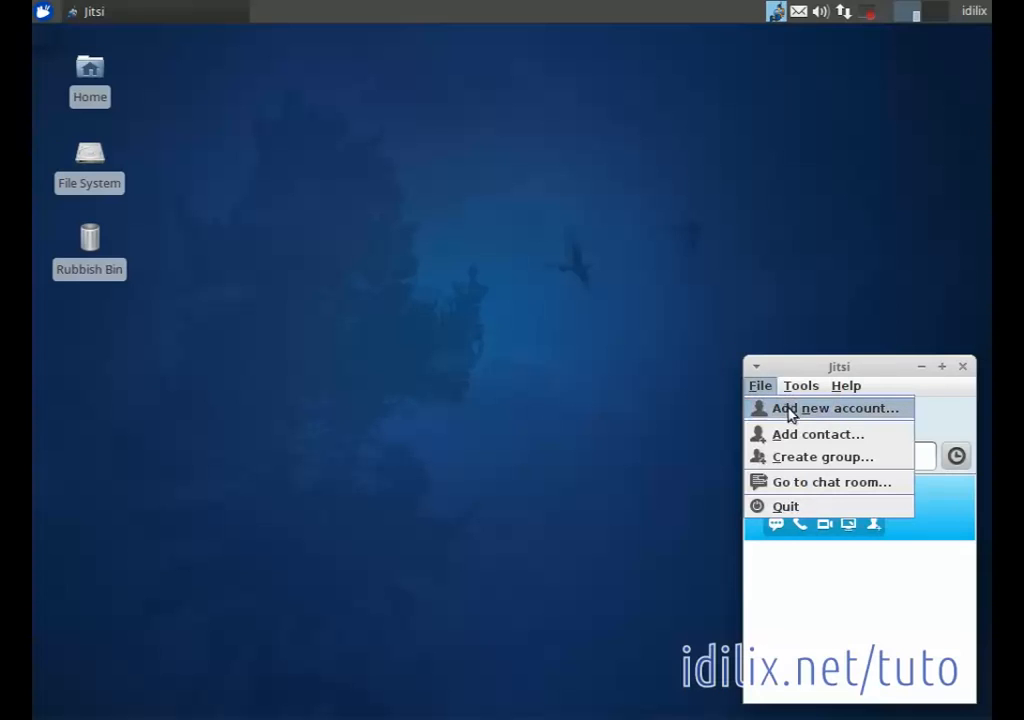
left_click(832, 408)
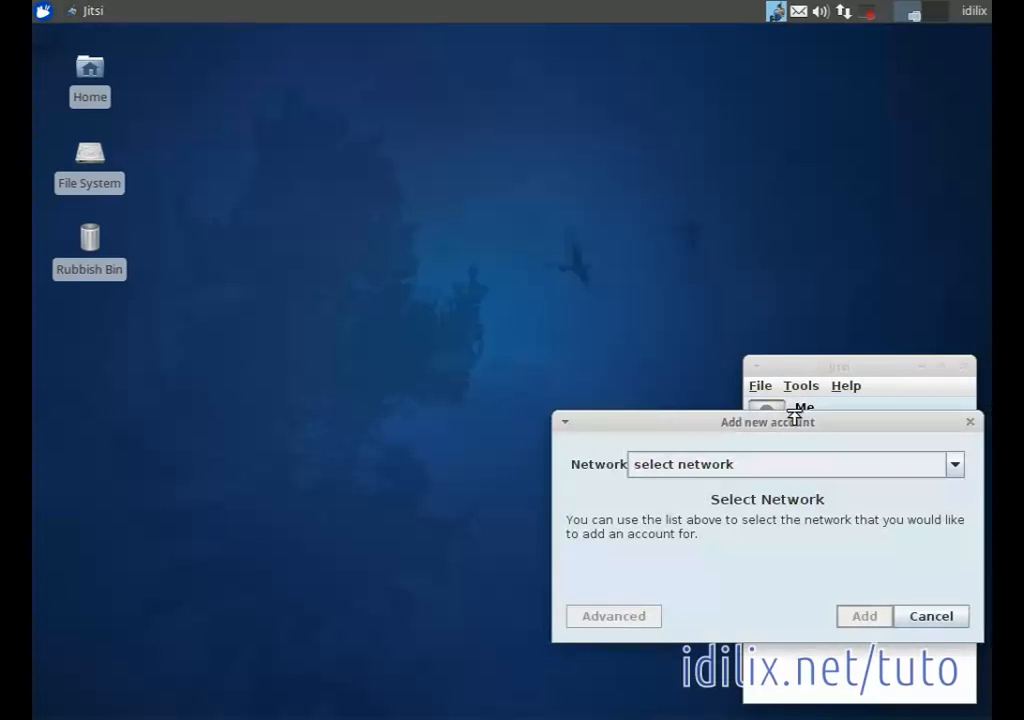
left_click(952, 464)
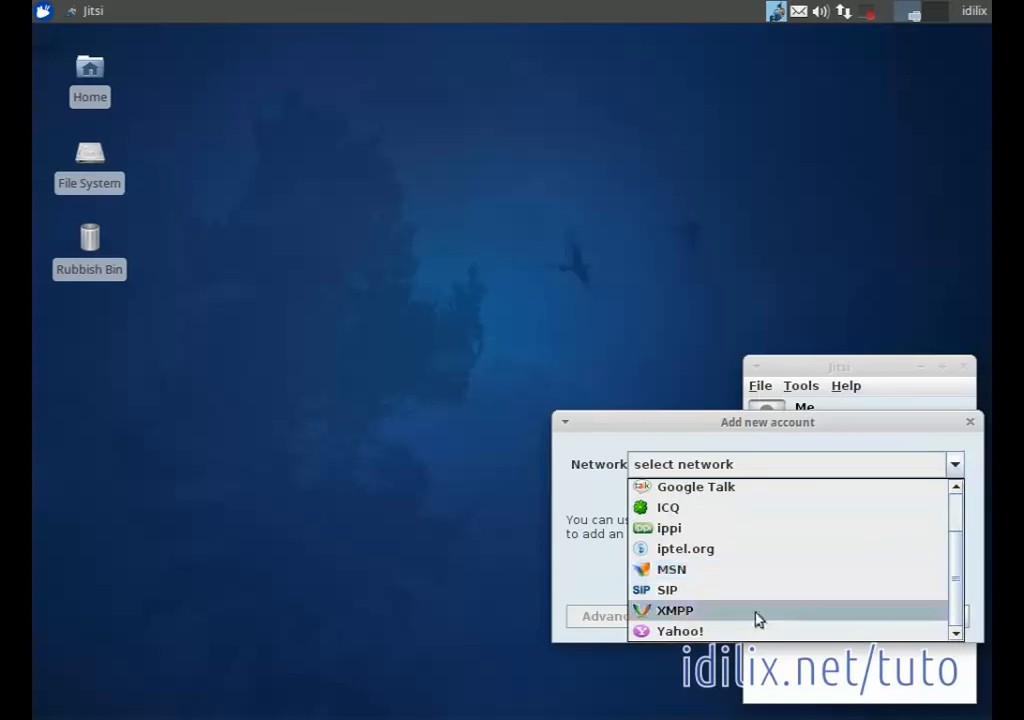
left_click(666, 588)
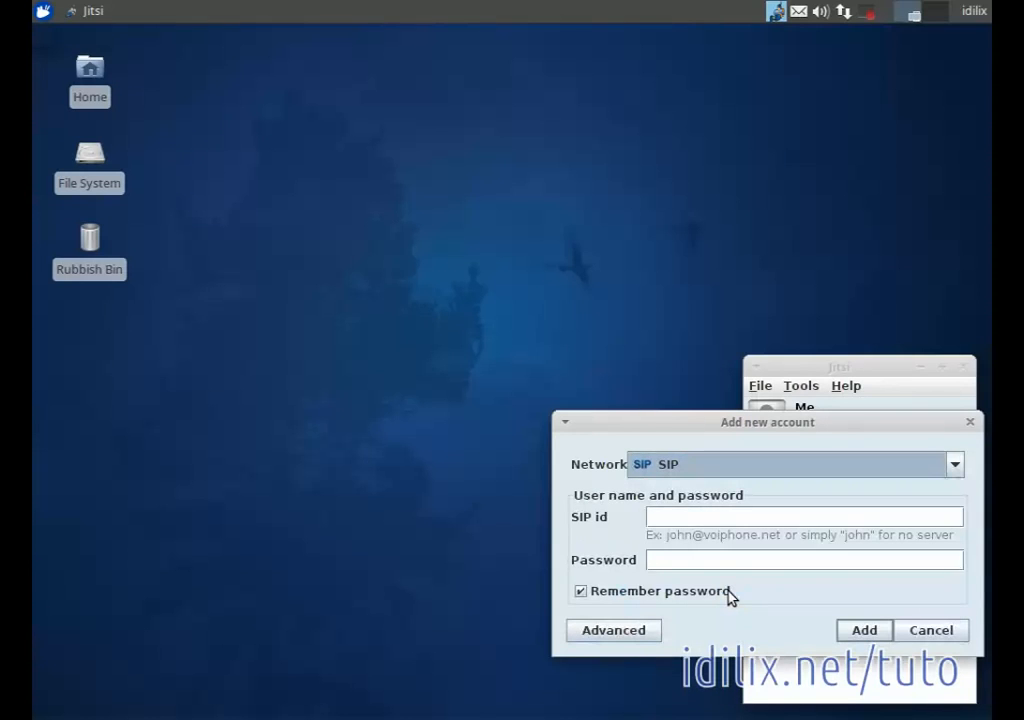
left_click(804, 516)
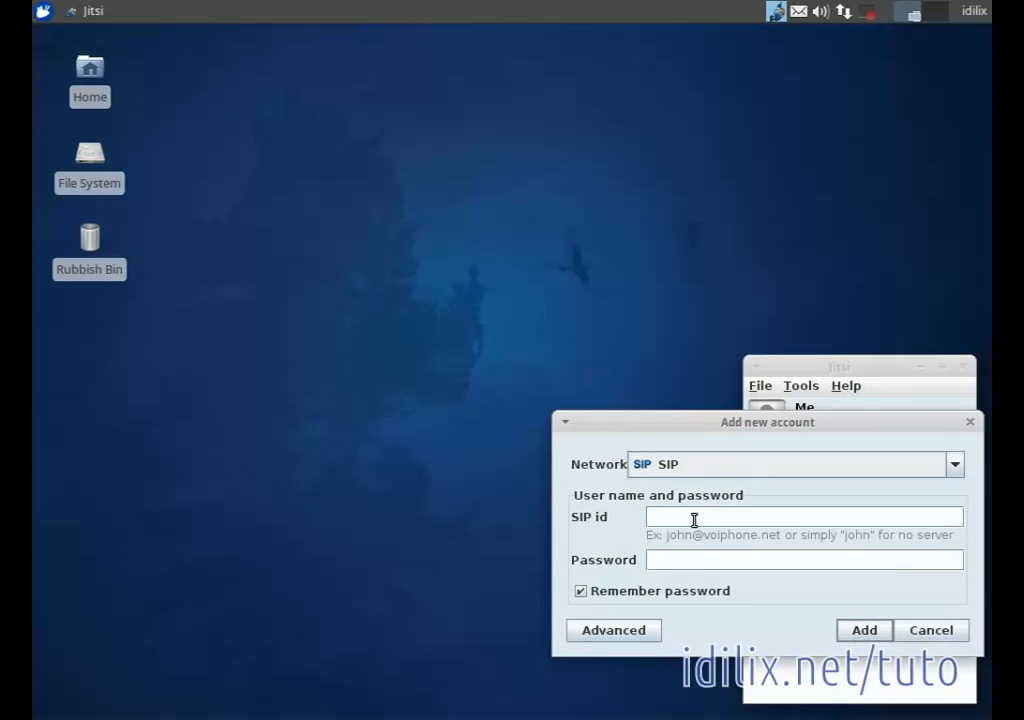
mouse_move(680, 548)
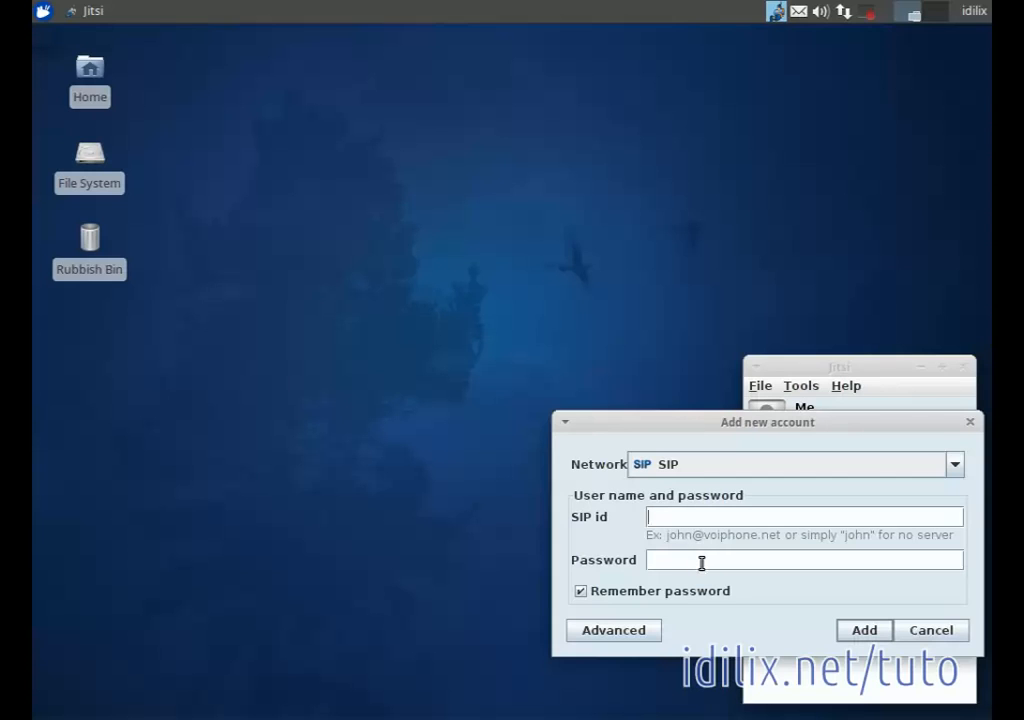
left_click(928, 630)
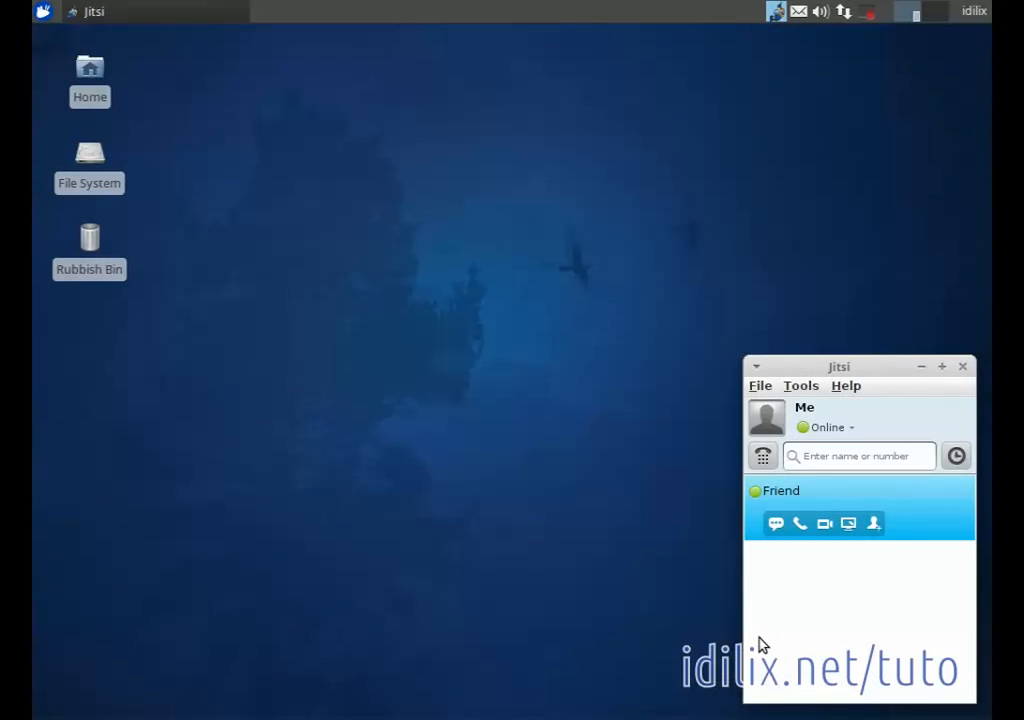
mouse_move(862, 368)
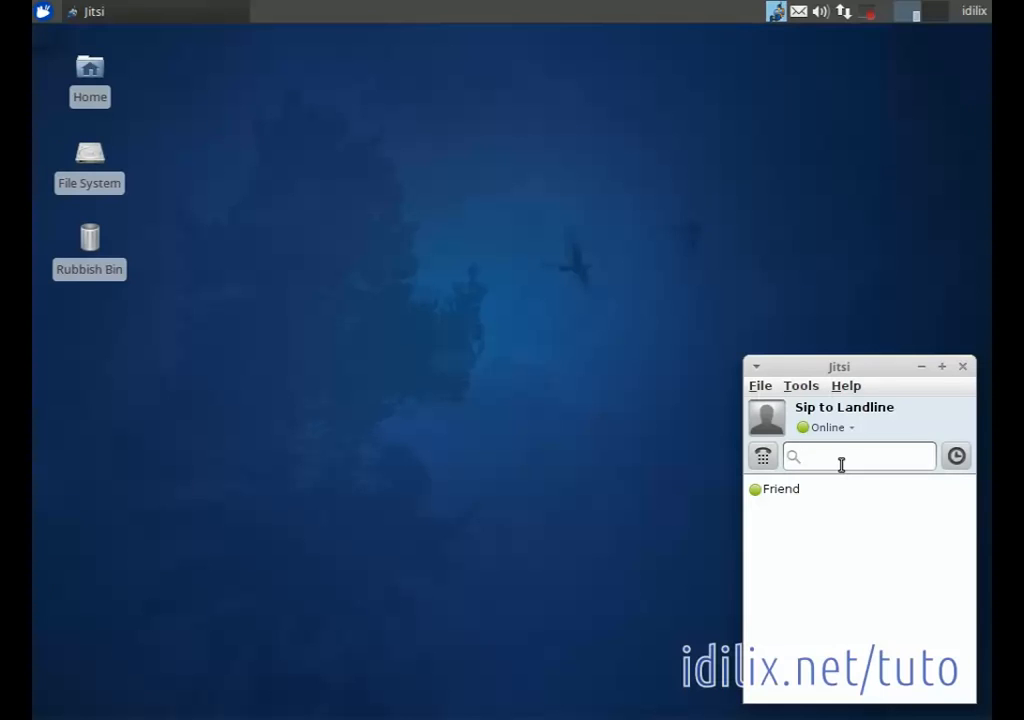
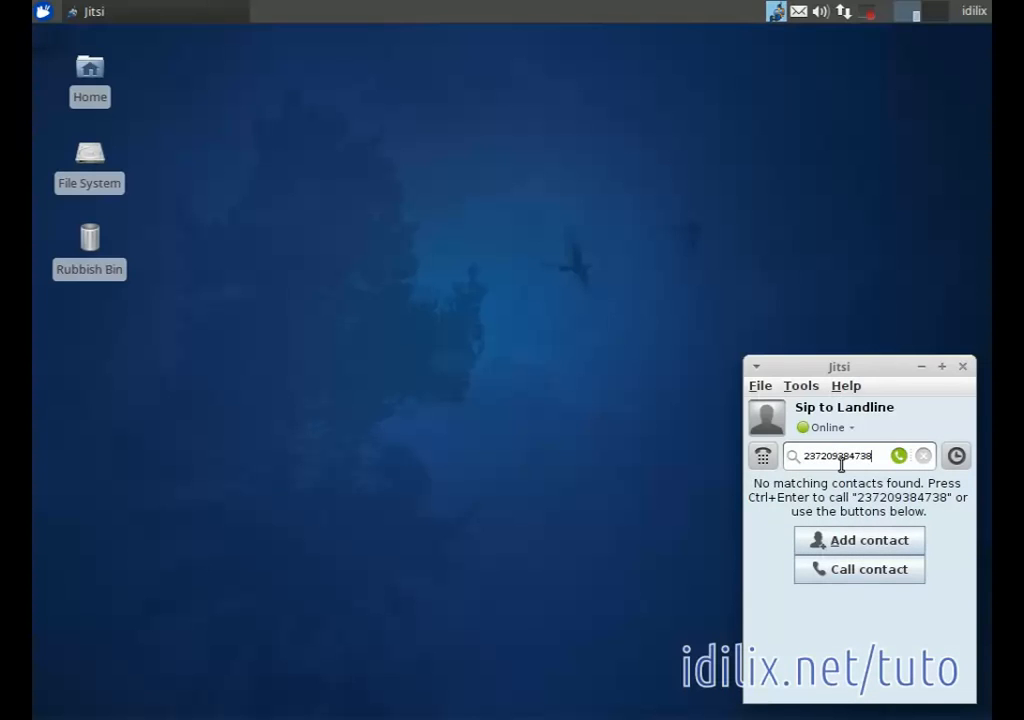
mouse_move(862, 512)
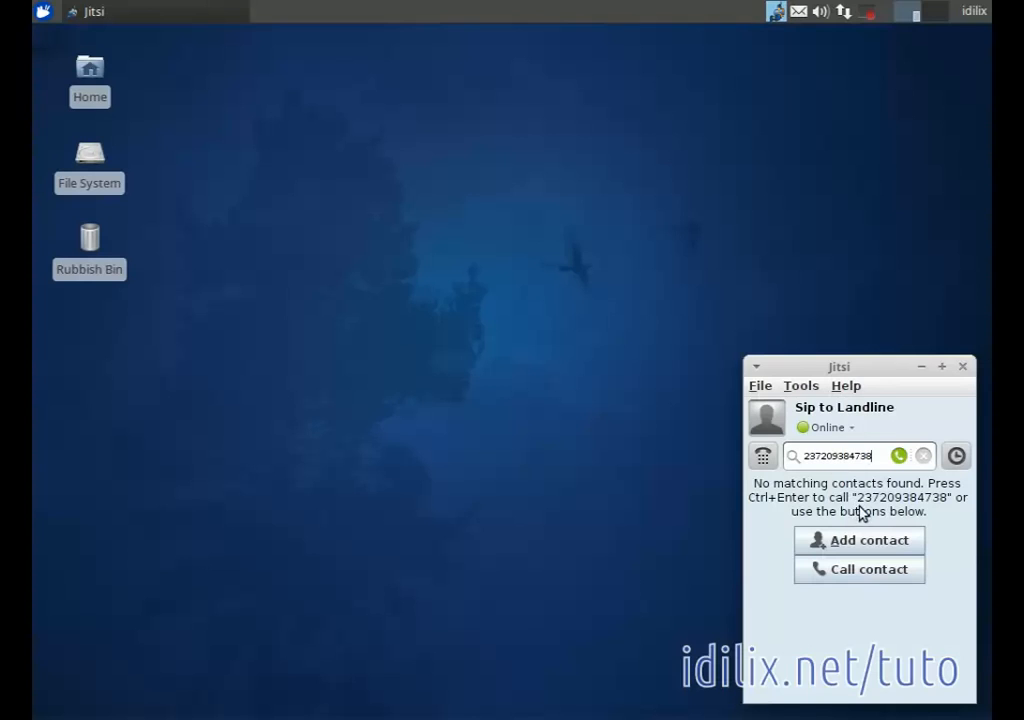
mouse_move(876, 476)
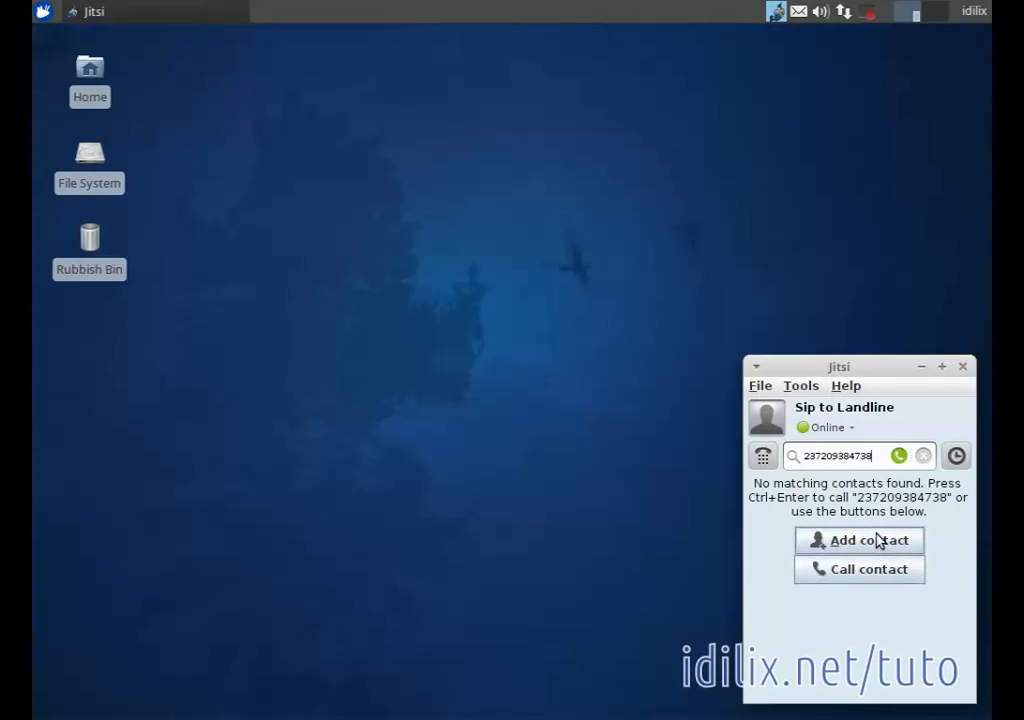
mouse_move(864, 576)
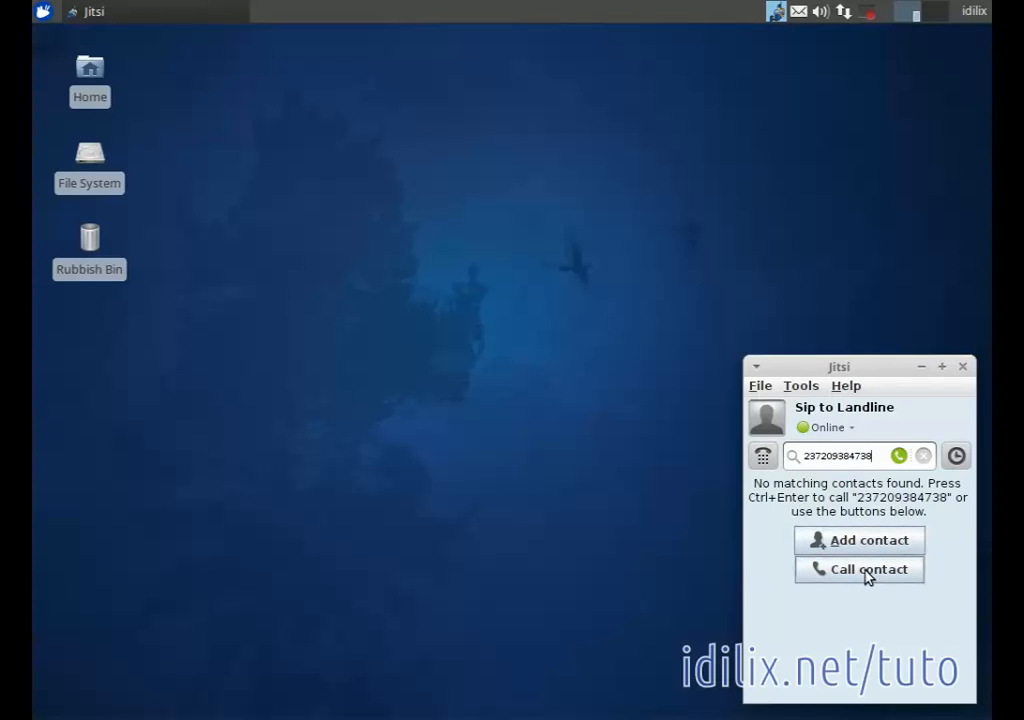
Start a call to the unmatched number, prompting a choice between diamondcard.us SIP and jit.si XMPP
left_click(868, 568)
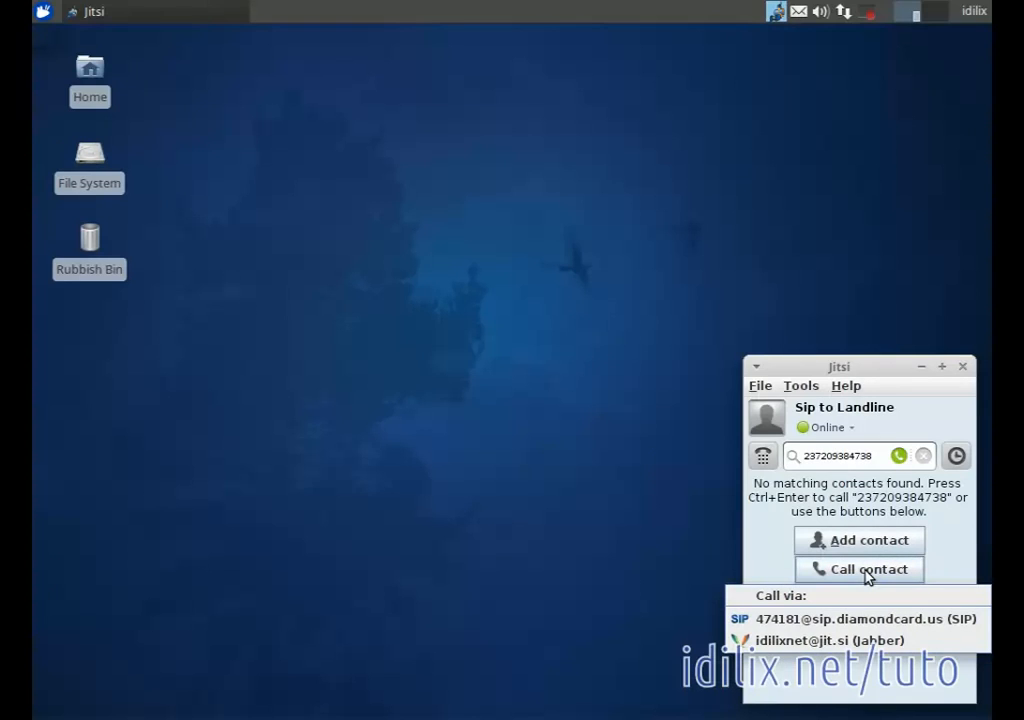
mouse_move(858, 596)
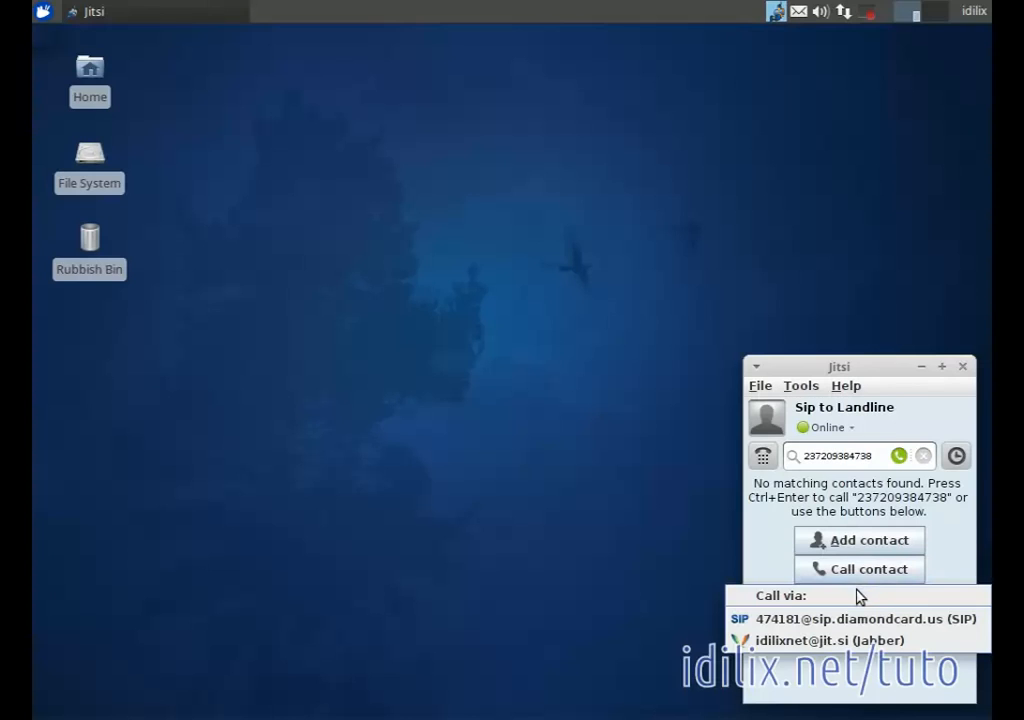
mouse_move(864, 618)
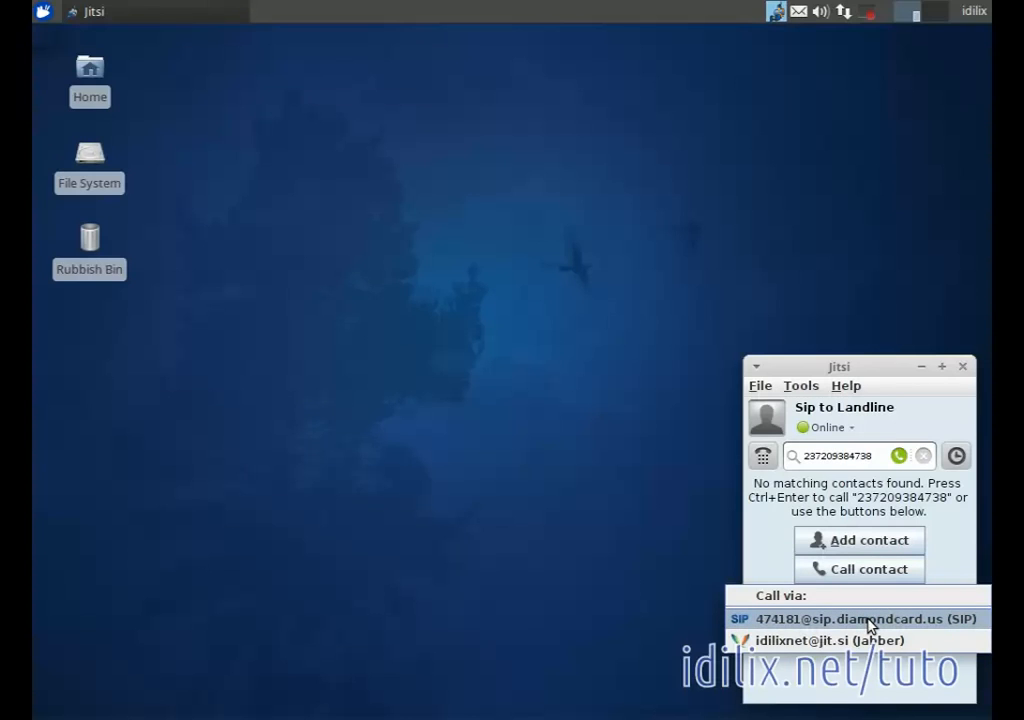
mouse_move(864, 640)
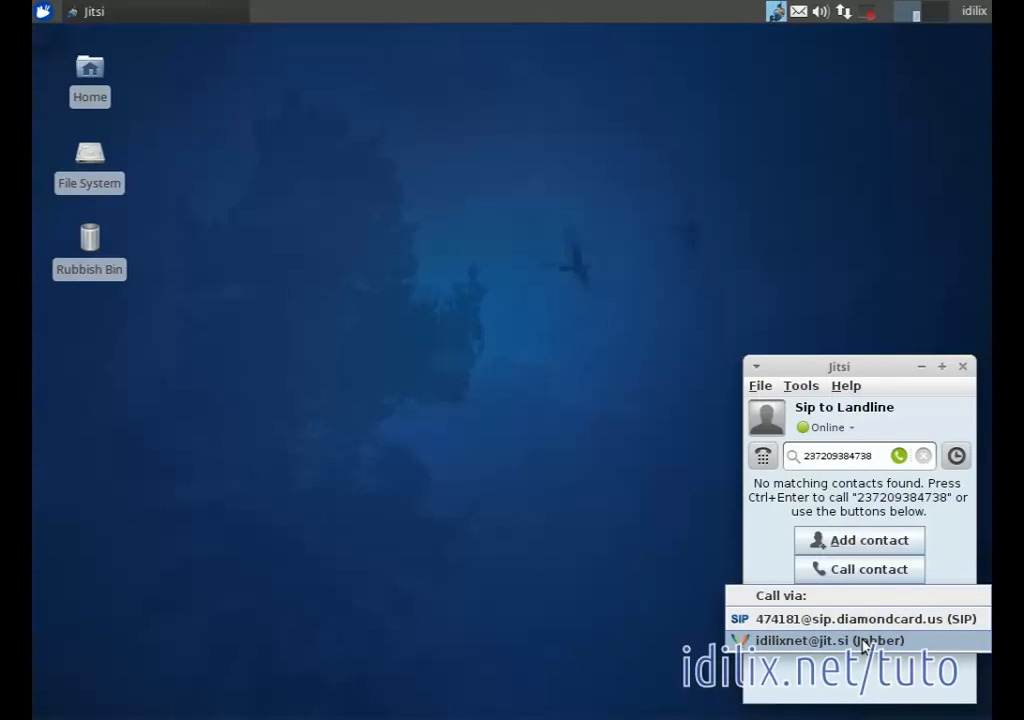
mouse_move(862, 618)
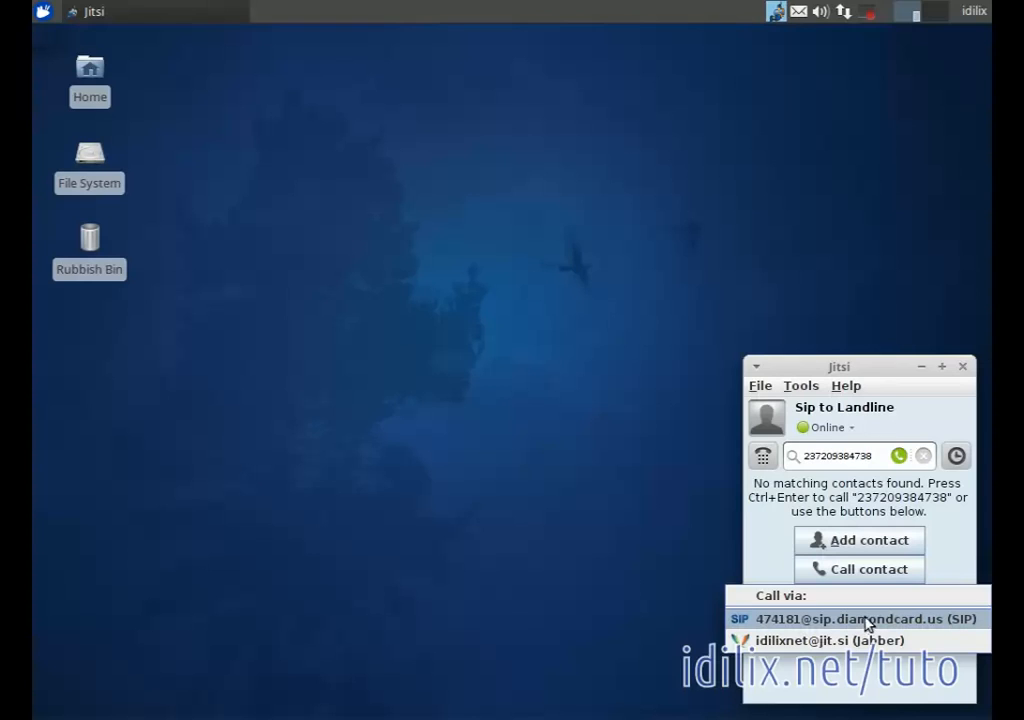
mouse_move(892, 620)
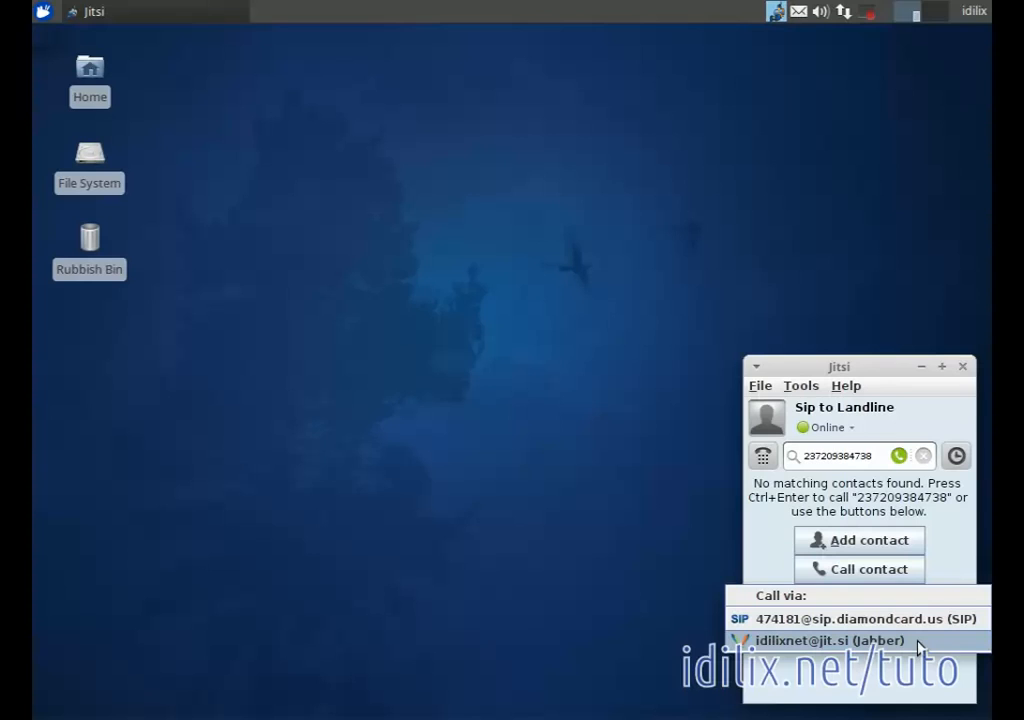
mouse_move(940, 572)
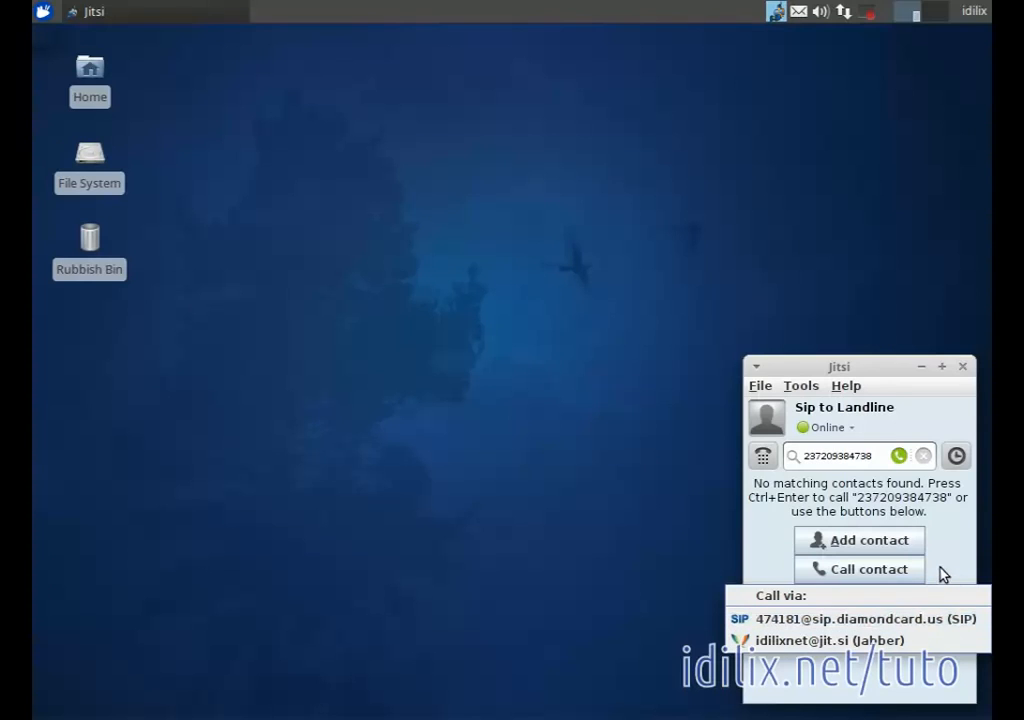
mouse_move(866, 620)
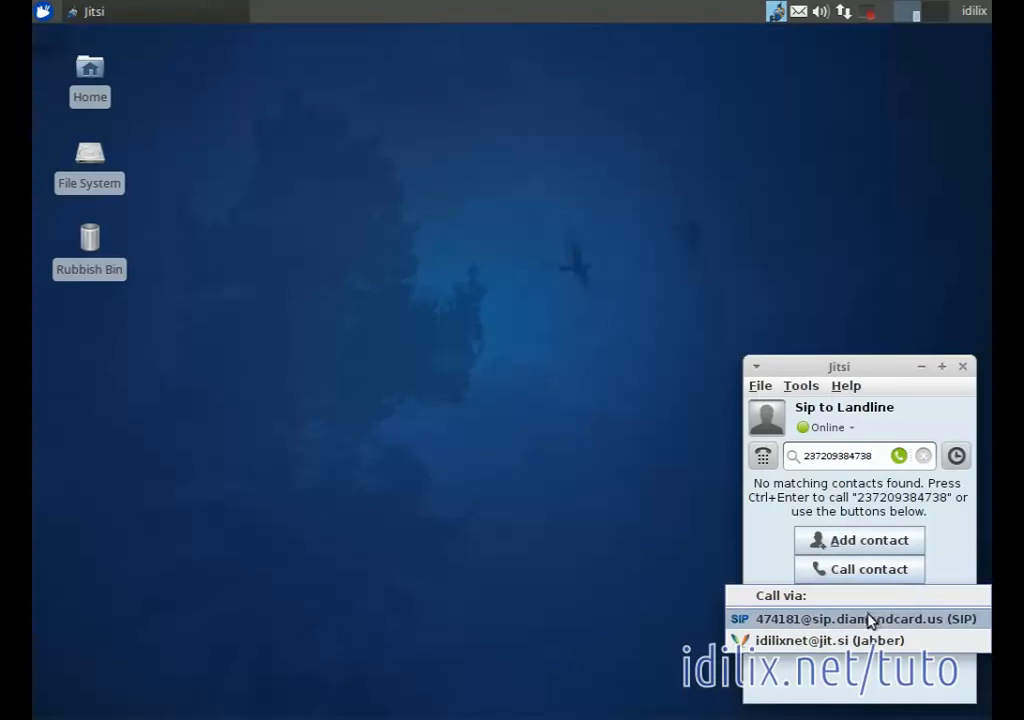
mouse_move(850, 628)
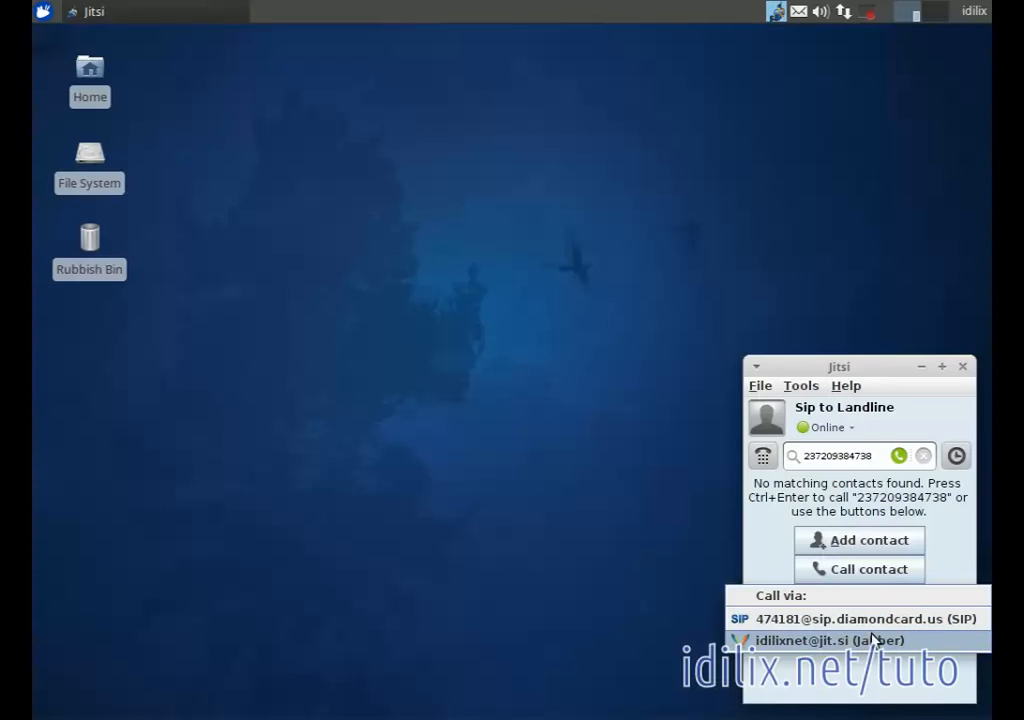
mouse_move(864, 618)
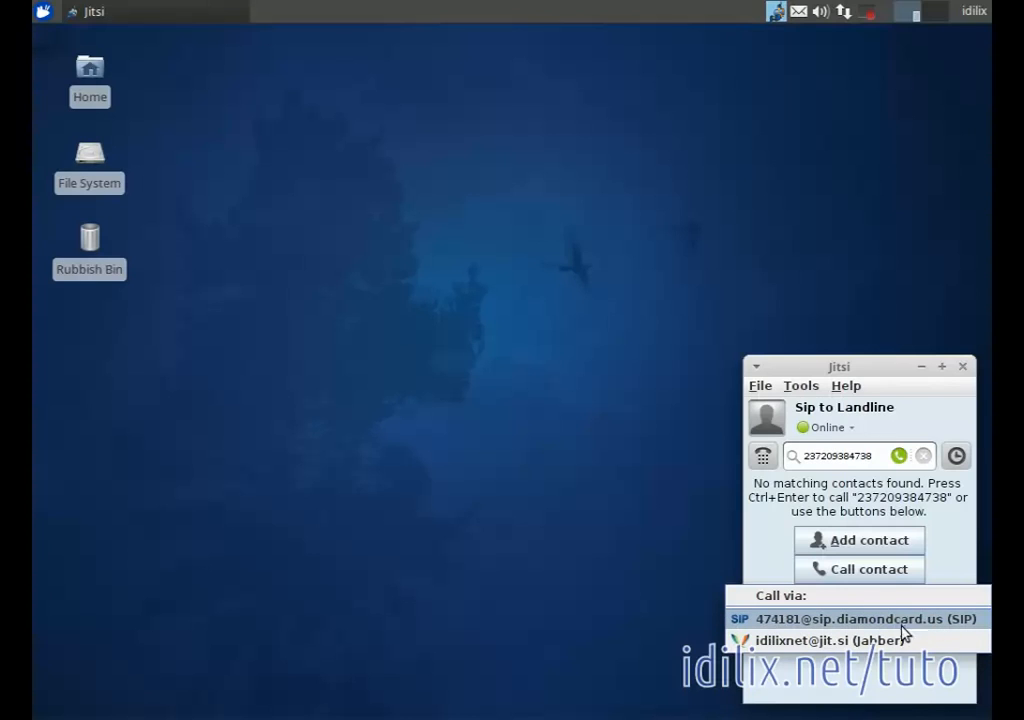
mouse_move(860, 640)
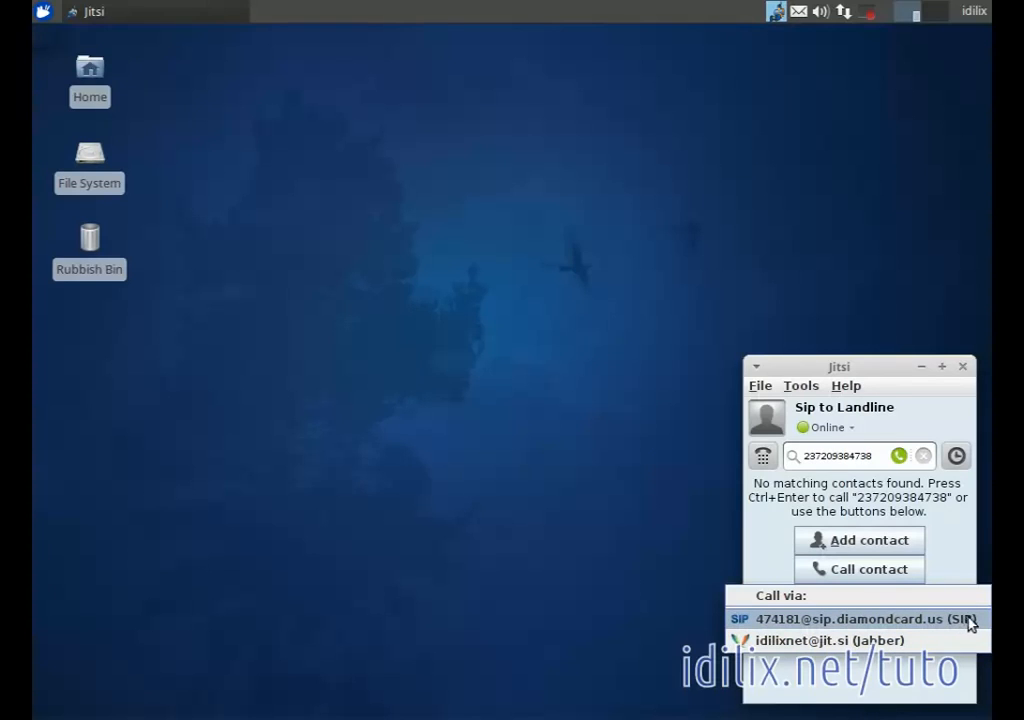
mouse_move(836, 618)
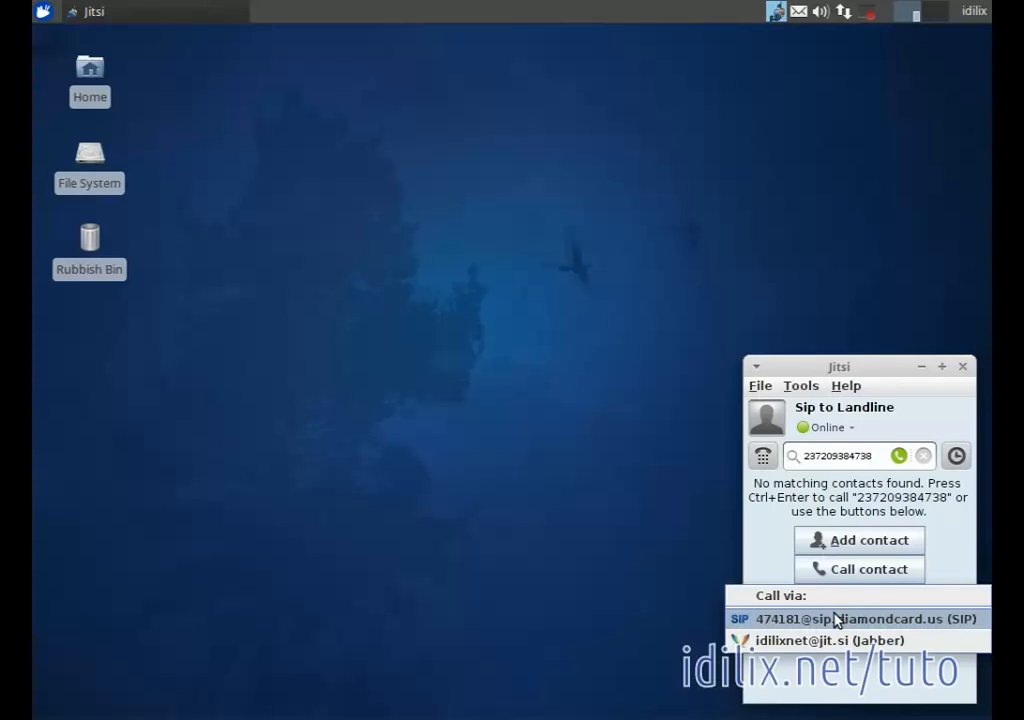
mouse_move(878, 622)
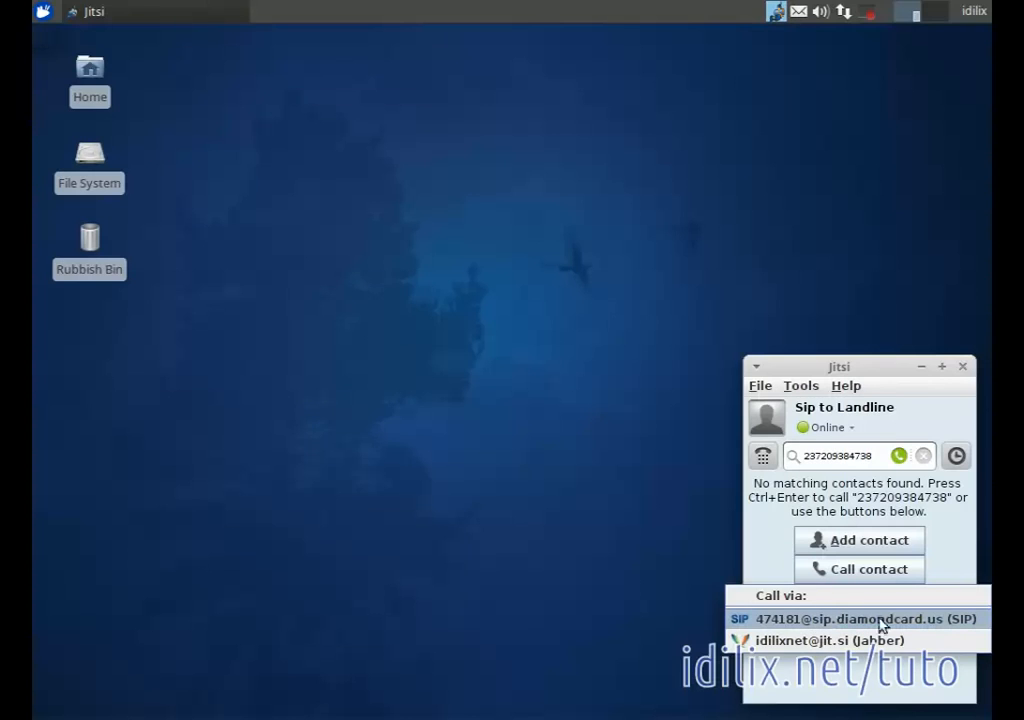
mouse_move(896, 620)
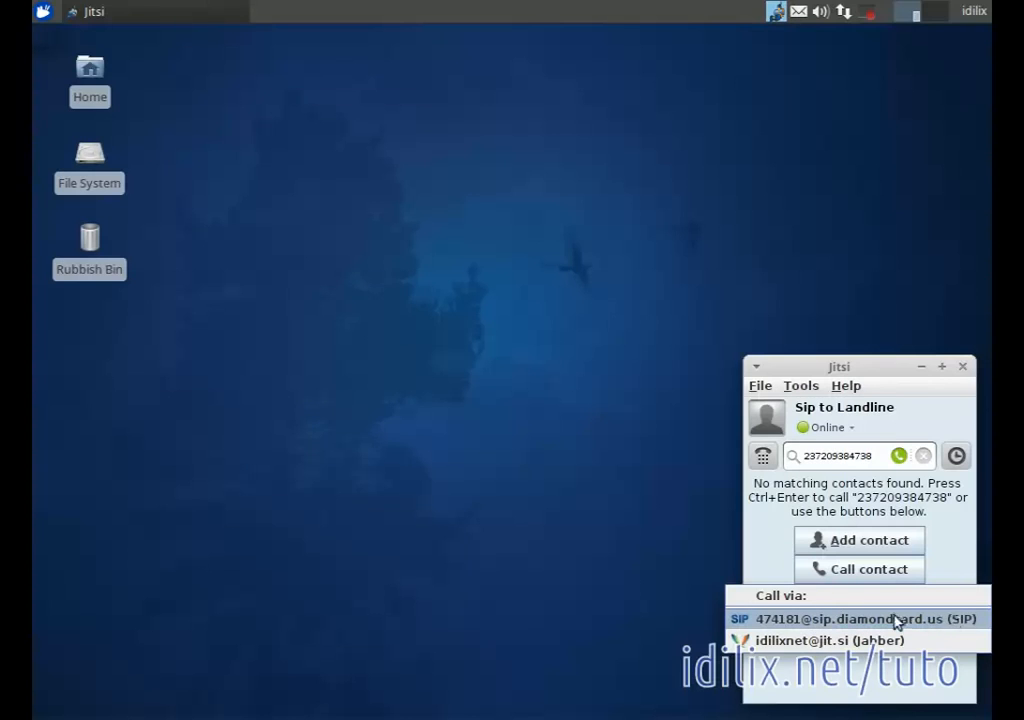
mouse_move(936, 620)
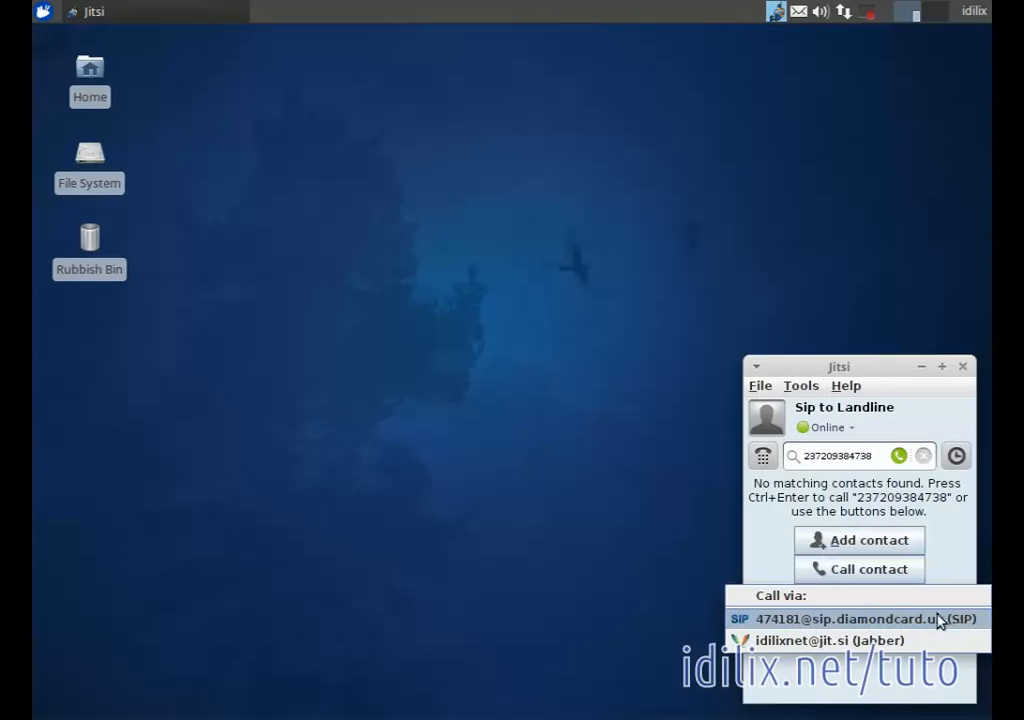
mouse_move(918, 618)
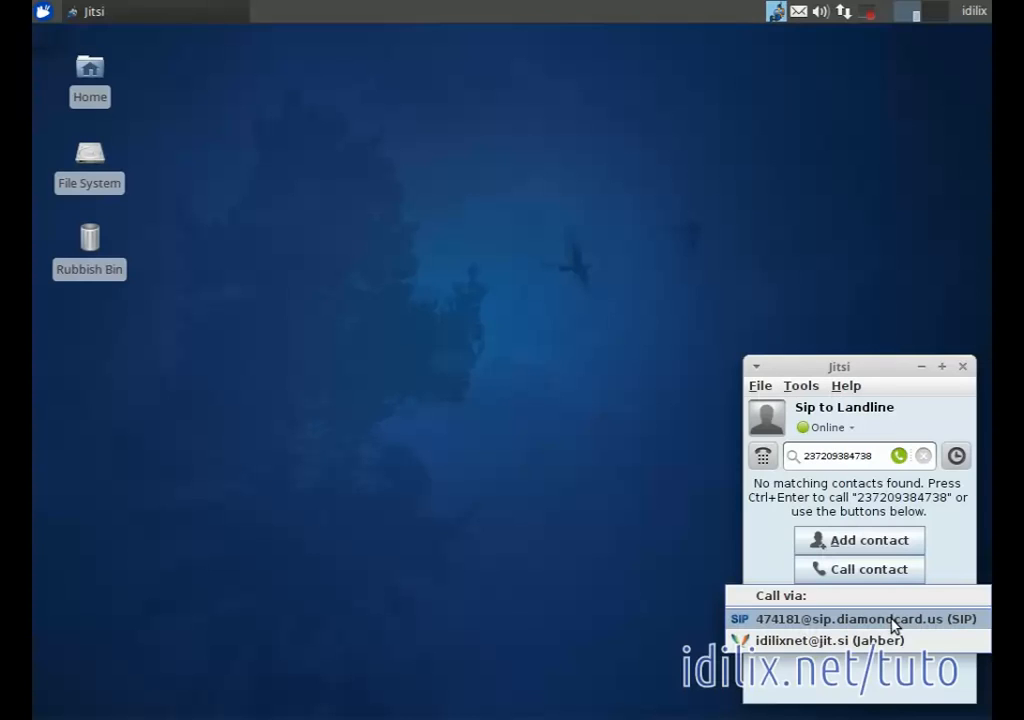
mouse_move(948, 548)
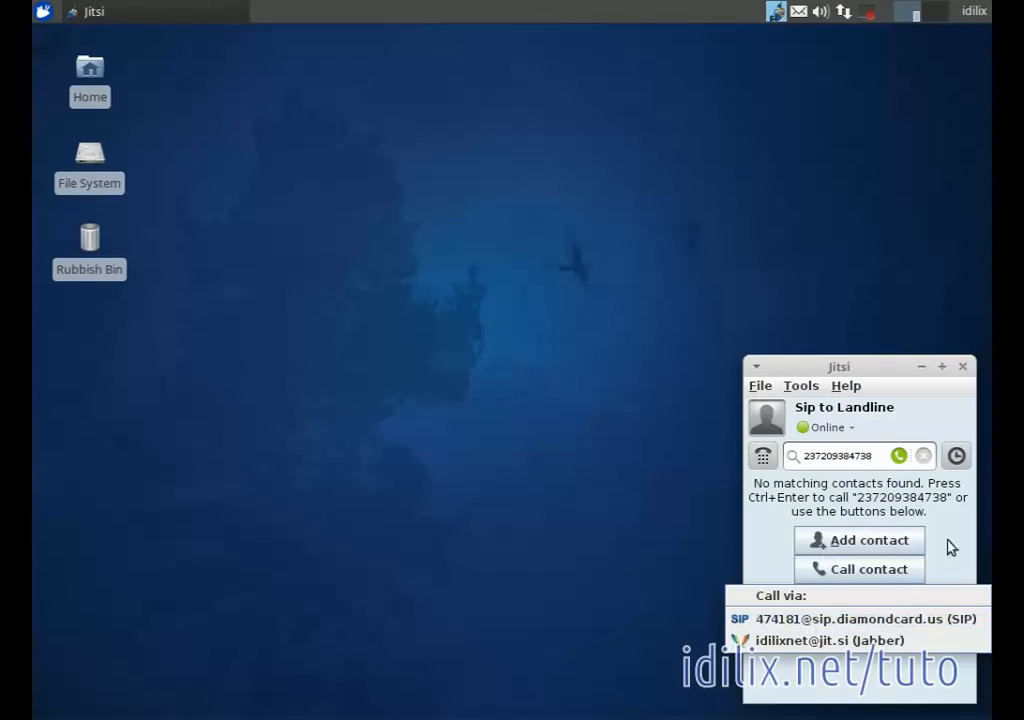
Cancel the account choice, clear the searched number and reselect Friend to show its actions
left_click(924, 456)
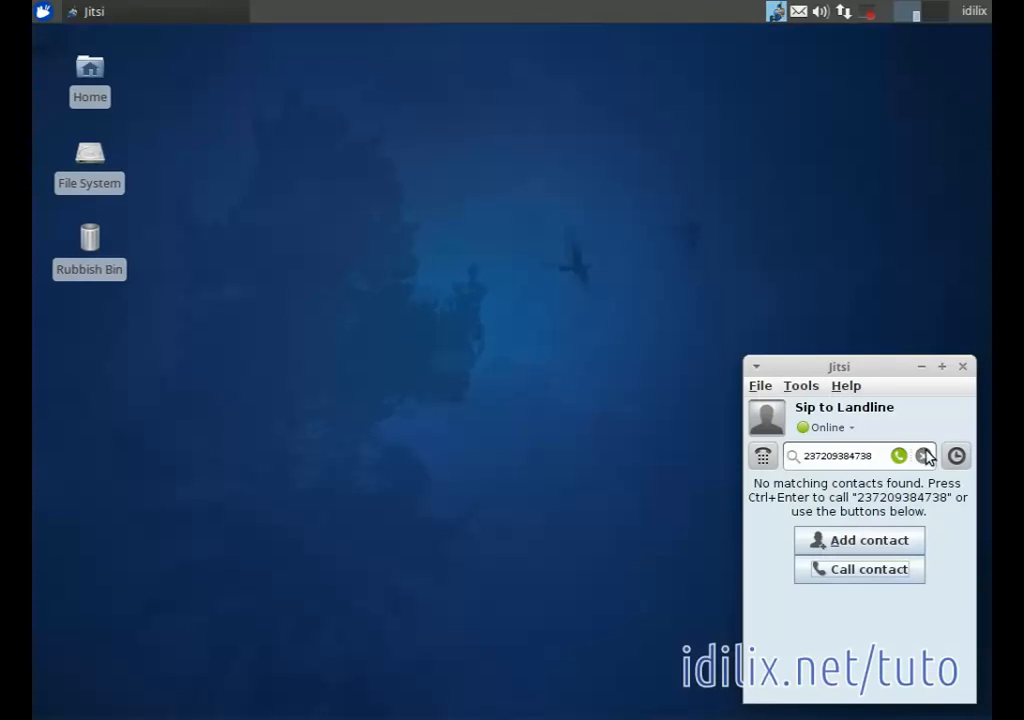
left_click(924, 456)
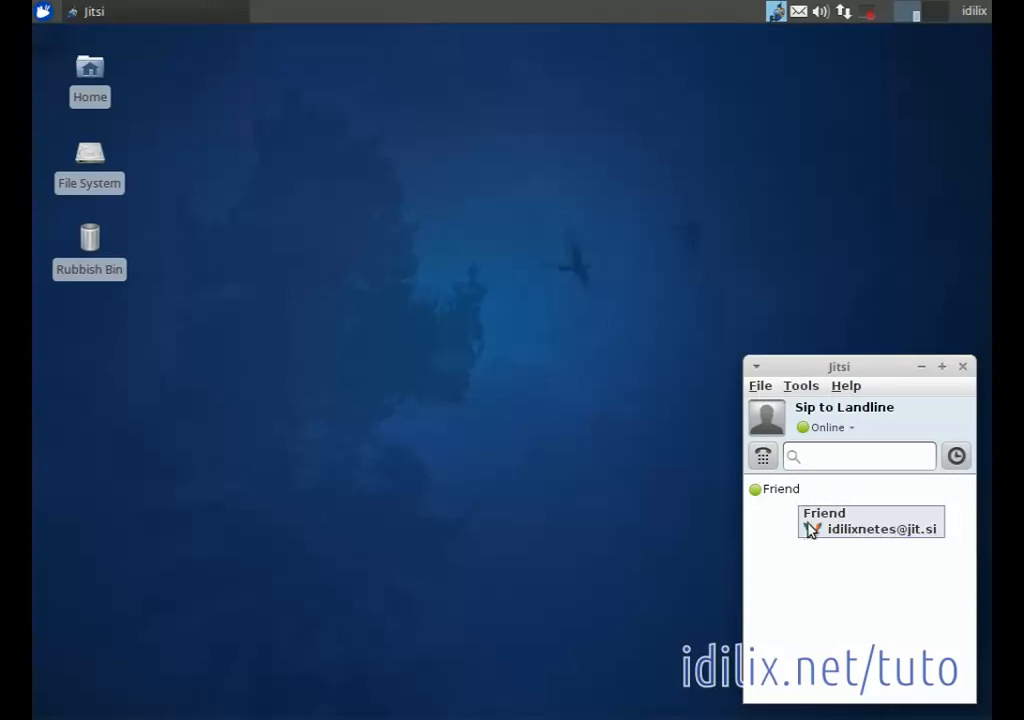
mouse_move(824, 580)
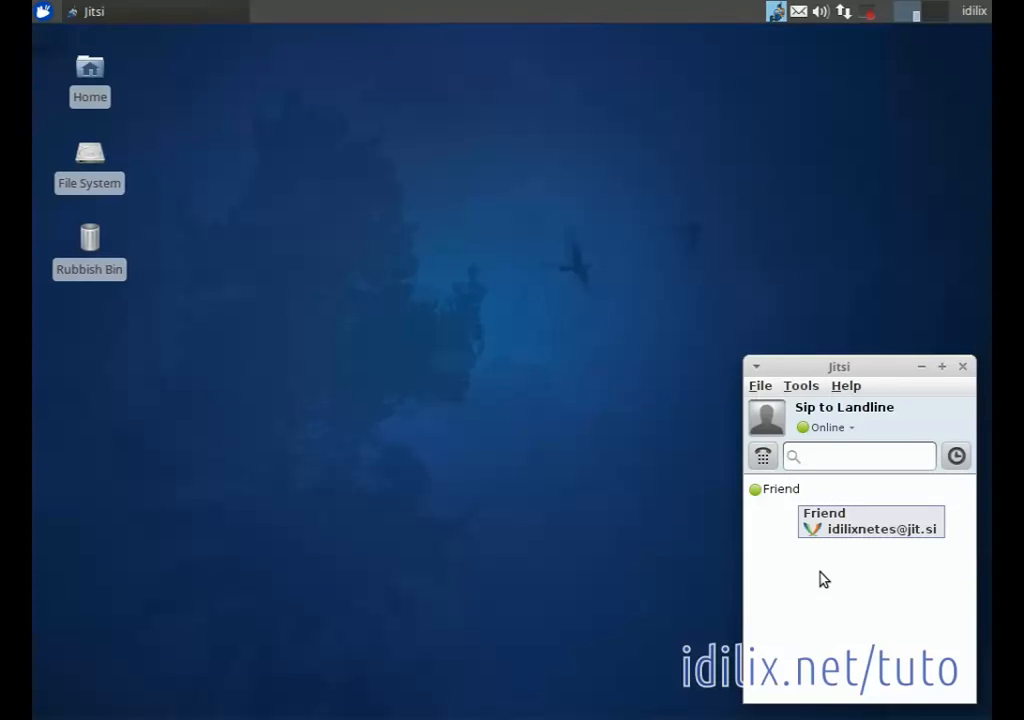
mouse_move(848, 532)
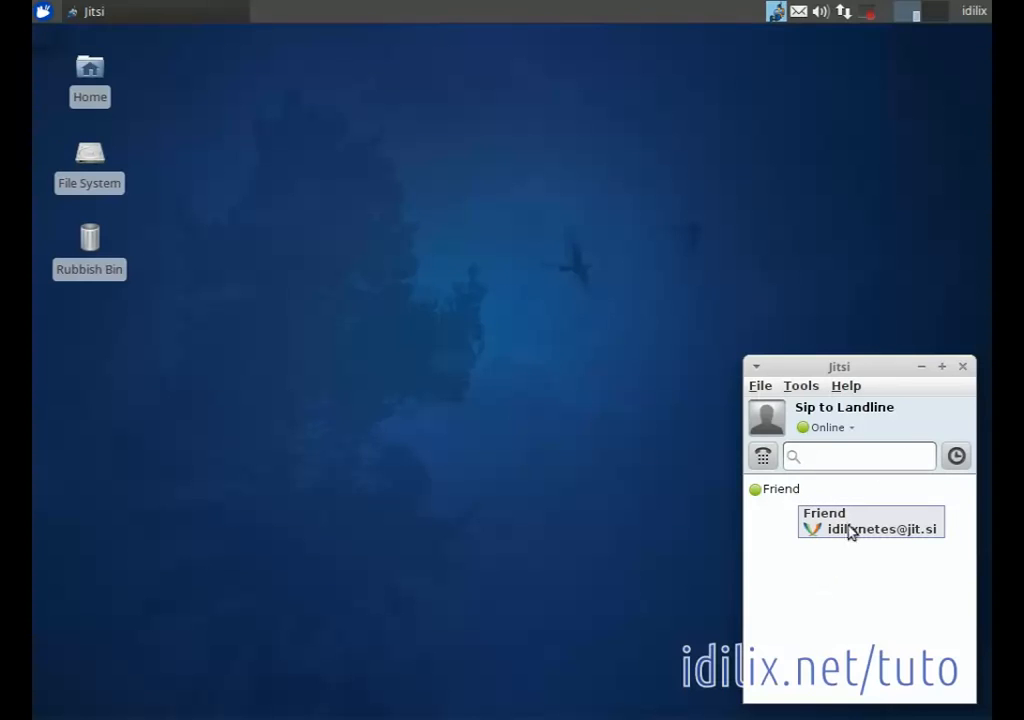
mouse_move(832, 588)
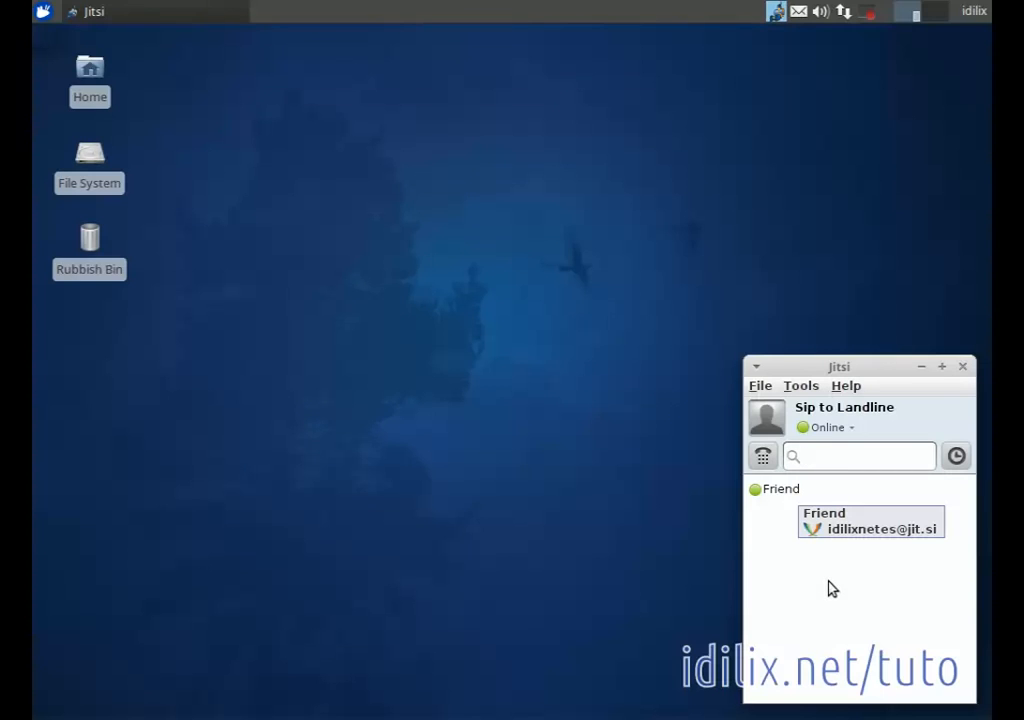
left_click(780, 488)
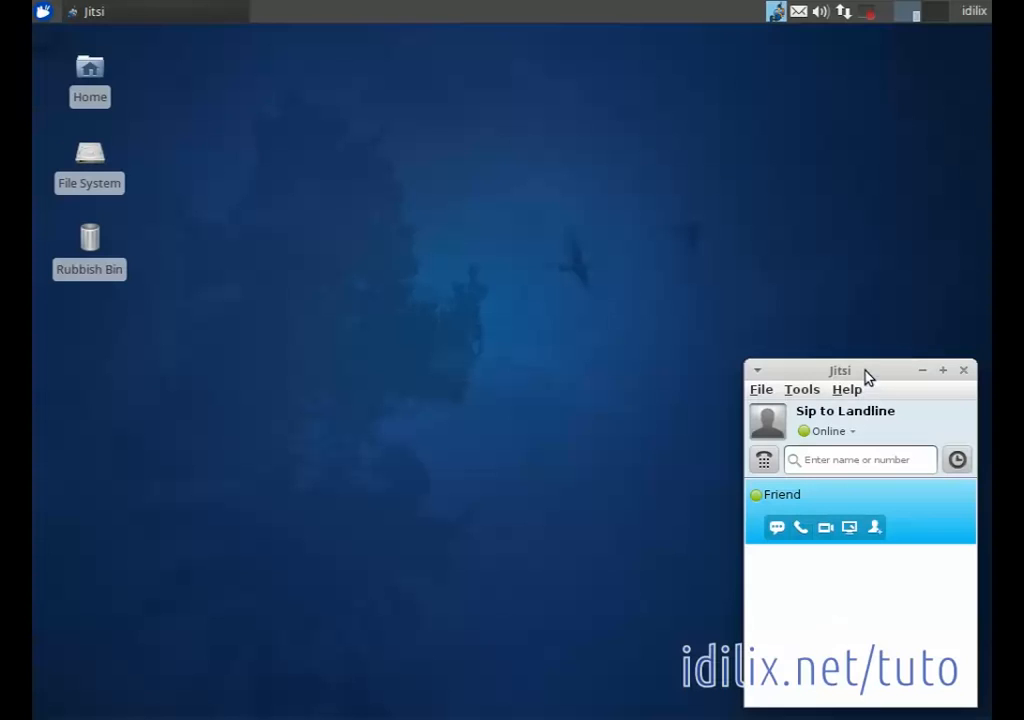
mouse_move(652, 256)
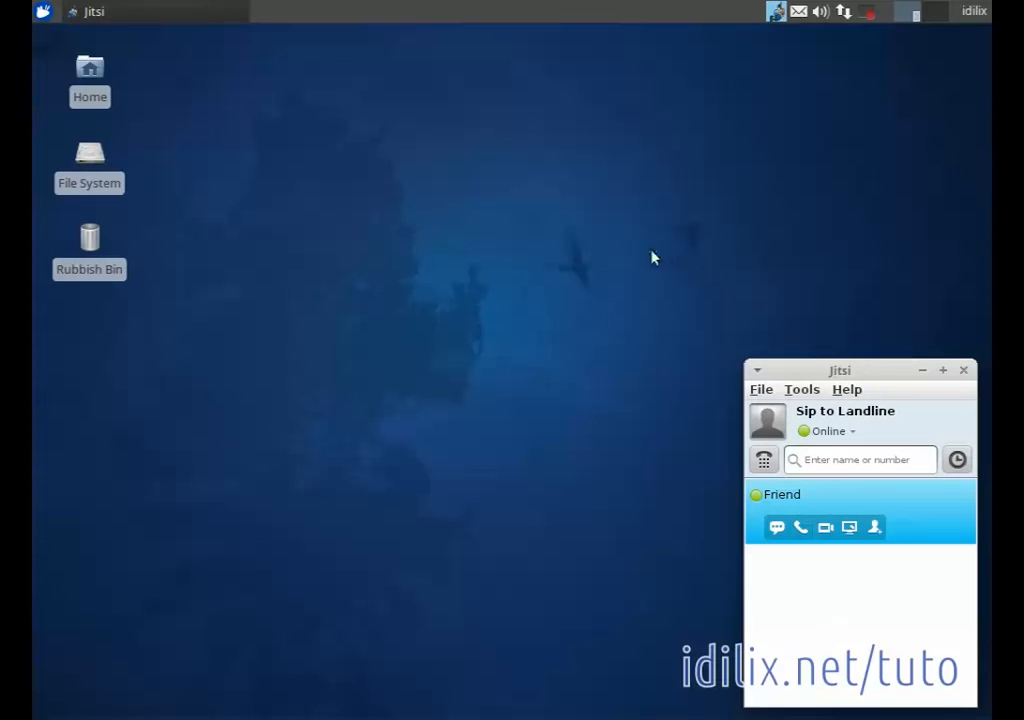
mouse_move(500, 260)
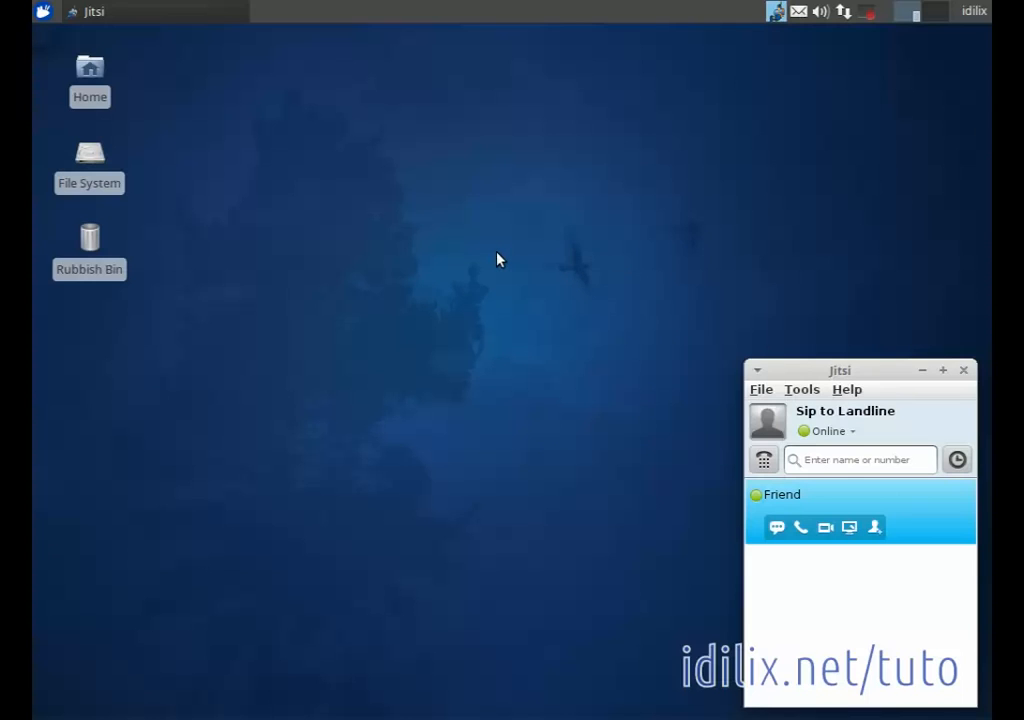
mouse_move(556, 360)
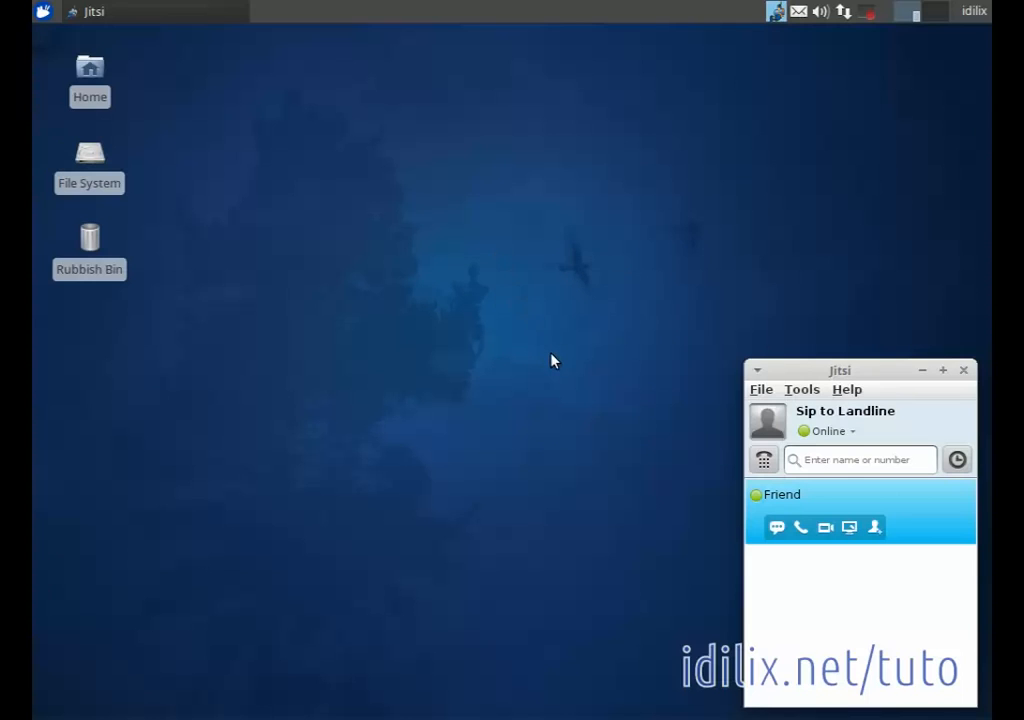